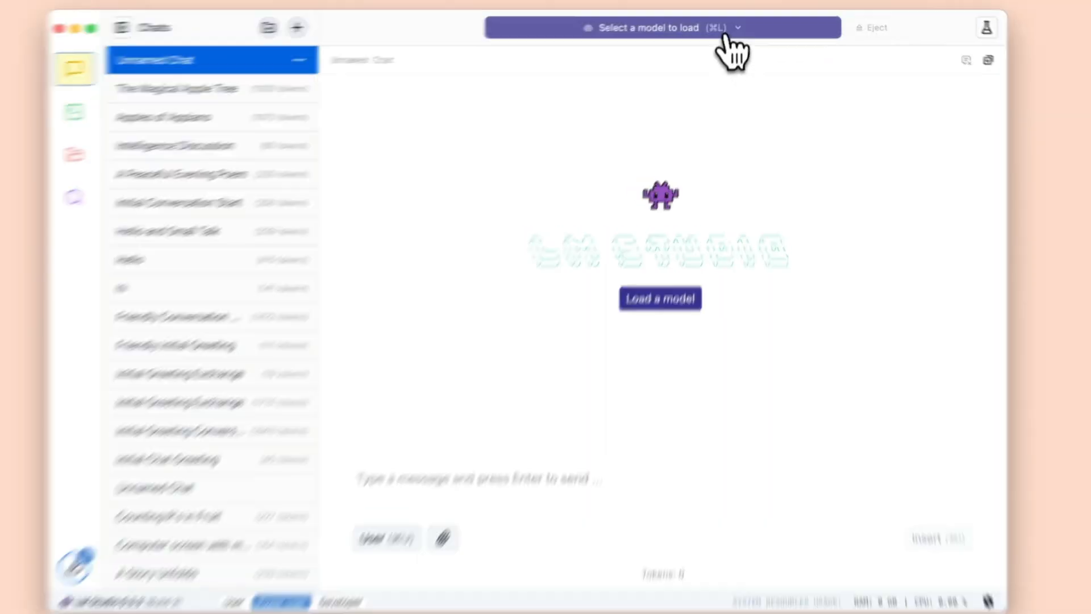
Load Llama 3.2 1B Instruct 4bit from the model picker and start a prompt 'Write a sam'.
{"action": "left_click", "coordinate": [659, 27]}
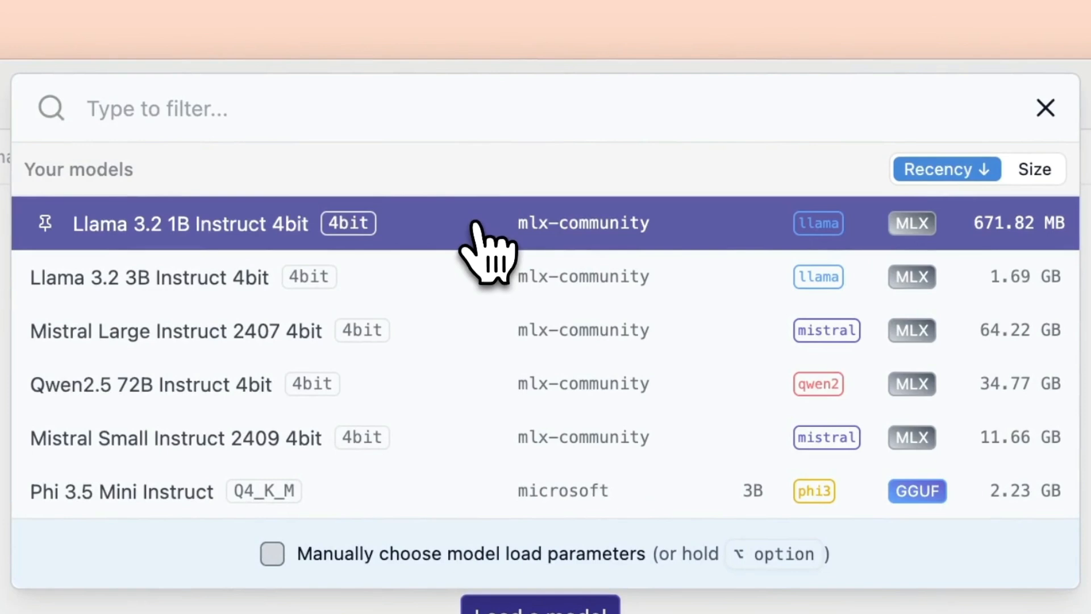
{"action": "left_click", "coordinate": [210, 224]}
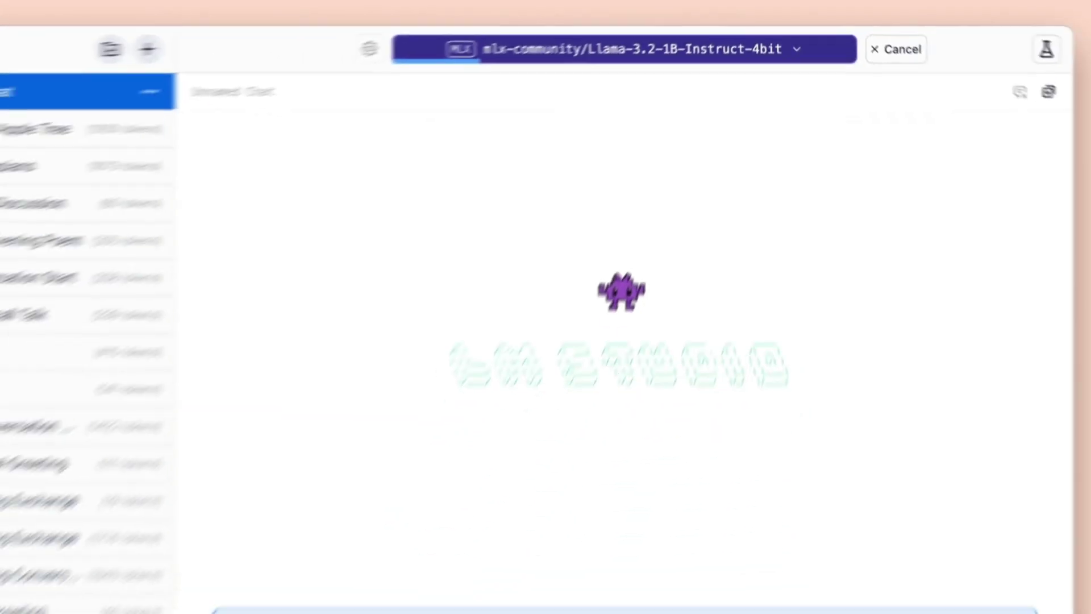
{"action": "type", "text": "Write a sam"}
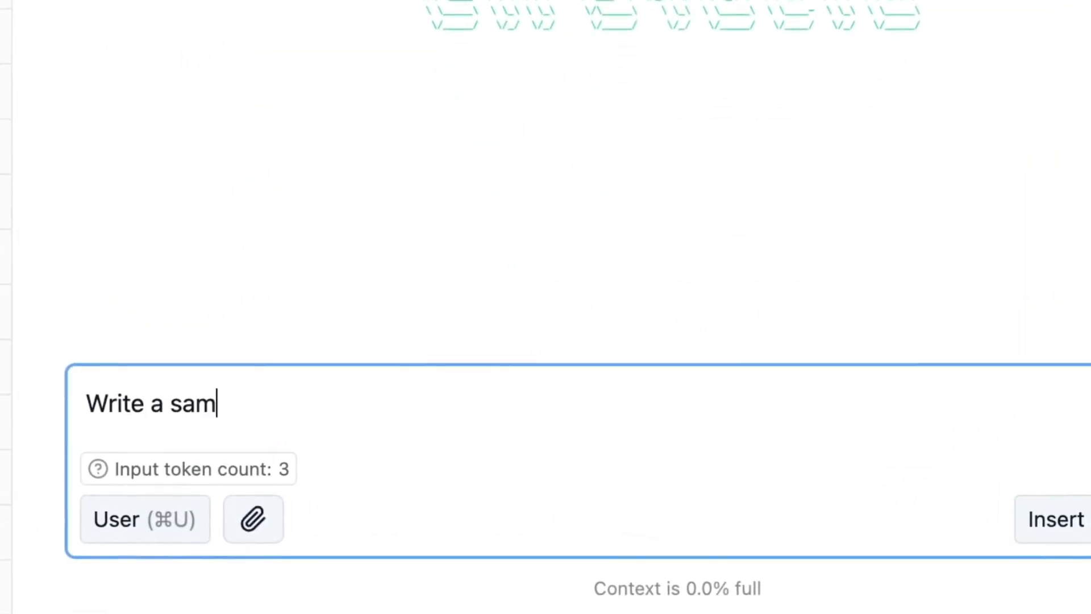
Send the chat prompt, then switch to the MLX GitHub repository page.
{"action": "key", "text": "Return"}
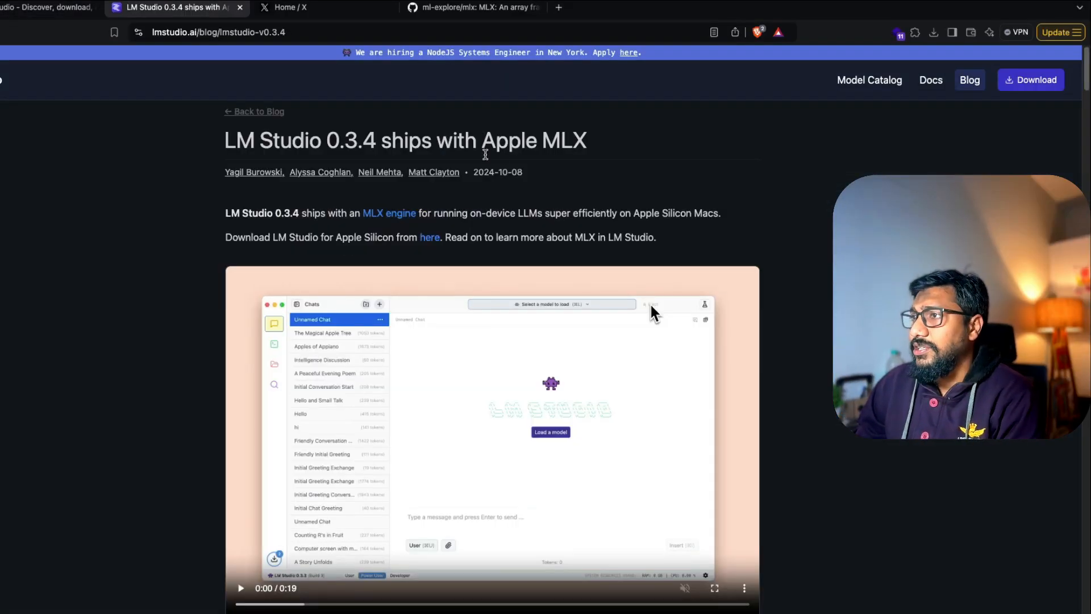
{"action": "mouse_move", "coordinate": [318, 186]}
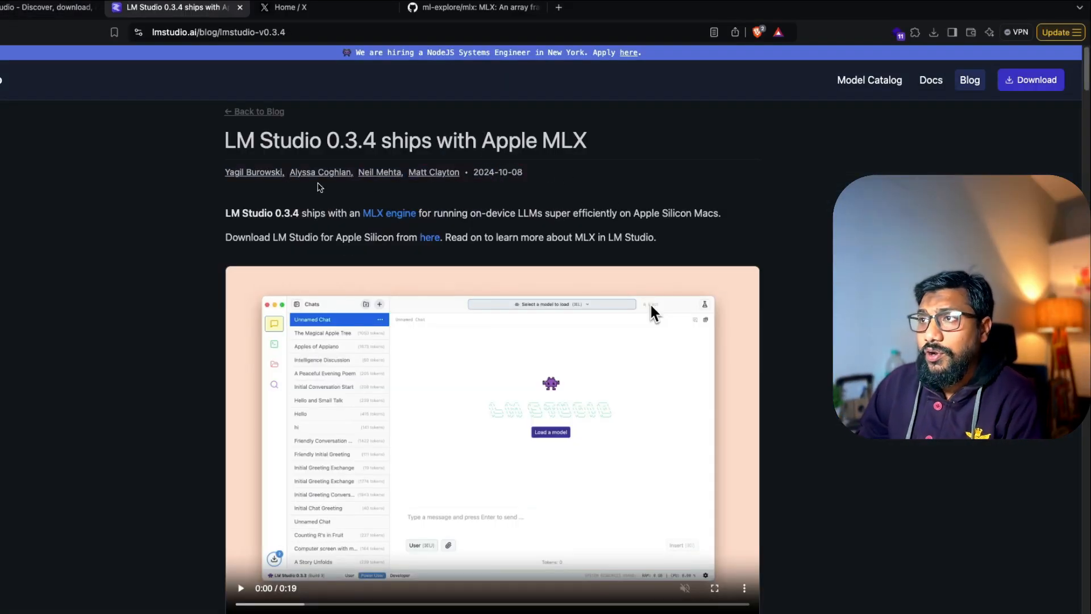
{"action": "mouse_move", "coordinate": [216, 143]}
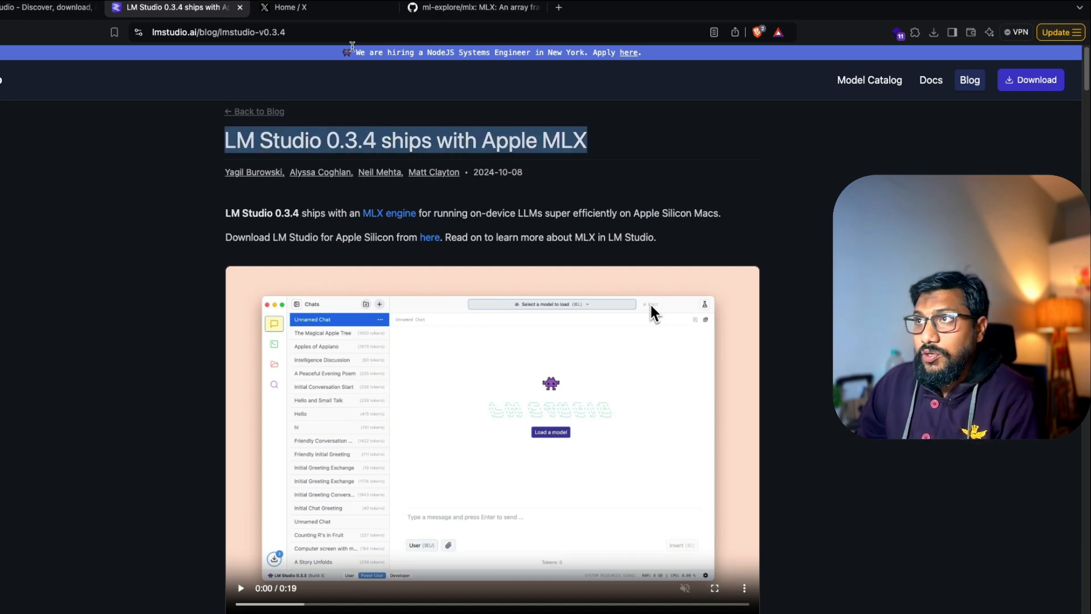
{"action": "left_click", "coordinate": [473, 8]}
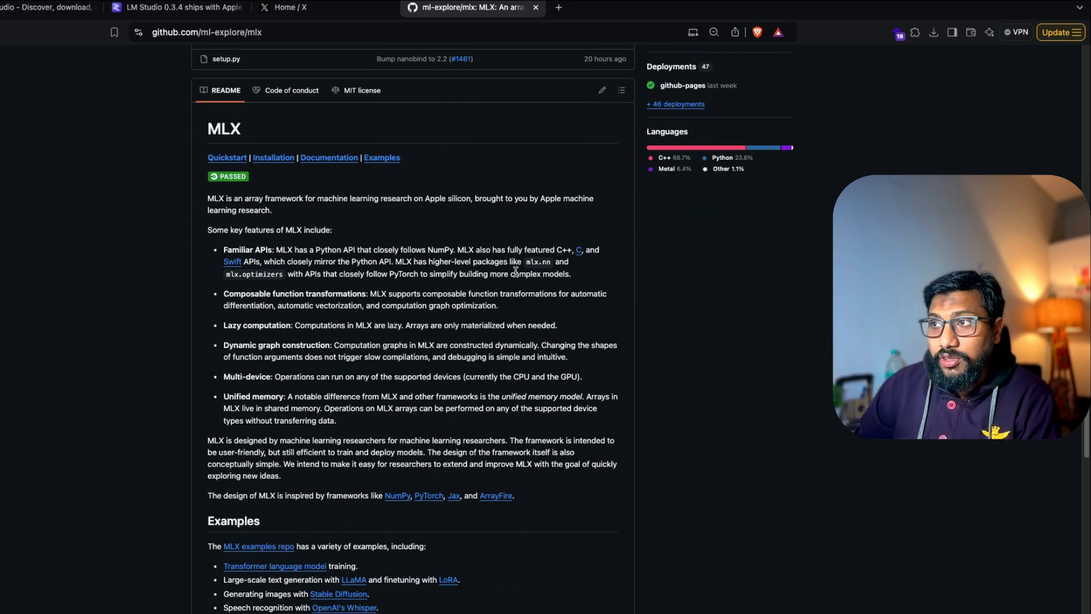
{"action": "mouse_move", "coordinate": [432, 245]}
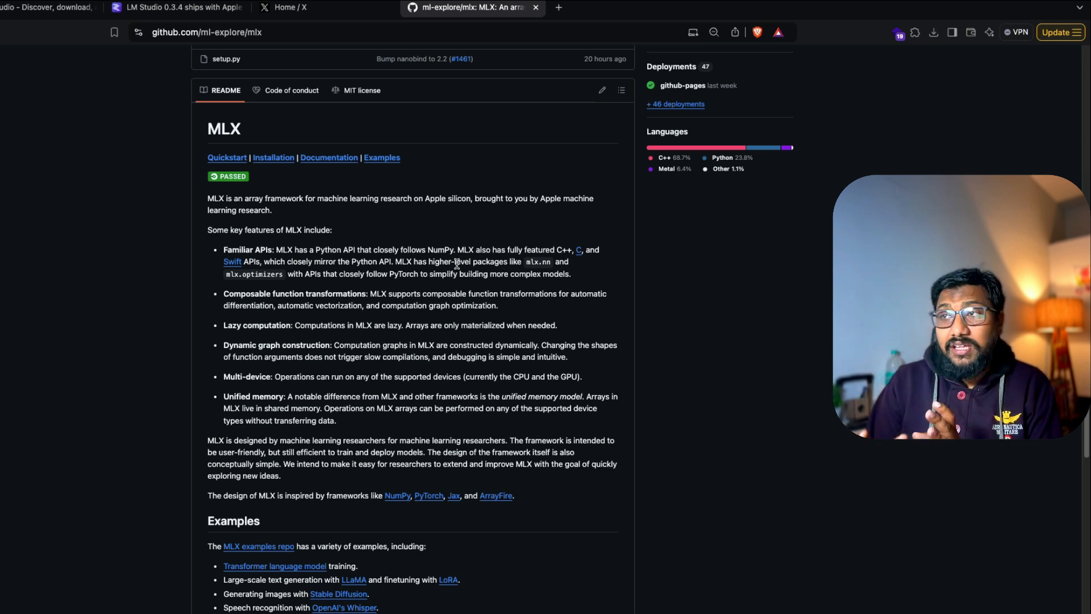
Return to the LM Studio MLX announcement and read down to the Outlines JSON logits processor example.
{"action": "left_click", "coordinate": [176, 8]}
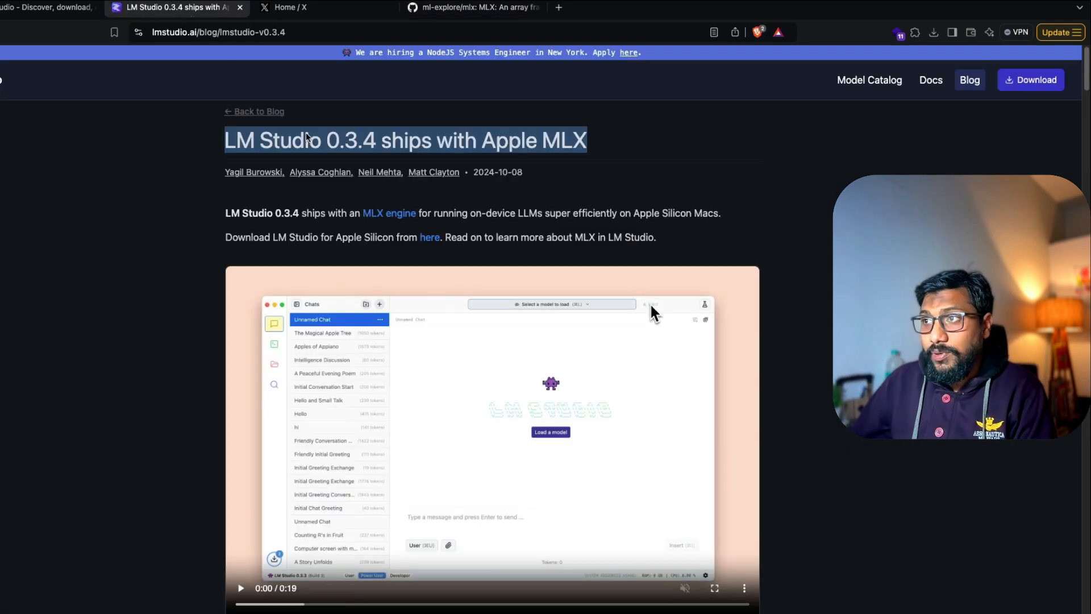
{"action": "mouse_move", "coordinate": [488, 207]}
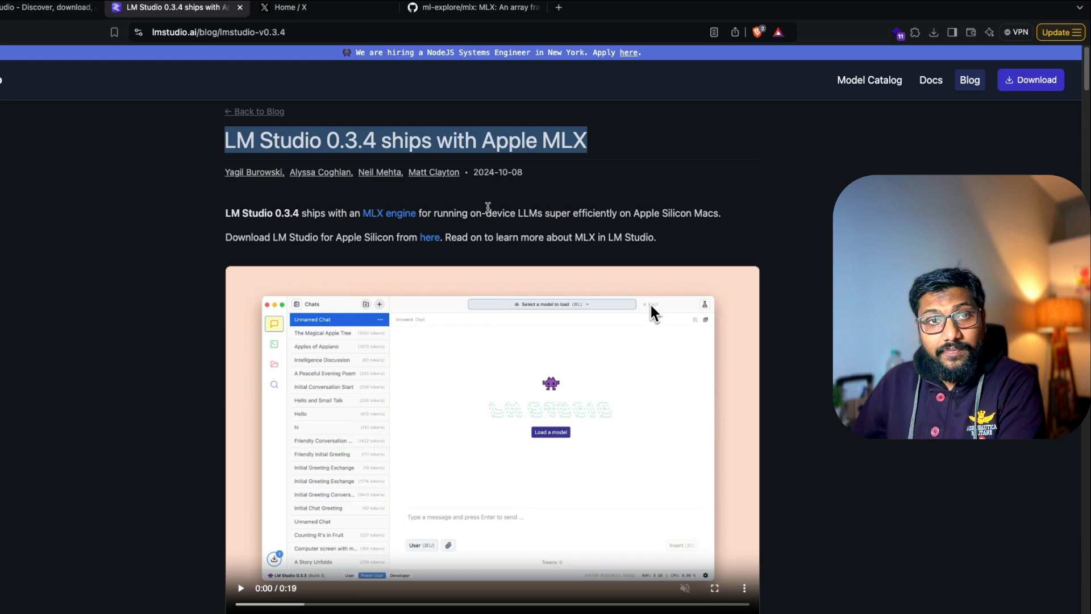
{"action": "scroll", "scroll_direction": "down", "scroll_amount": 3}
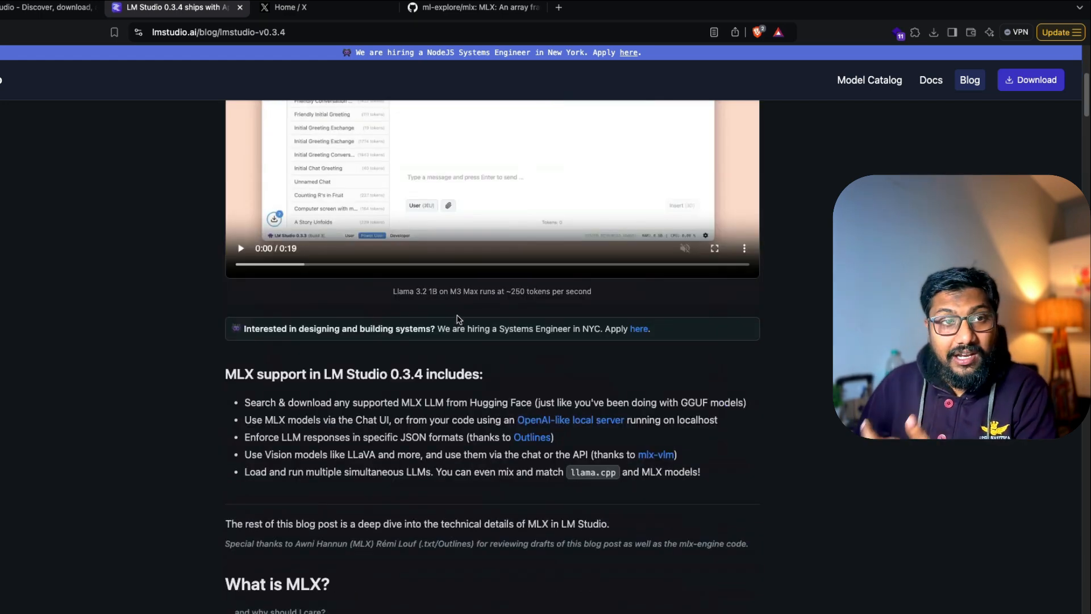
{"action": "scroll", "scroll_direction": "down", "scroll_amount": 3}
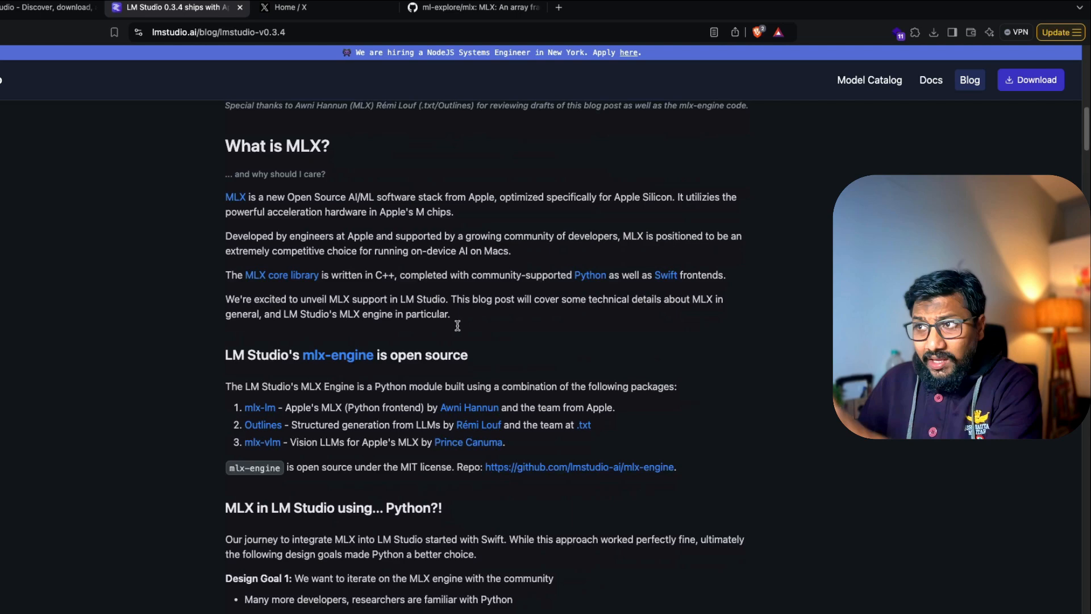
{"action": "scroll", "scroll_direction": "down", "scroll_amount": 3}
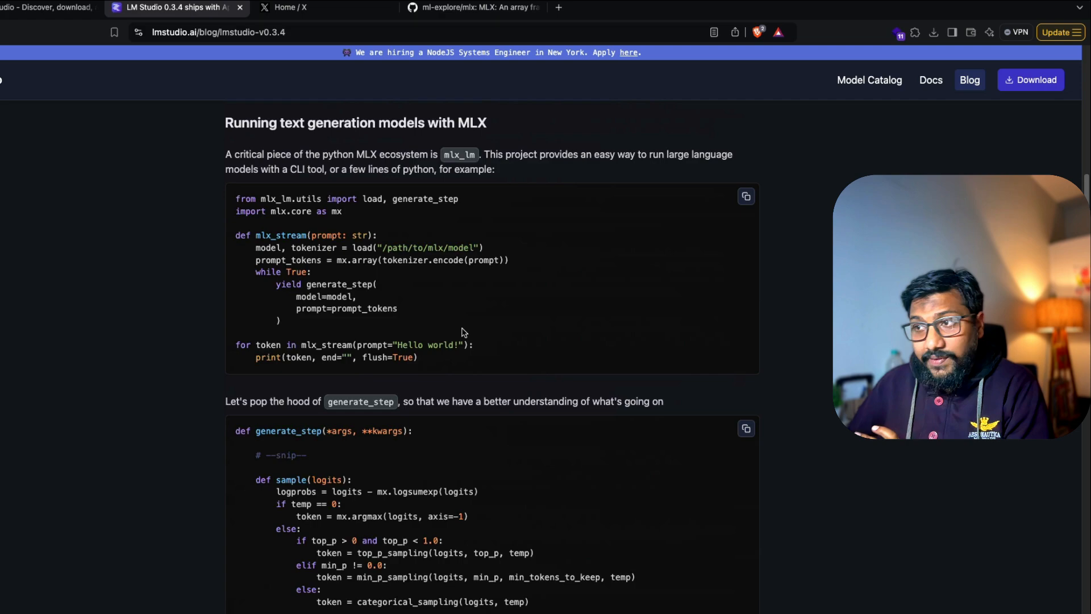
{"action": "scroll", "scroll_direction": "down", "scroll_amount": 3}
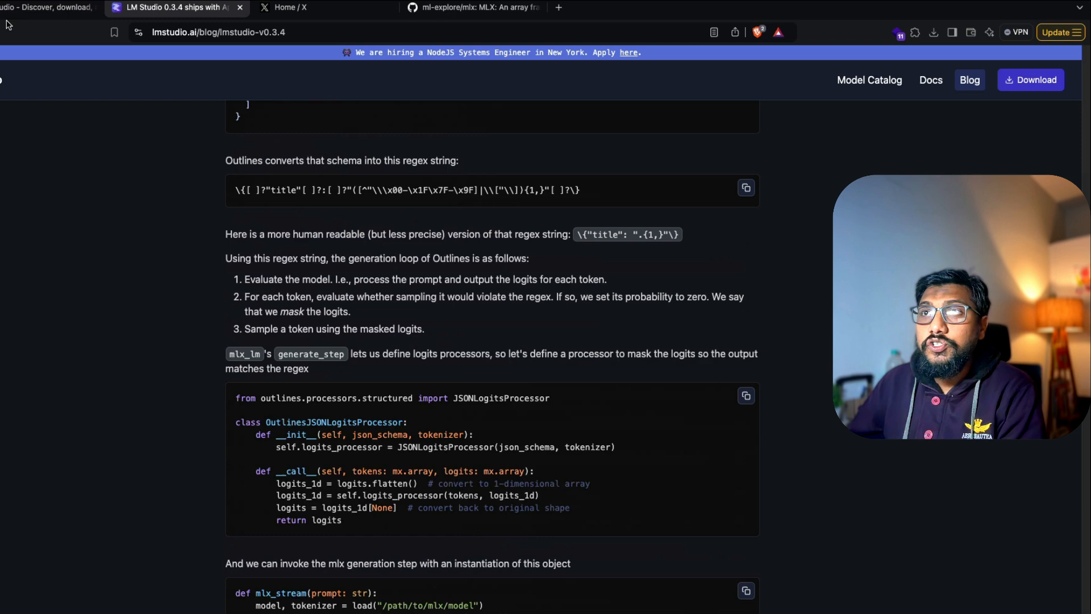
From the lmstudio.ai home page, save the LM Studio for Mac (M1/M2/M3) installer to Downloads.
{"action": "left_click", "coordinate": [48, 8]}
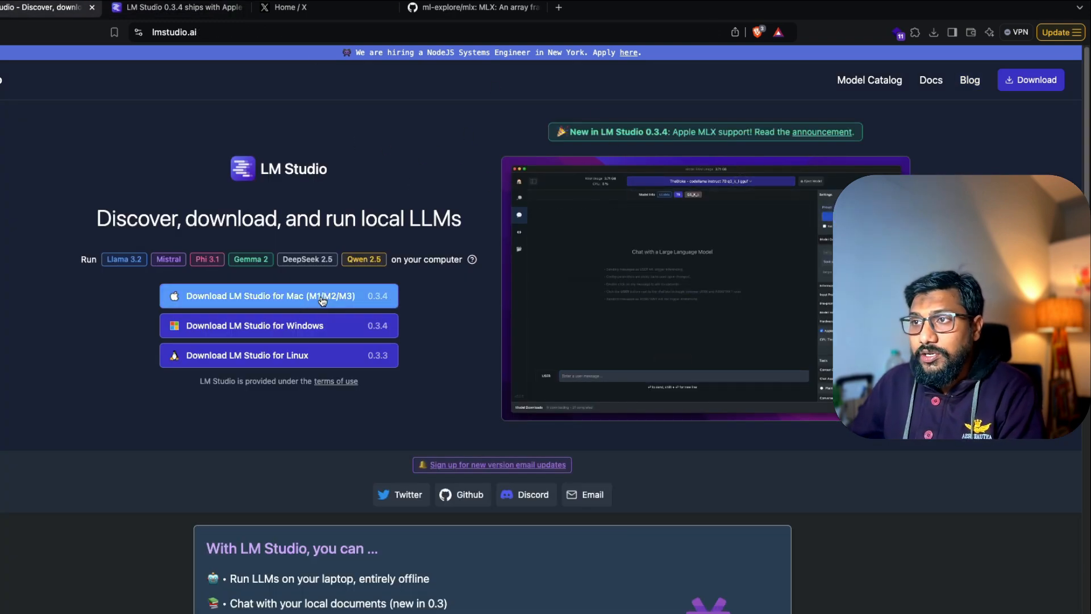
{"action": "left_click", "coordinate": [279, 295]}
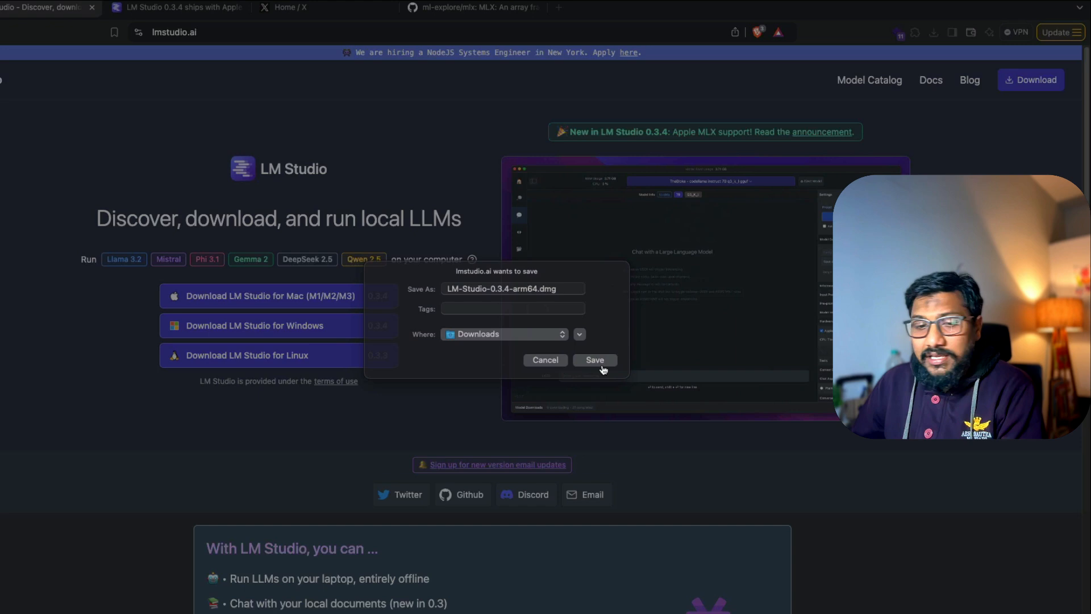
{"action": "left_click", "coordinate": [595, 360]}
{"action": "type", "text": "hf.c"}
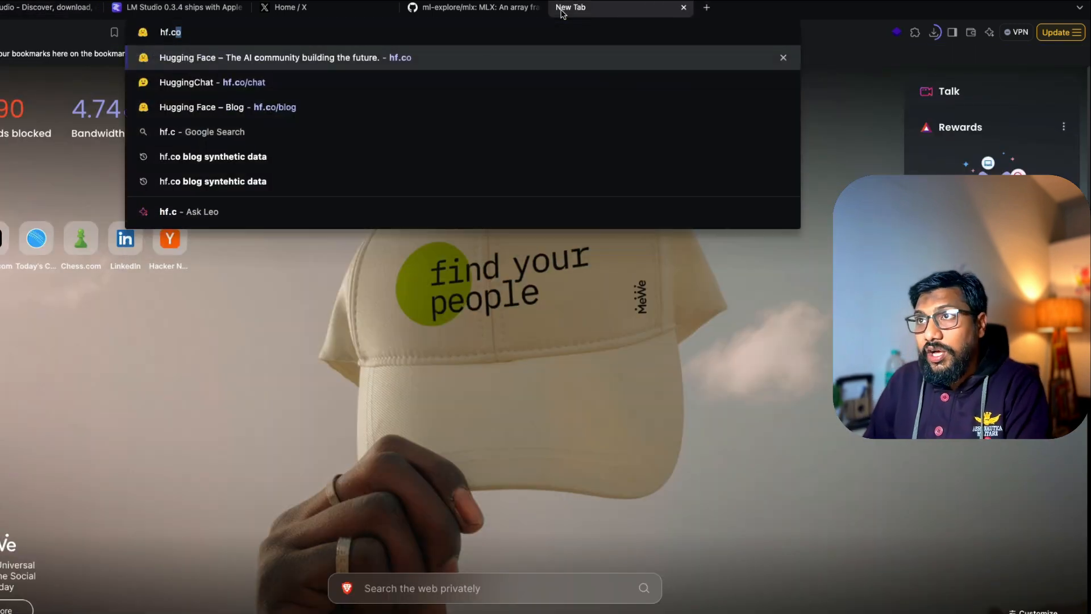
Search the web for 'mlx', open the MLX Community Hugging Face page and expand its full model list.
{"action": "type", "text": "mlx"}
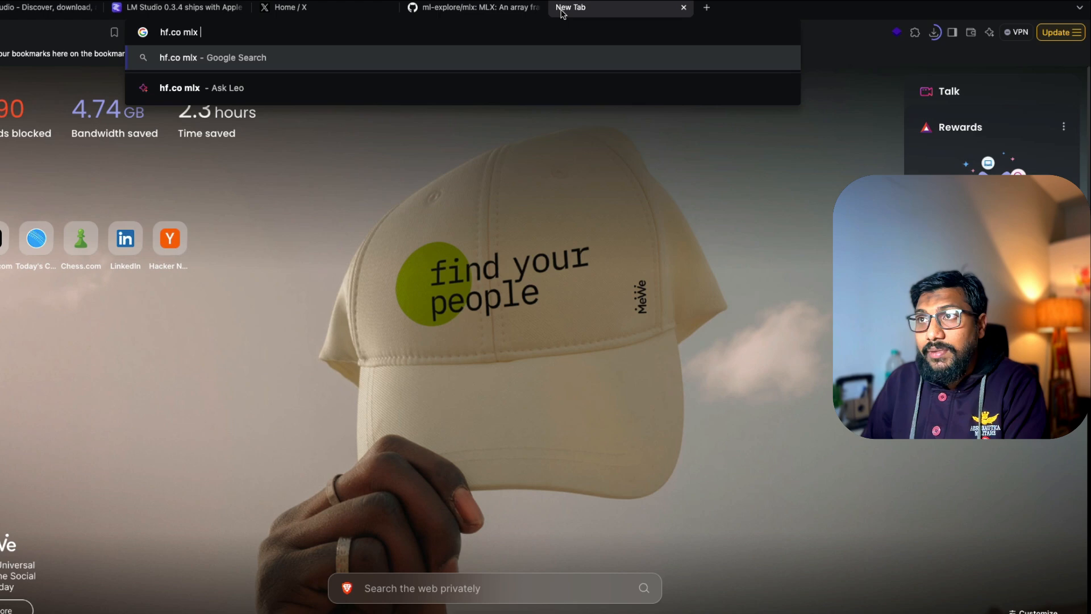
{"action": "key", "text": "Return"}
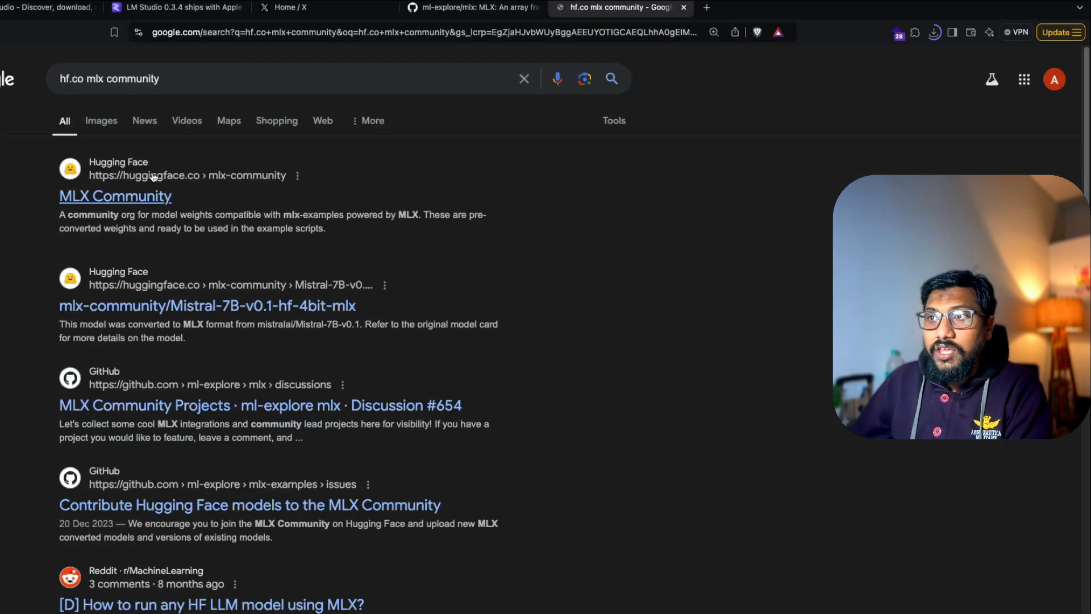
{"action": "left_click", "coordinate": [115, 197]}
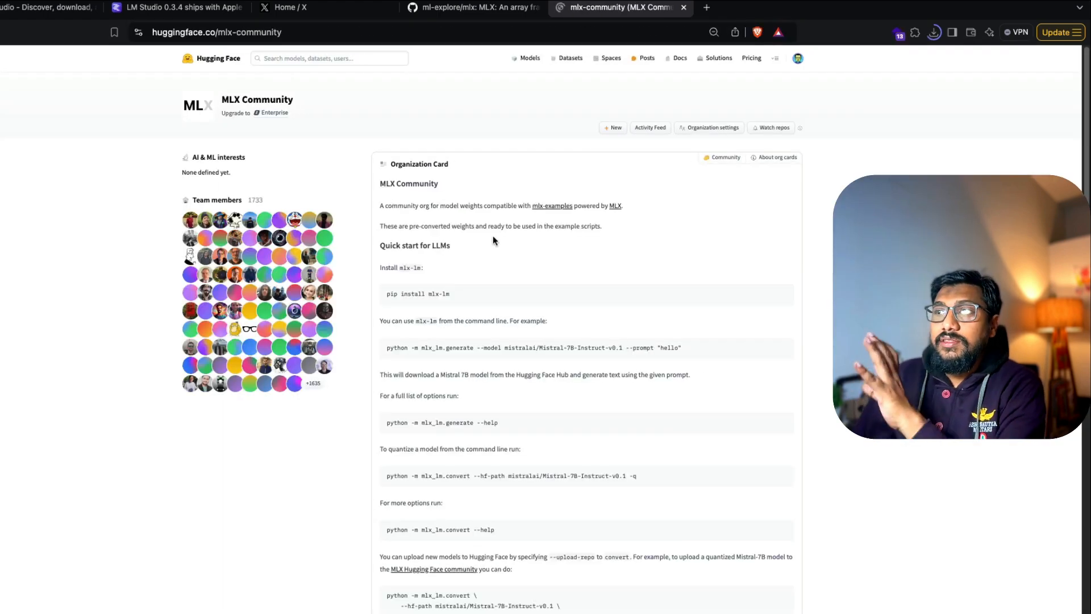
{"action": "scroll", "scroll_direction": "down", "scroll_amount": 3}
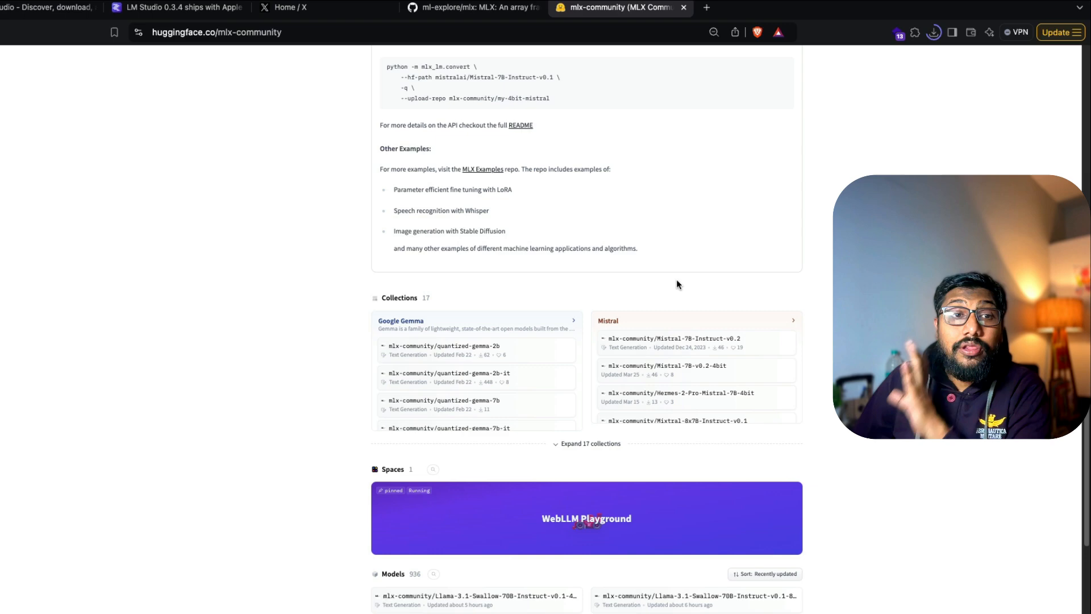
{"action": "scroll", "scroll_direction": "up", "scroll_amount": 3}
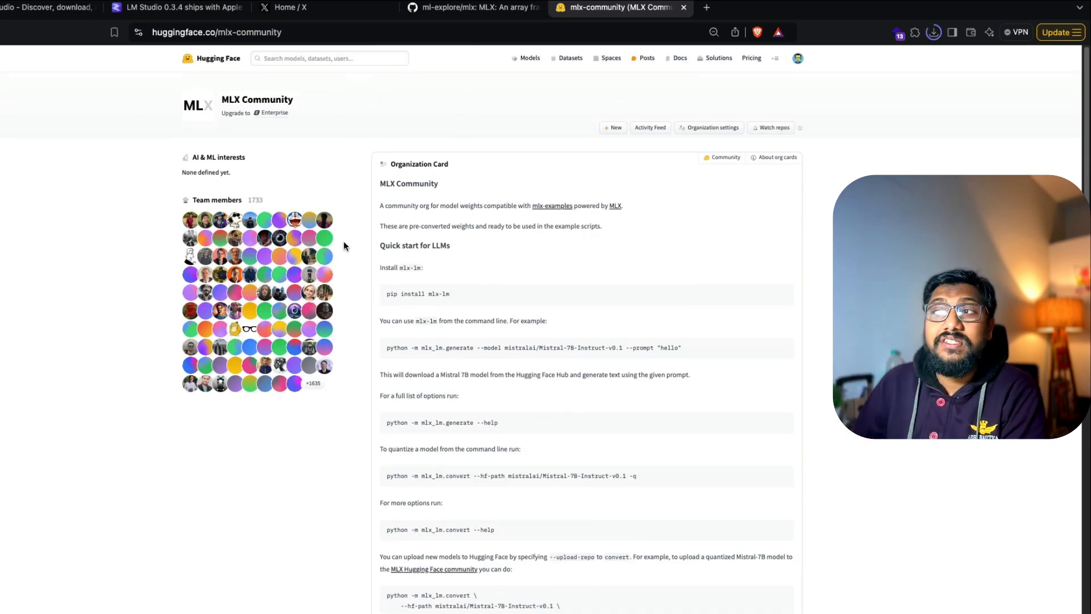
{"action": "scroll", "scroll_direction": "down", "scroll_amount": 3}
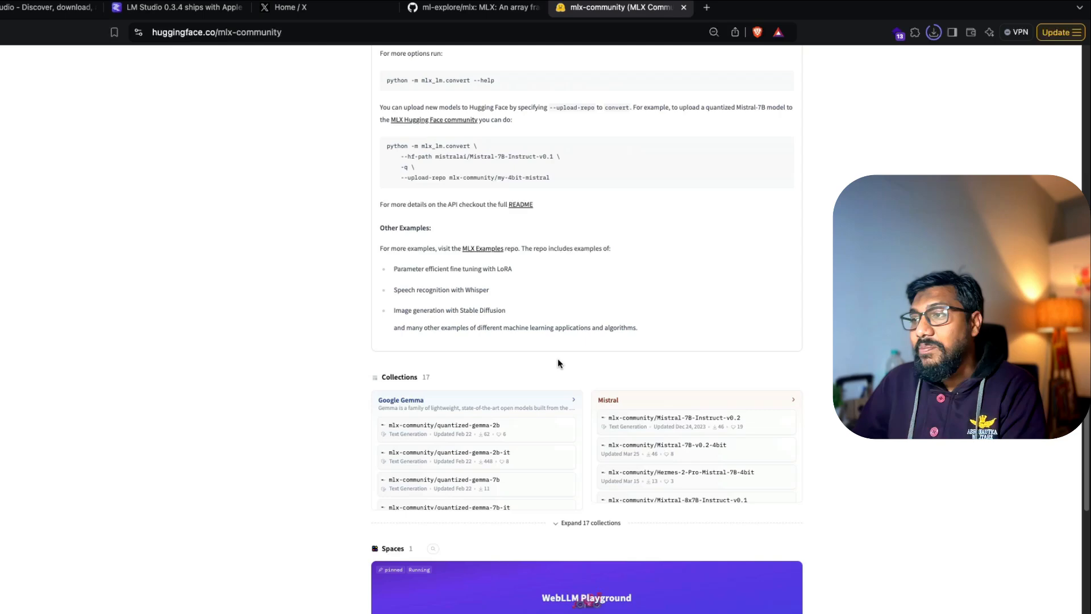
{"action": "scroll", "scroll_direction": "down", "scroll_amount": 3}
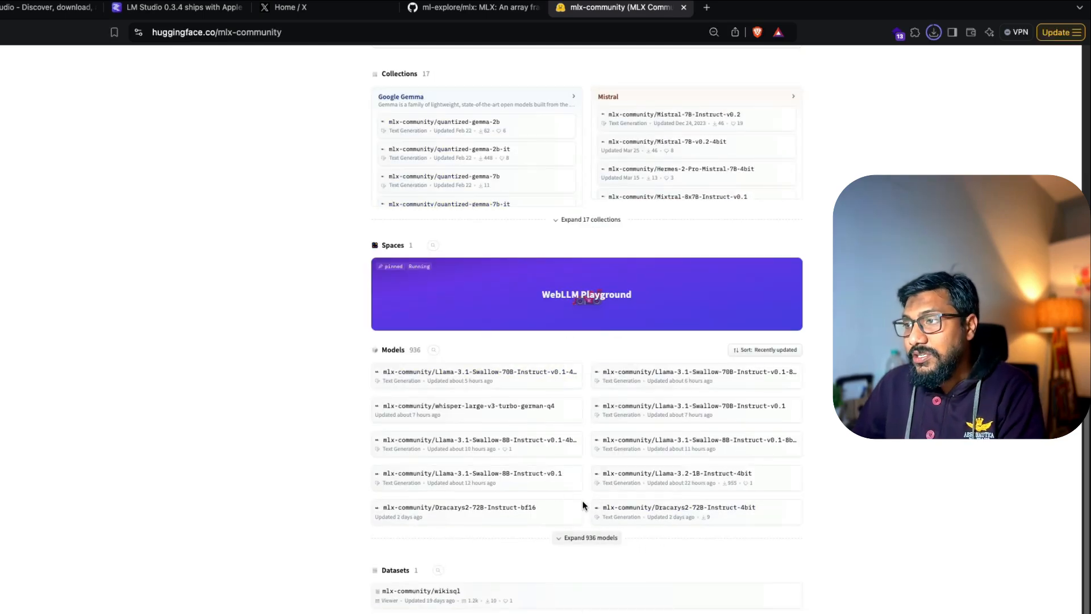
{"action": "left_click", "coordinate": [935, 32]}
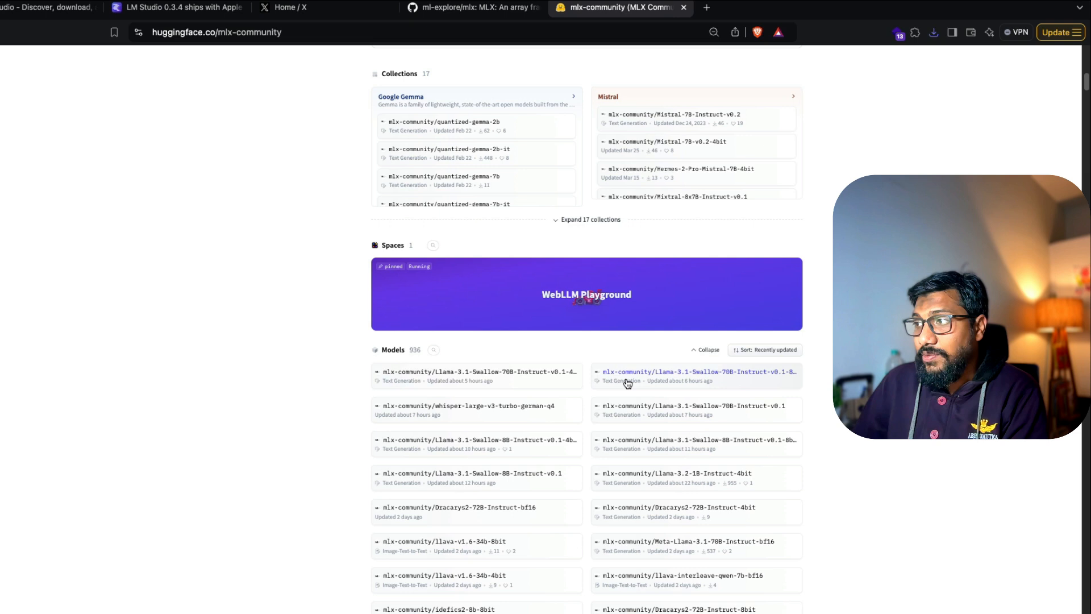
{"action": "mouse_move", "coordinate": [960, 53]}
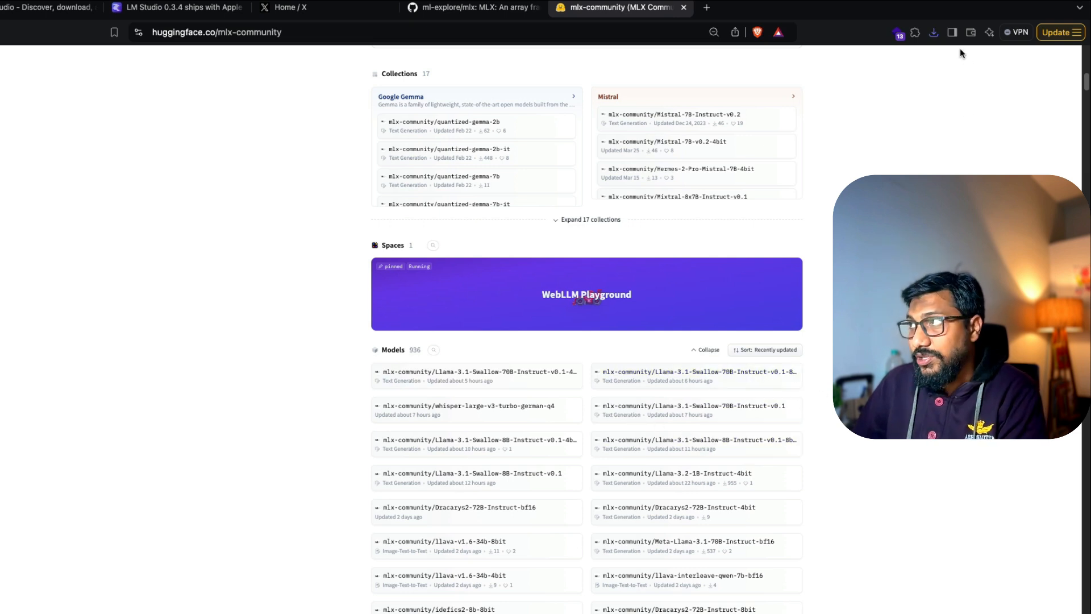
Open the downloaded LM Studio installer disk image and close its window again.
{"action": "left_click", "coordinate": [934, 32]}
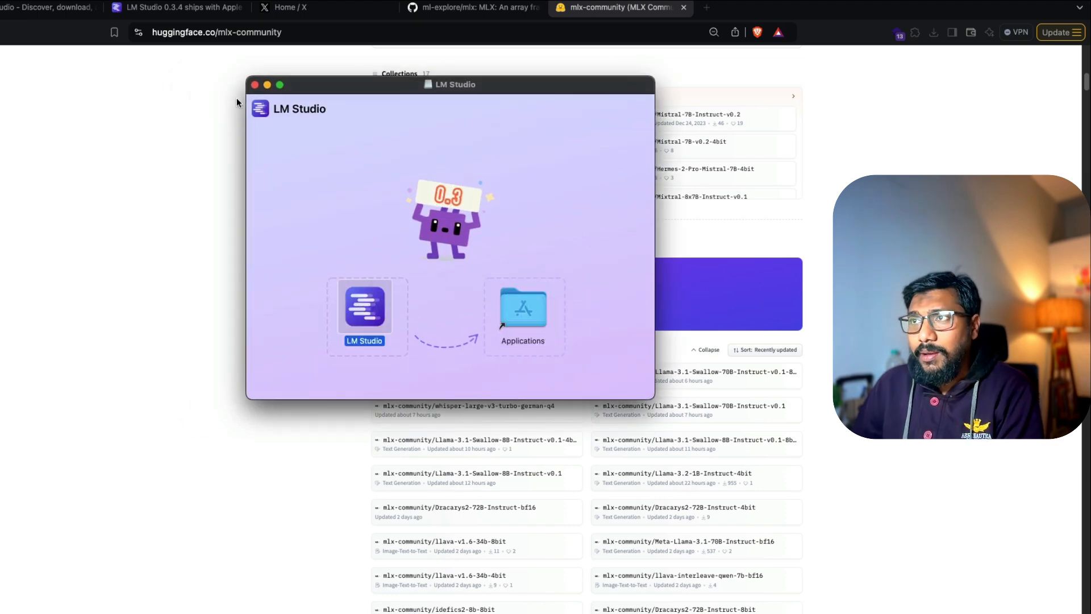
{"action": "left_click", "coordinate": [178, 8]}
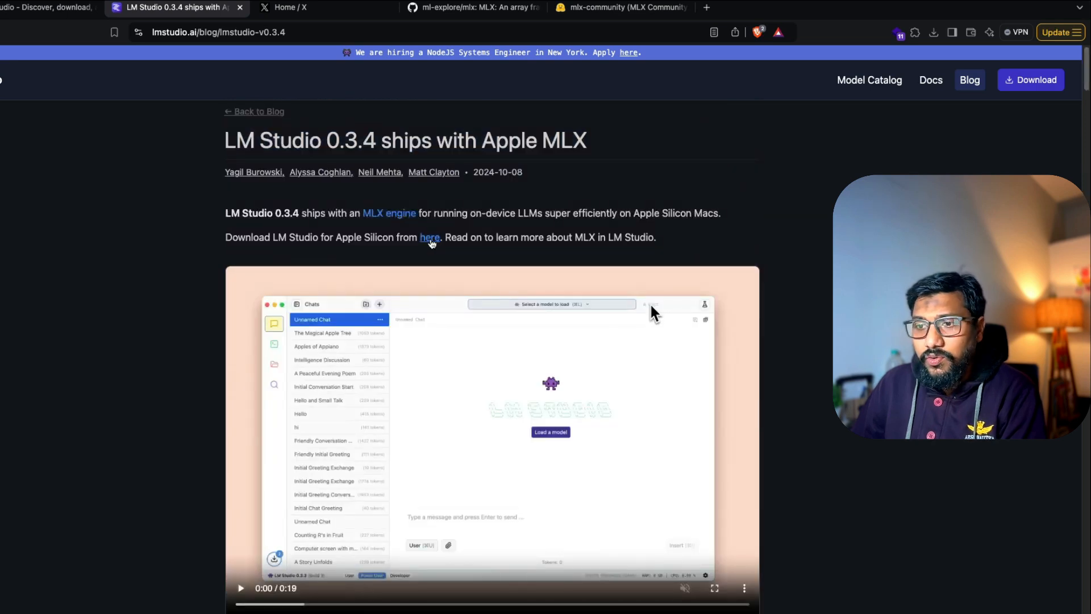
{"action": "mouse_move", "coordinate": [789, 204]}
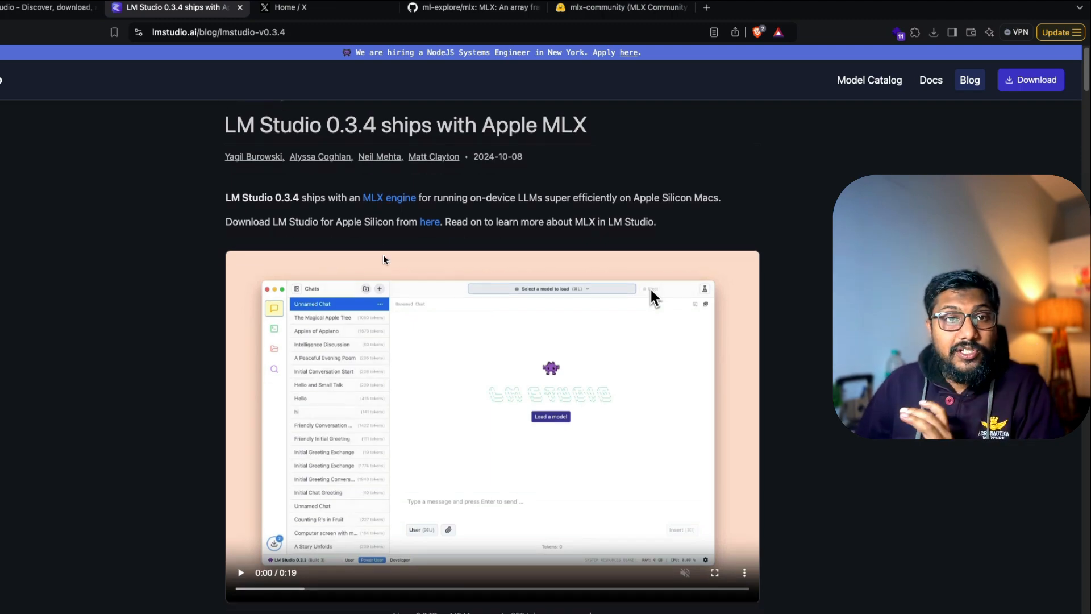
Scroll through structured generation, vision models and KV caching to 'What else is new in LM Studio 0.3.4'.
{"action": "scroll", "scroll_direction": "down", "scroll_amount": 3}
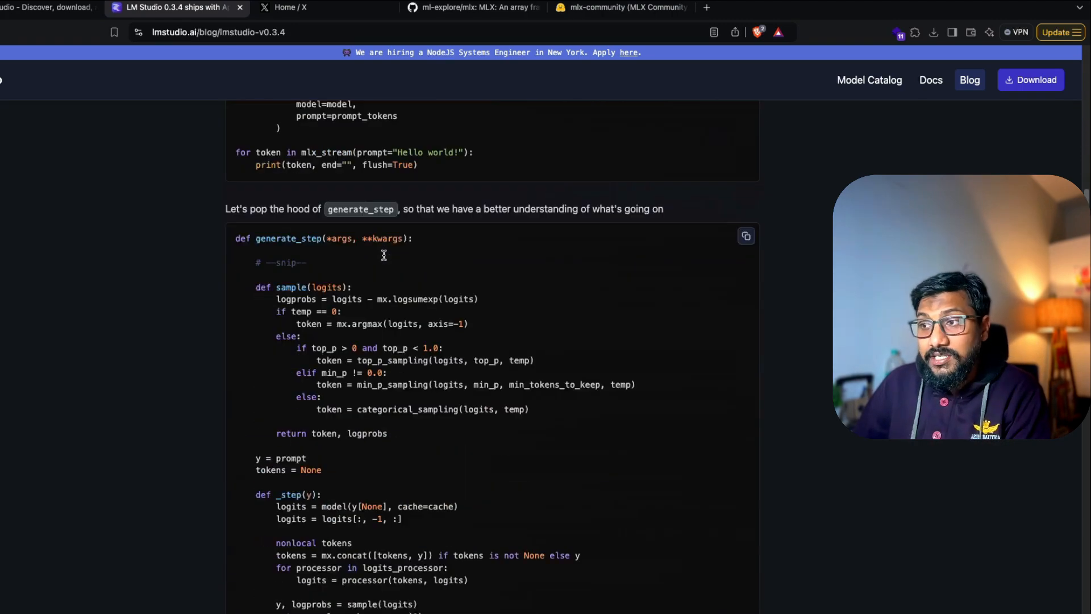
{"action": "scroll", "scroll_direction": "up", "scroll_amount": 3}
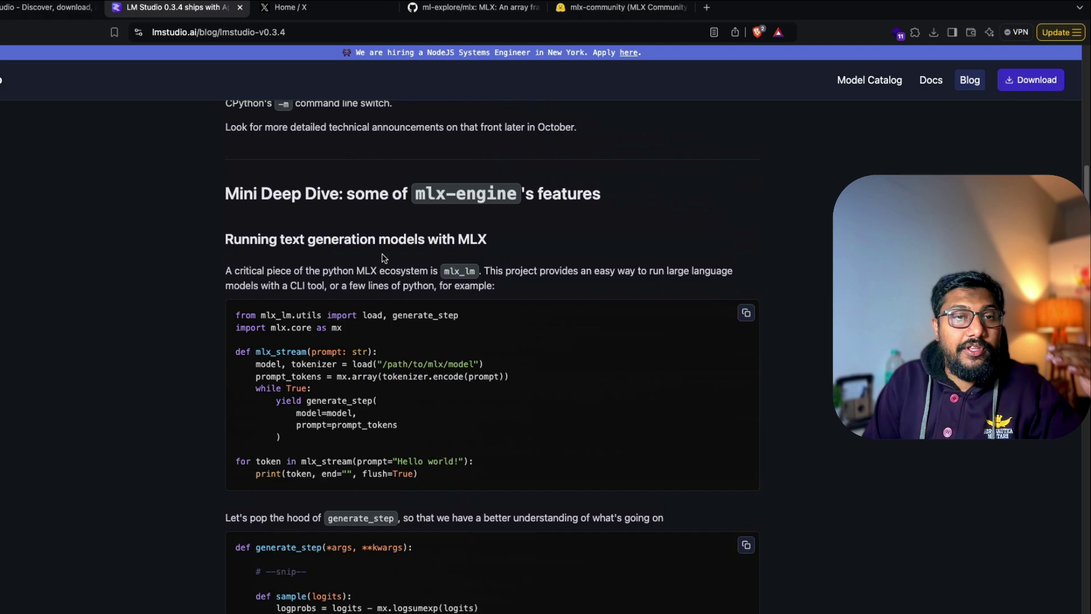
{"action": "scroll", "scroll_direction": "up", "scroll_amount": 3}
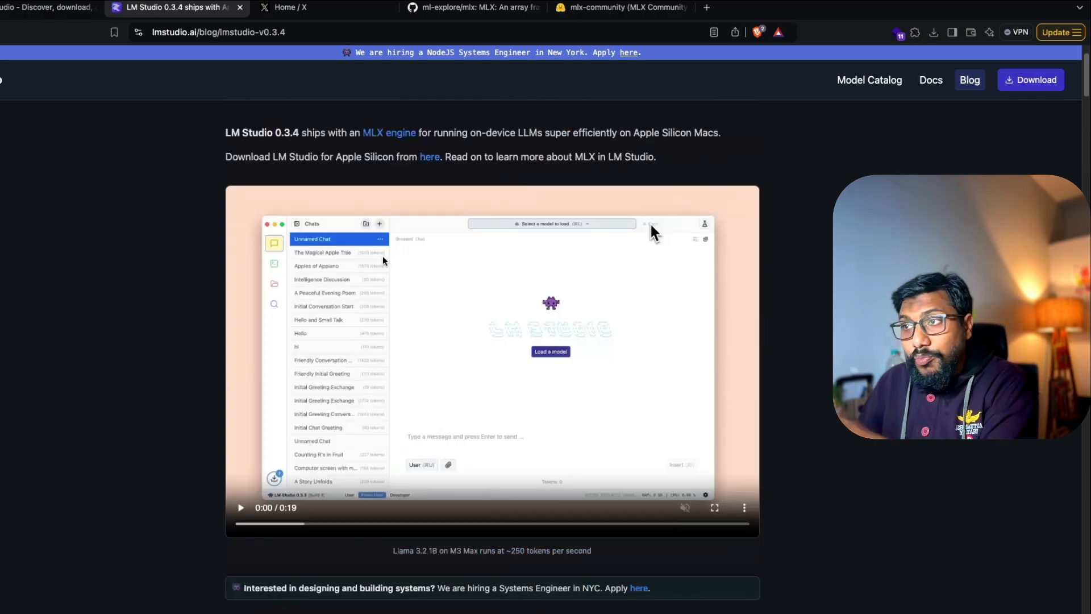
{"action": "scroll", "scroll_direction": "down", "scroll_amount": 3}
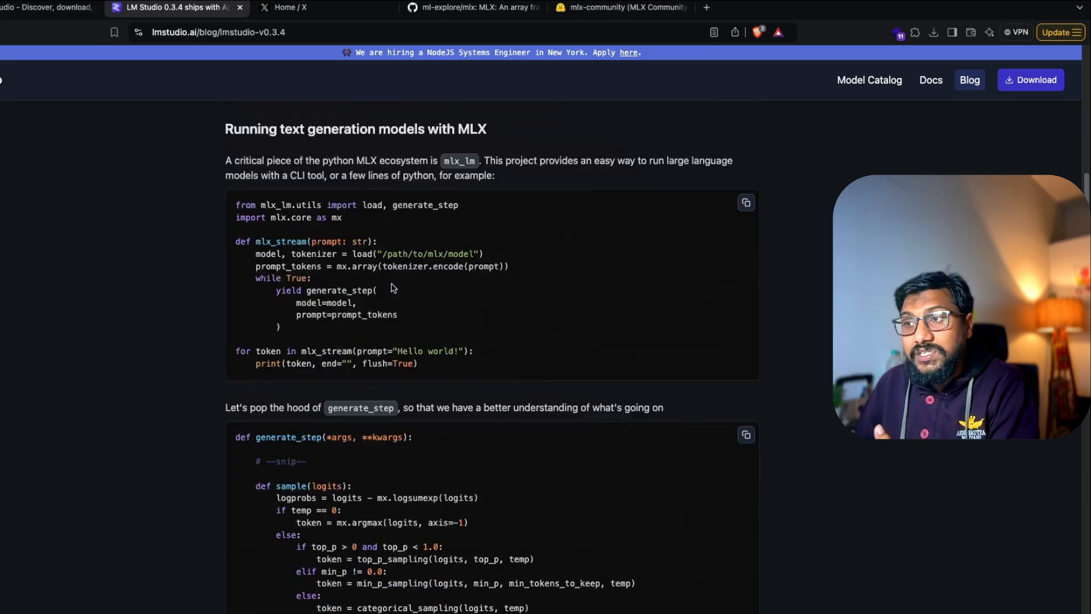
{"action": "scroll", "scroll_direction": "down", "scroll_amount": 3}
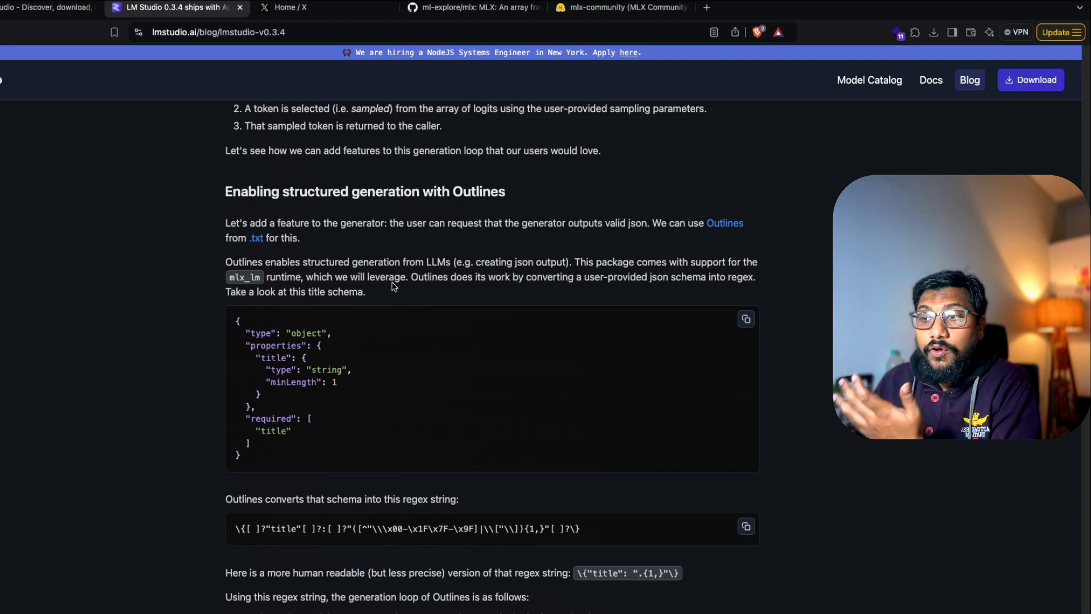
{"action": "scroll", "scroll_direction": "down", "scroll_amount": 3}
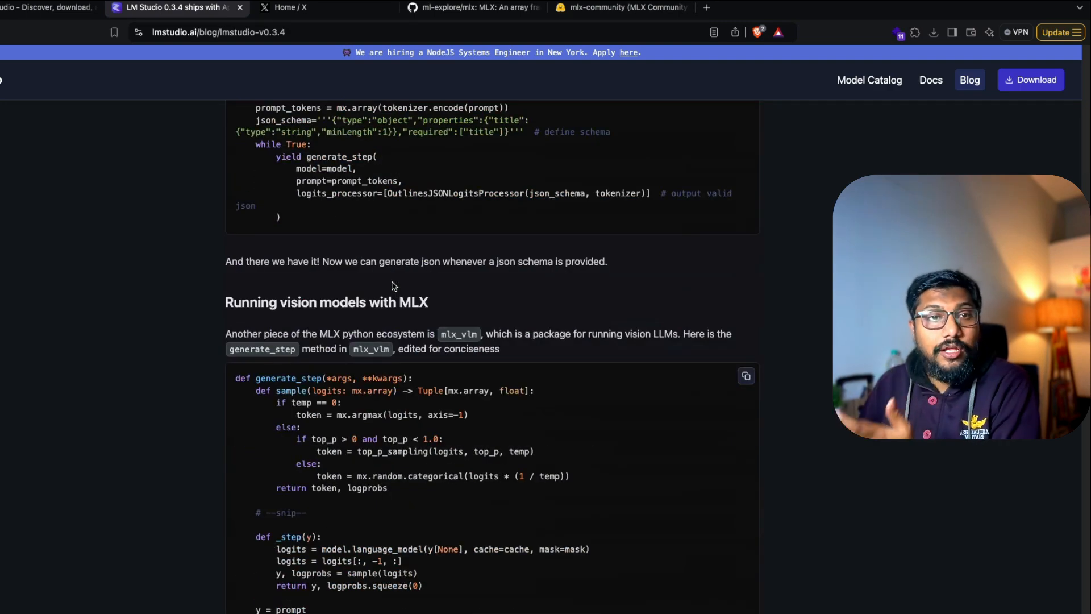
{"action": "scroll", "scroll_direction": "down", "scroll_amount": 3}
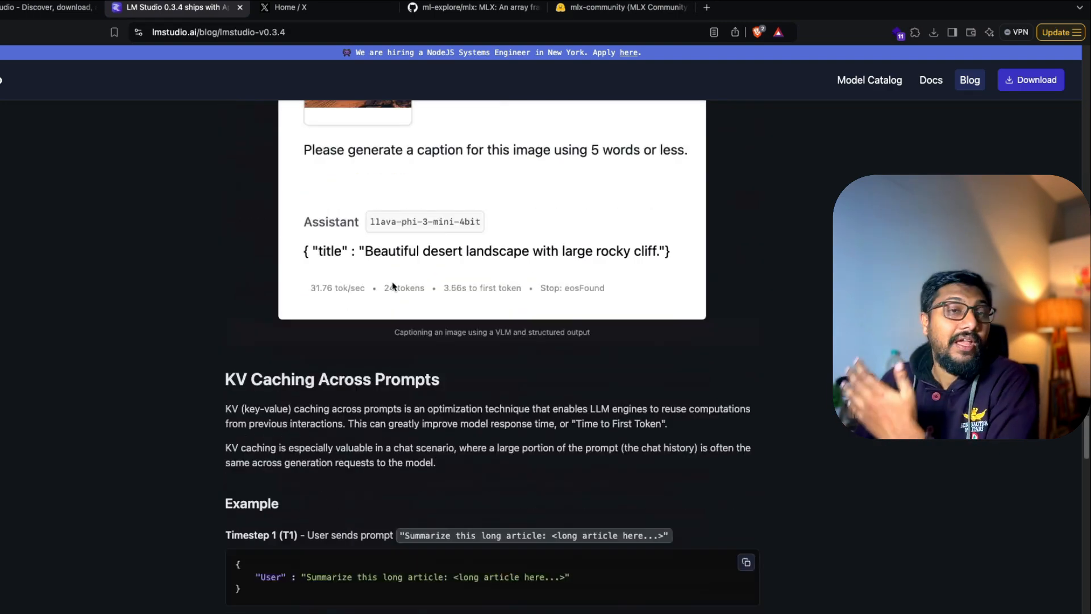
{"action": "scroll", "scroll_direction": "down", "scroll_amount": 3}
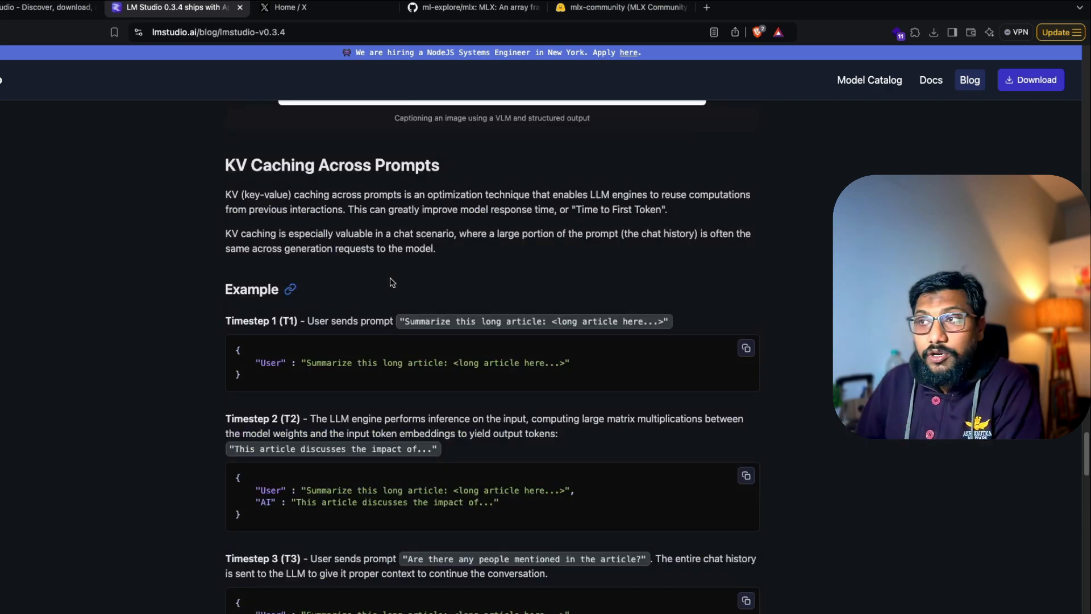
{"action": "scroll", "scroll_direction": "down", "scroll_amount": 3}
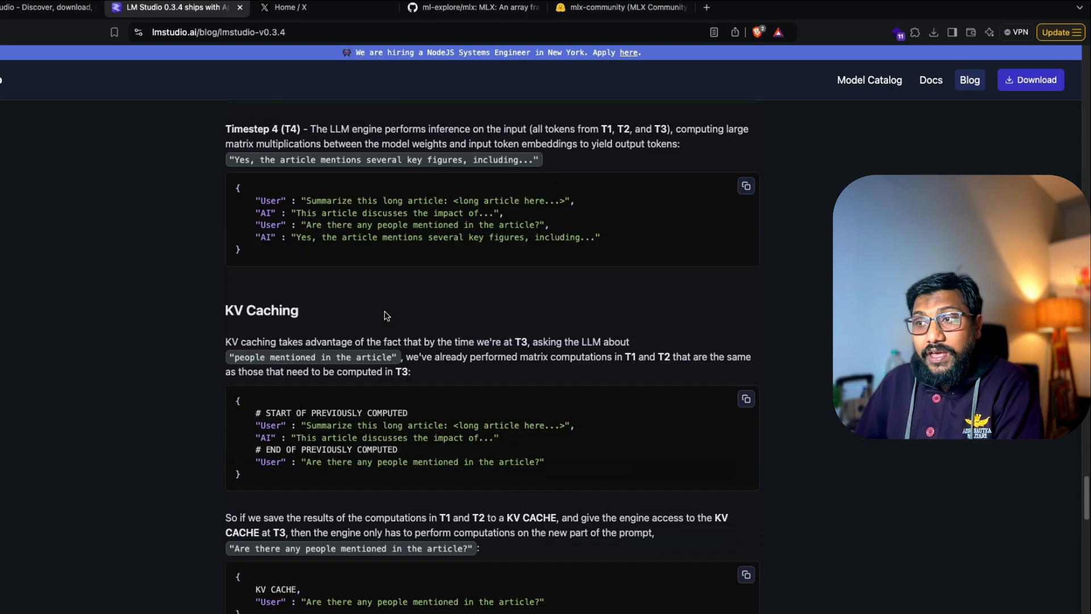
{"action": "scroll", "scroll_direction": "down", "scroll_amount": 3}
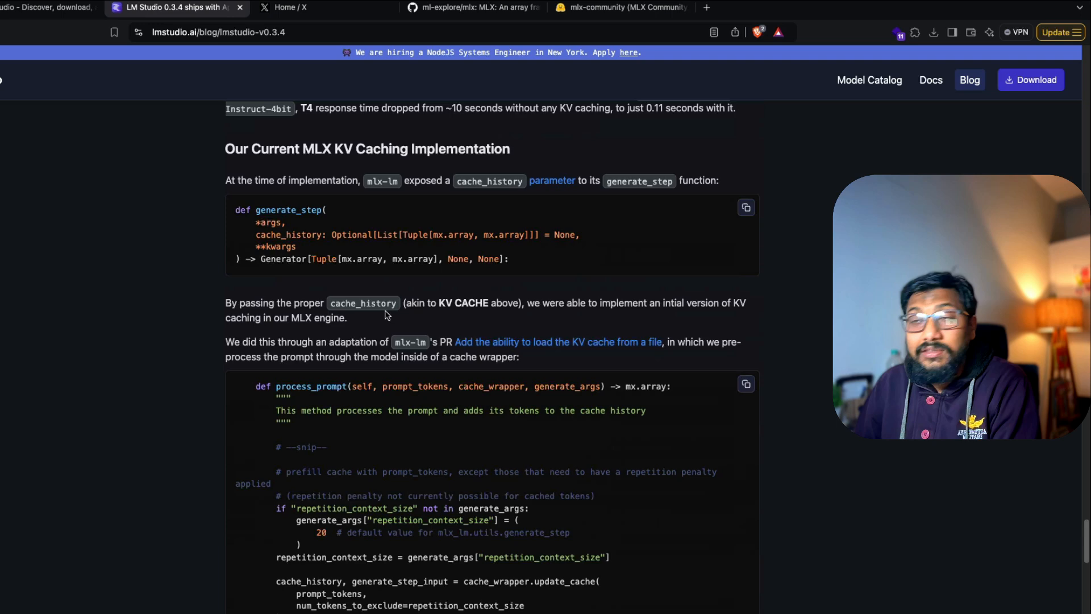
{"action": "scroll", "scroll_direction": "down", "scroll_amount": 3}
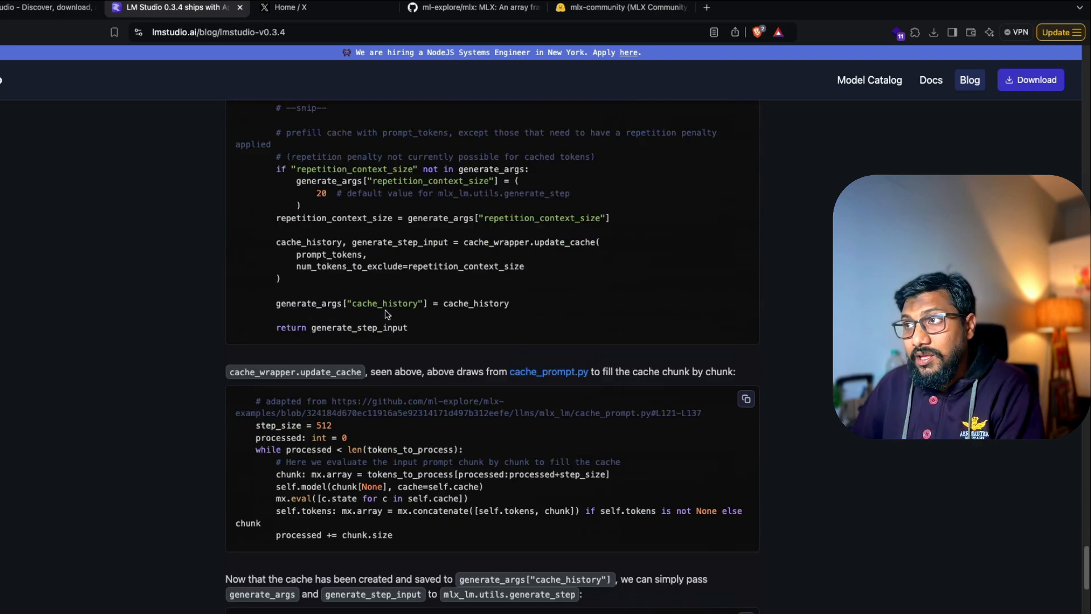
{"action": "scroll", "scroll_direction": "down", "scroll_amount": 3}
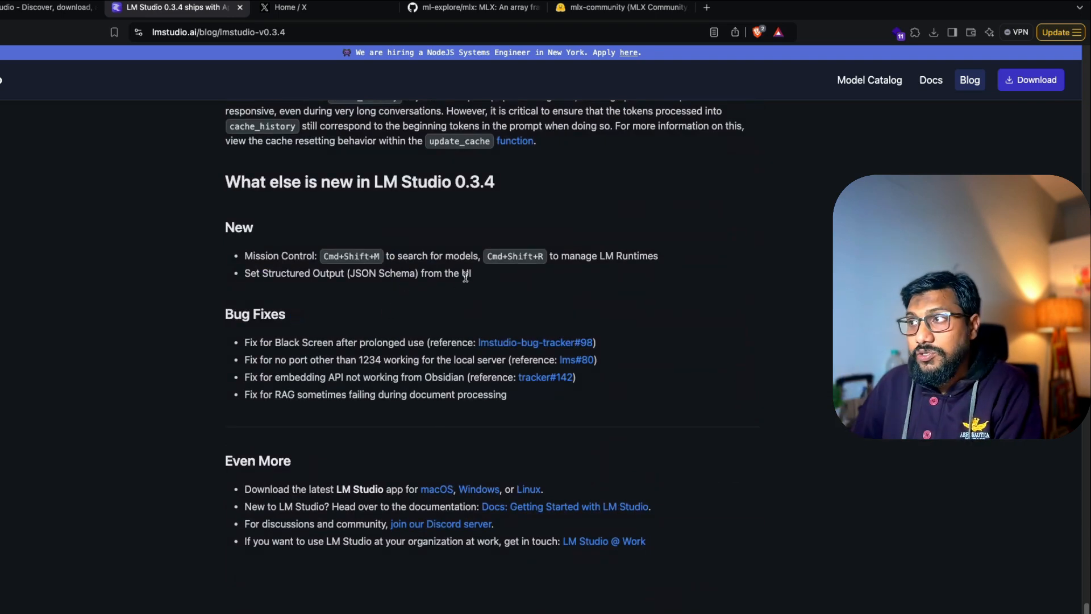
Launch LM Studio via Spotlight ('lmst') and confirm opening the downloaded app.
{"action": "type", "text": "scree"}
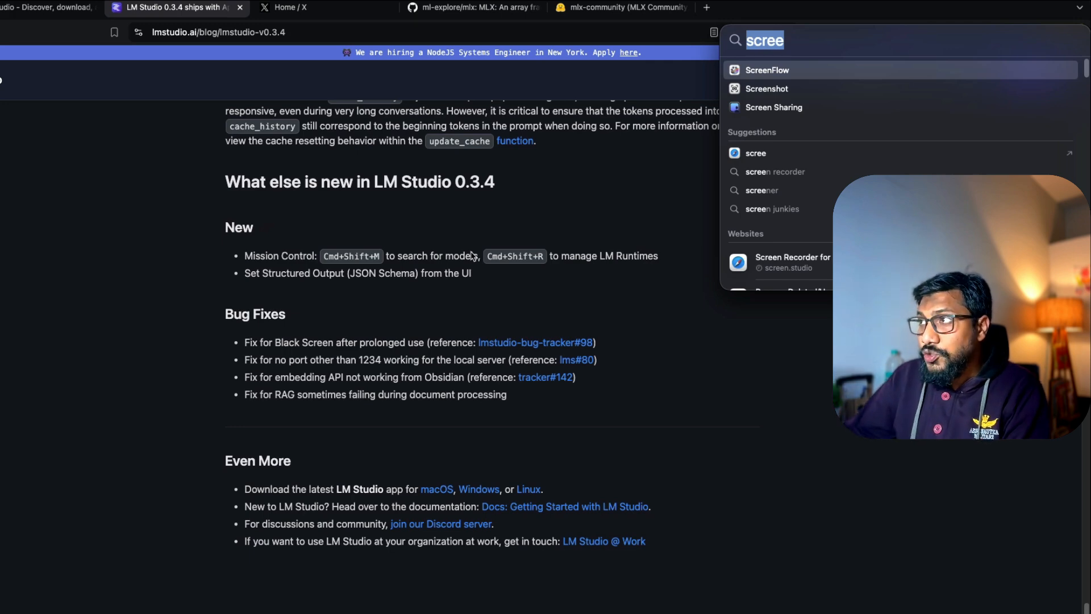
{"action": "type", "text": "lmst"}
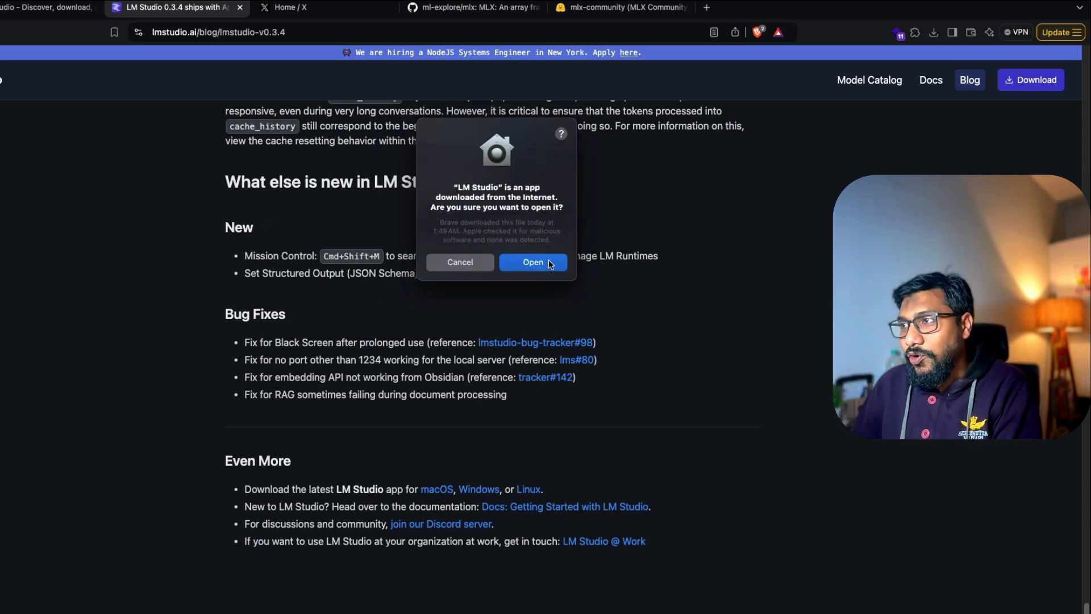
{"action": "left_click", "coordinate": [533, 262]}
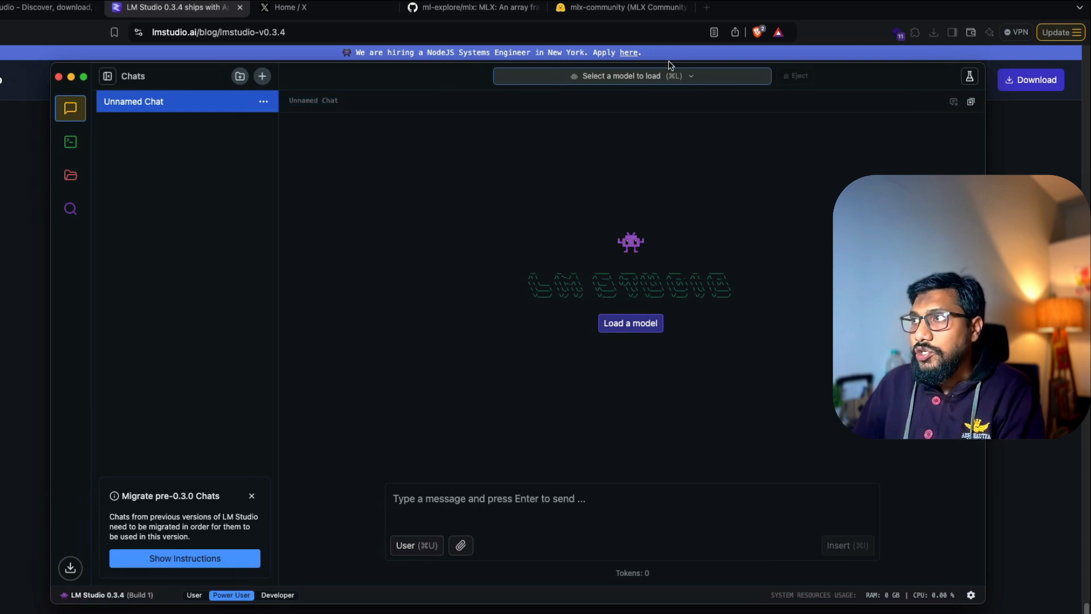
Peek at the model picker and local server page, then show the 3 models stored on disk (8.75 GB).
{"action": "left_click", "coordinate": [630, 76]}
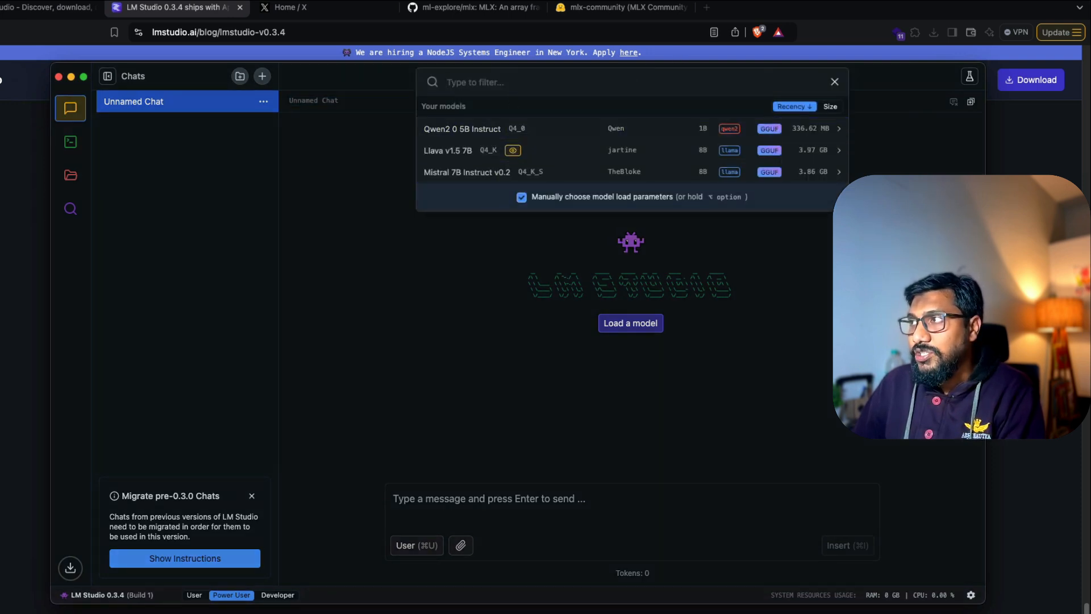
{"action": "left_click", "coordinate": [835, 82]}
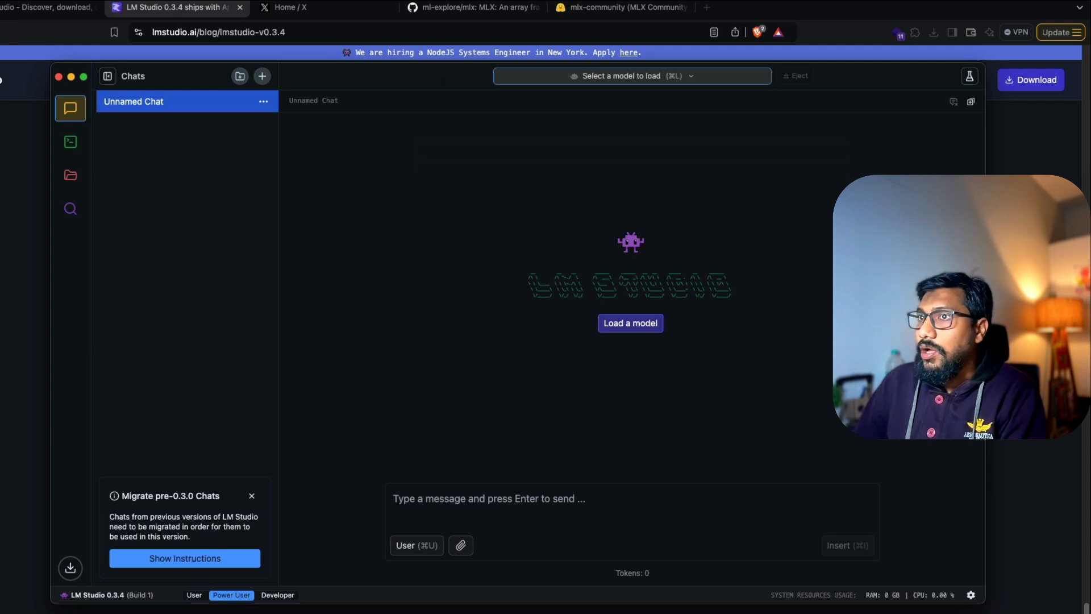
{"action": "left_click", "coordinate": [69, 142]}
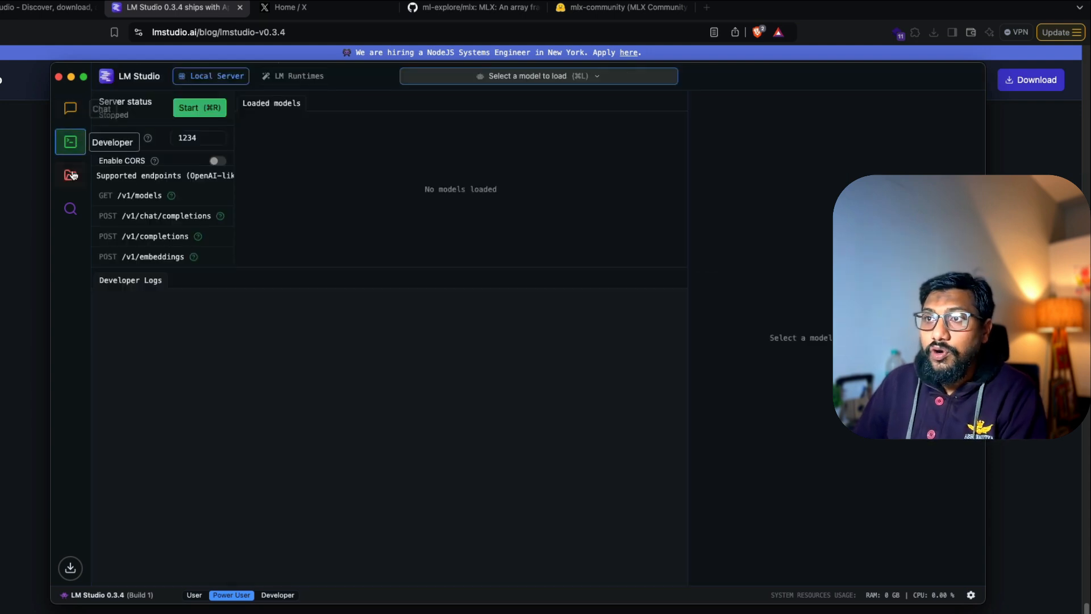
{"action": "left_click", "coordinate": [69, 109]}
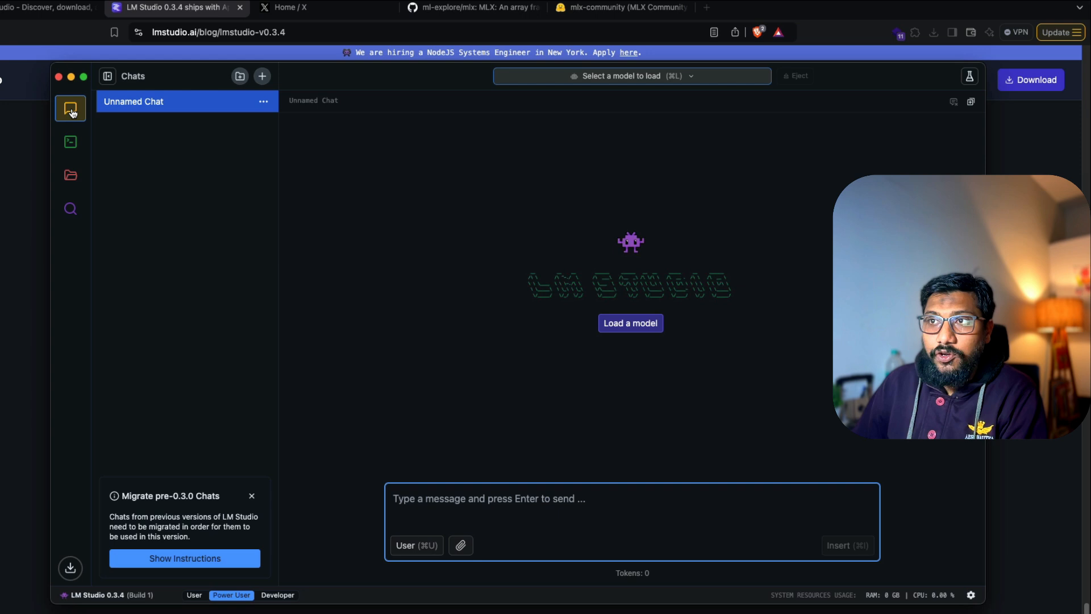
{"action": "mouse_move", "coordinate": [71, 142]}
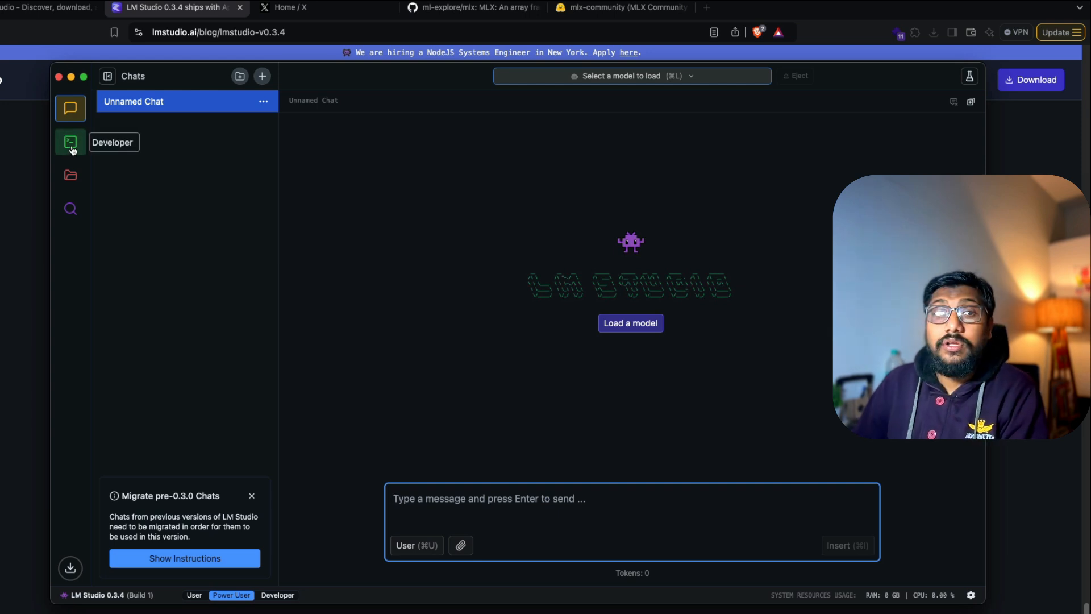
{"action": "left_click", "coordinate": [70, 142]}
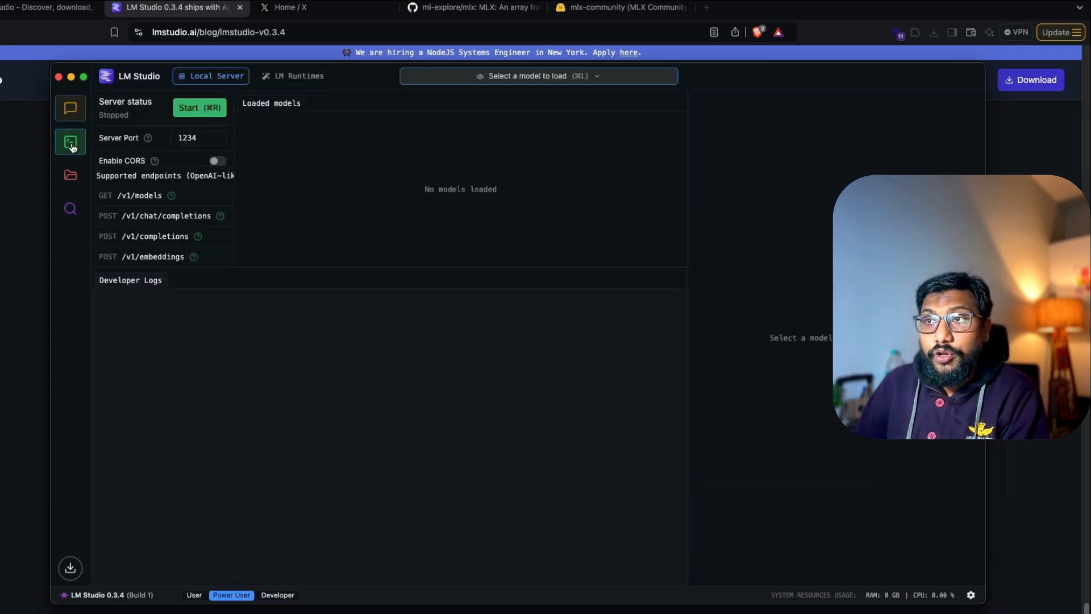
{"action": "left_click", "coordinate": [69, 175]}
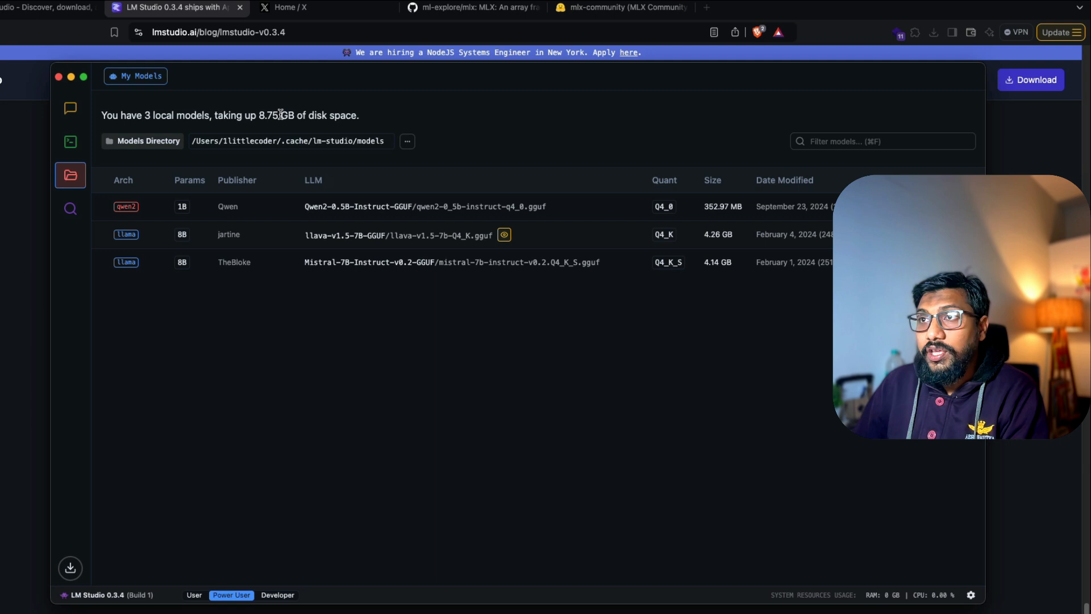
Search the catalog for 'llama 3.2' and start the 1.82 GB Llama 3.2 3B Instruct 4bit MLX download.
{"action": "left_click", "coordinate": [70, 208]}
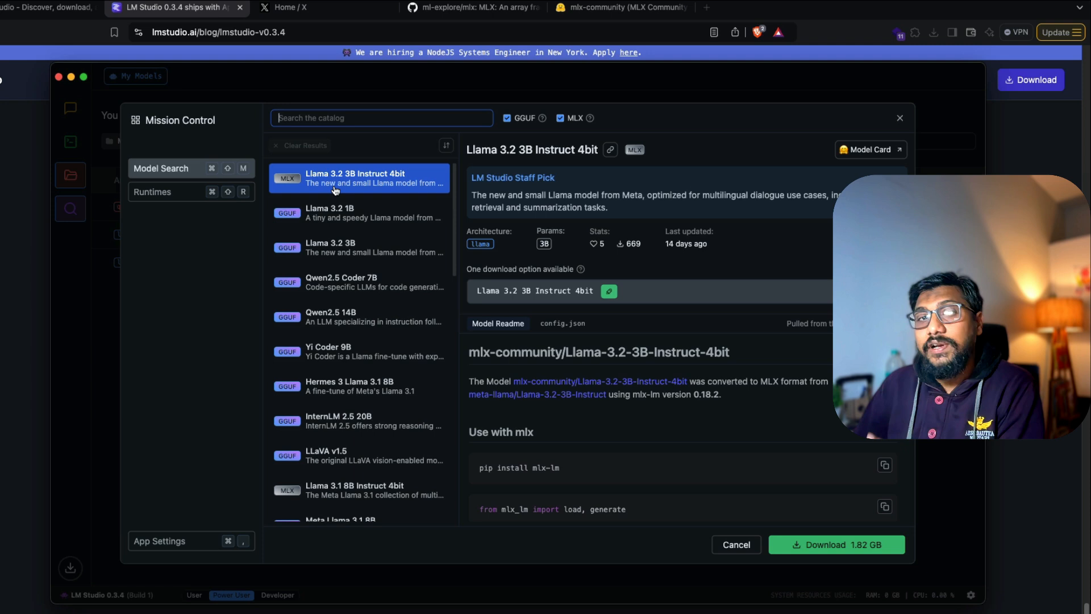
{"action": "mouse_move", "coordinate": [449, 195]}
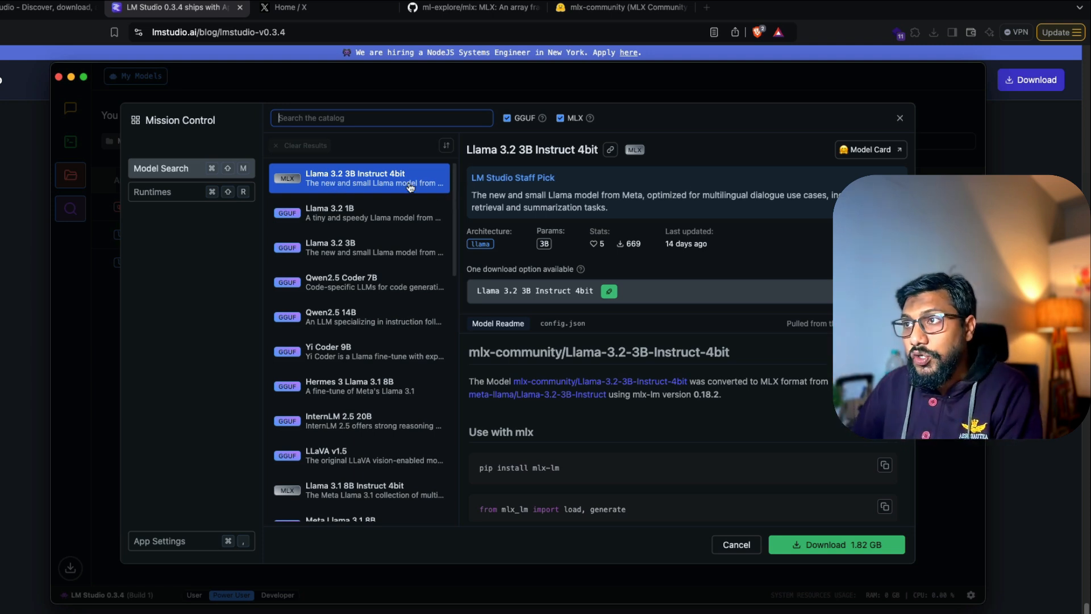
{"action": "mouse_move", "coordinate": [338, 177]}
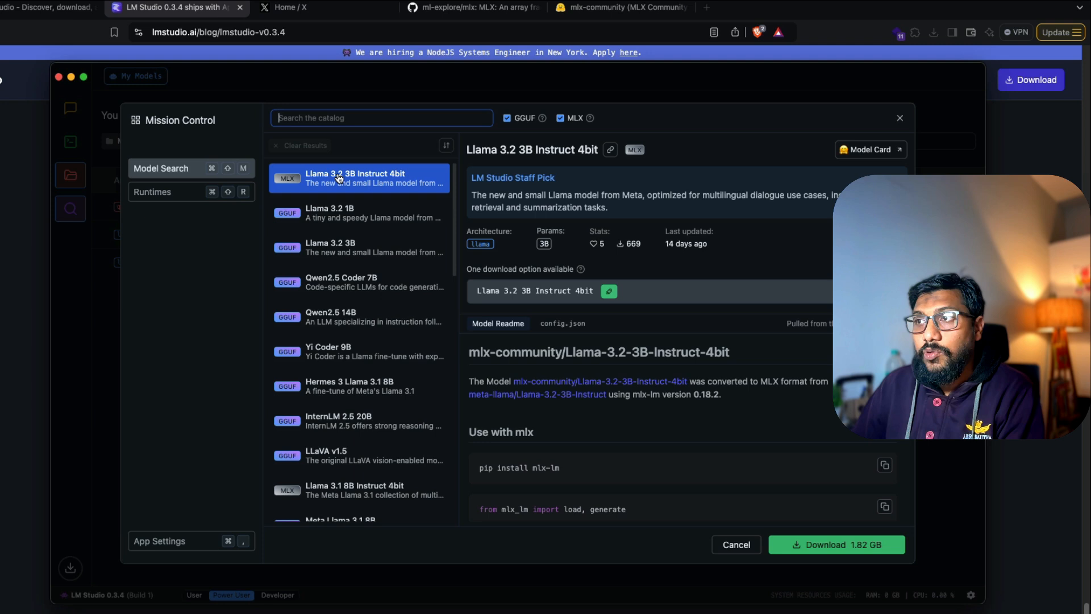
{"action": "mouse_move", "coordinate": [343, 137]}
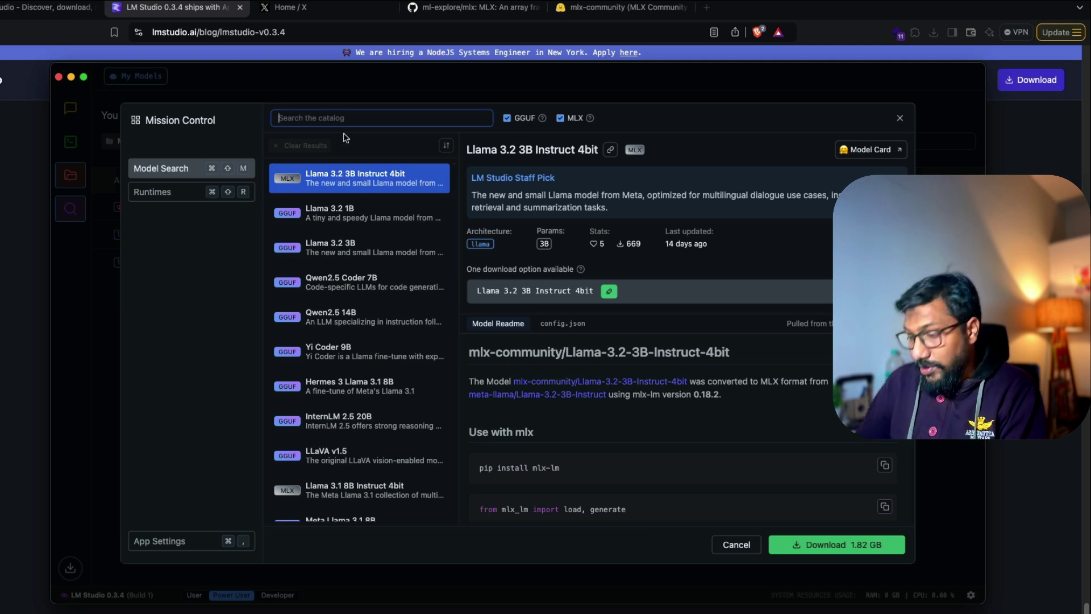
{"action": "type", "text": "llama 3.2"}
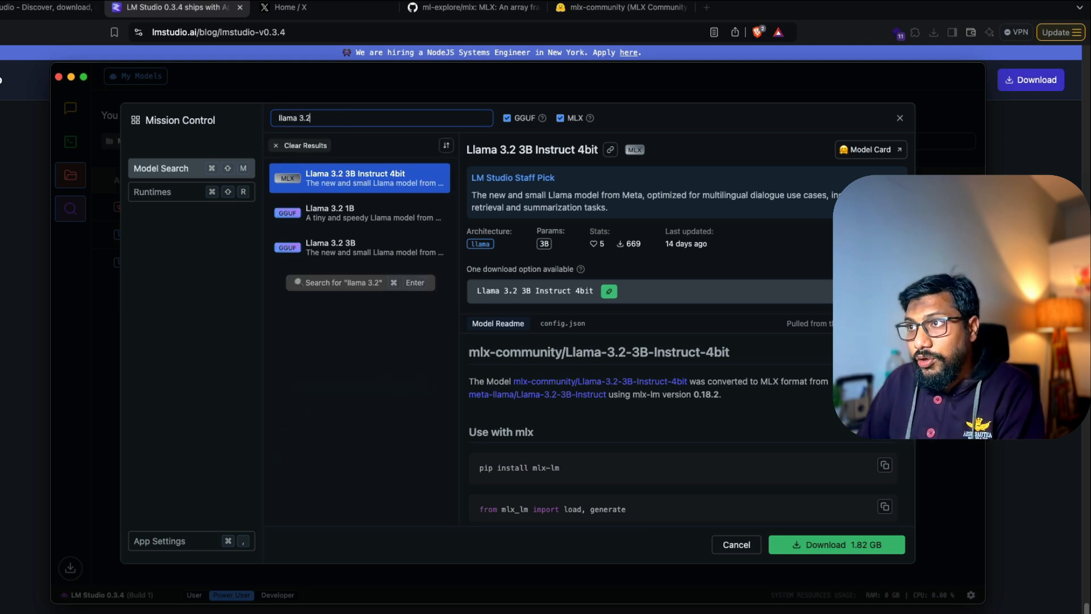
{"action": "mouse_move", "coordinate": [344, 135]}
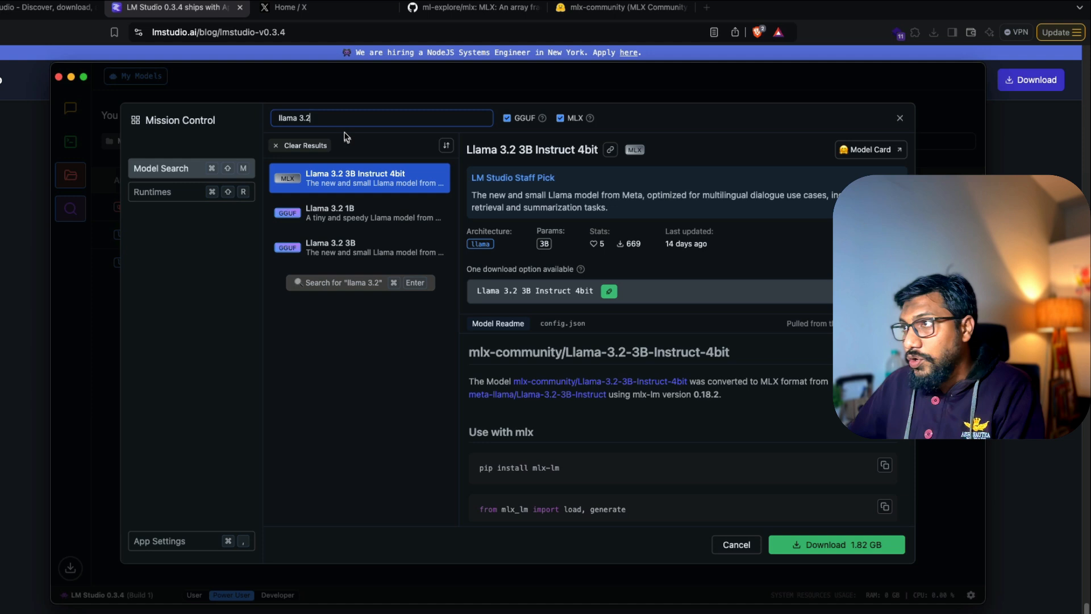
{"action": "scroll", "scroll_direction": "down", "scroll_amount": 3}
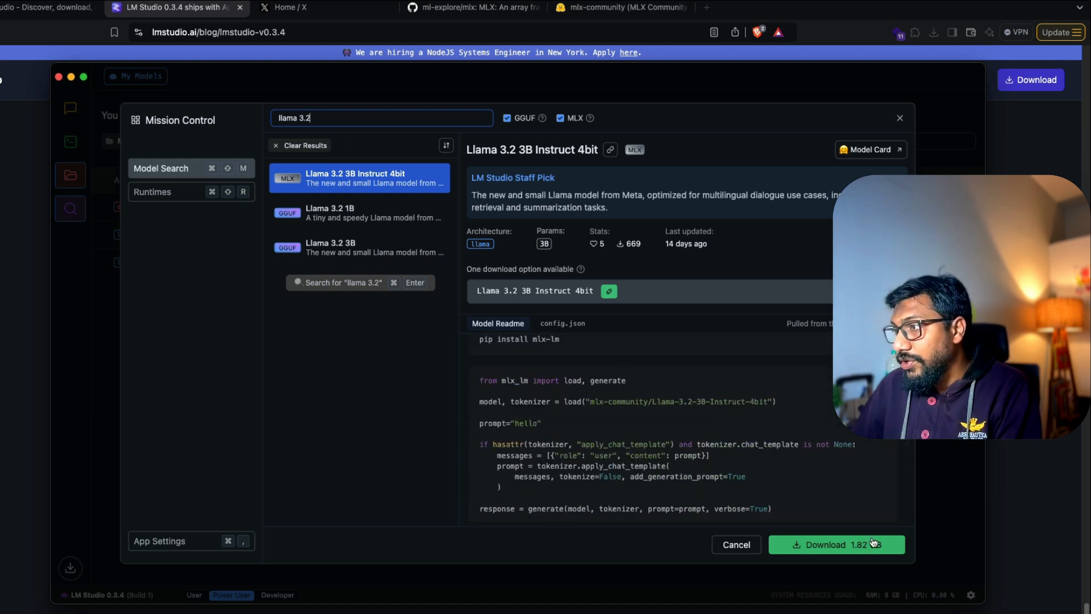
{"action": "scroll", "scroll_direction": "up", "scroll_amount": 3}
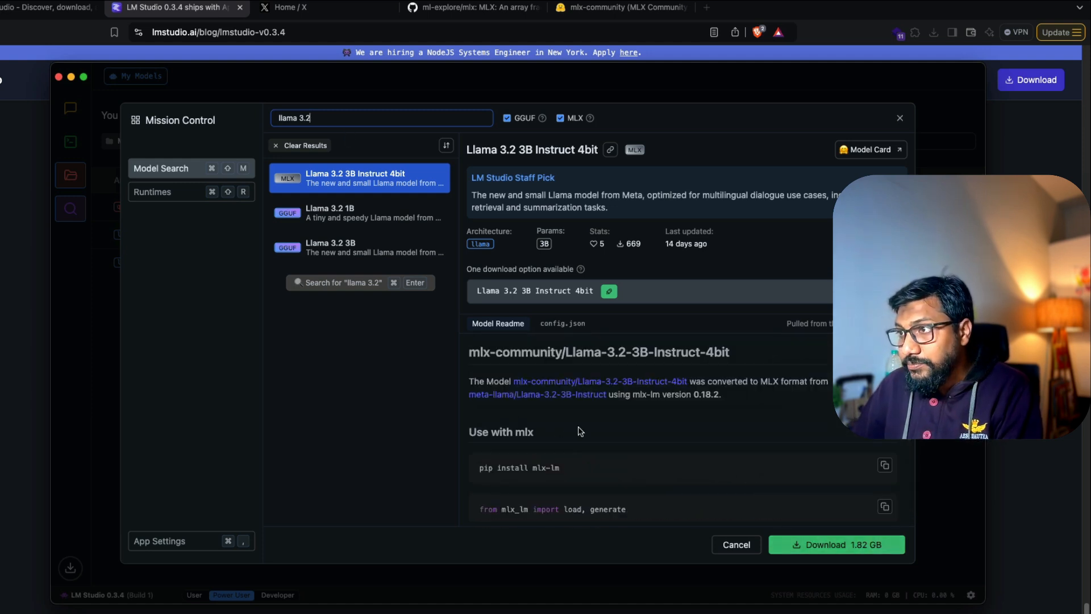
{"action": "mouse_move", "coordinate": [730, 418]}
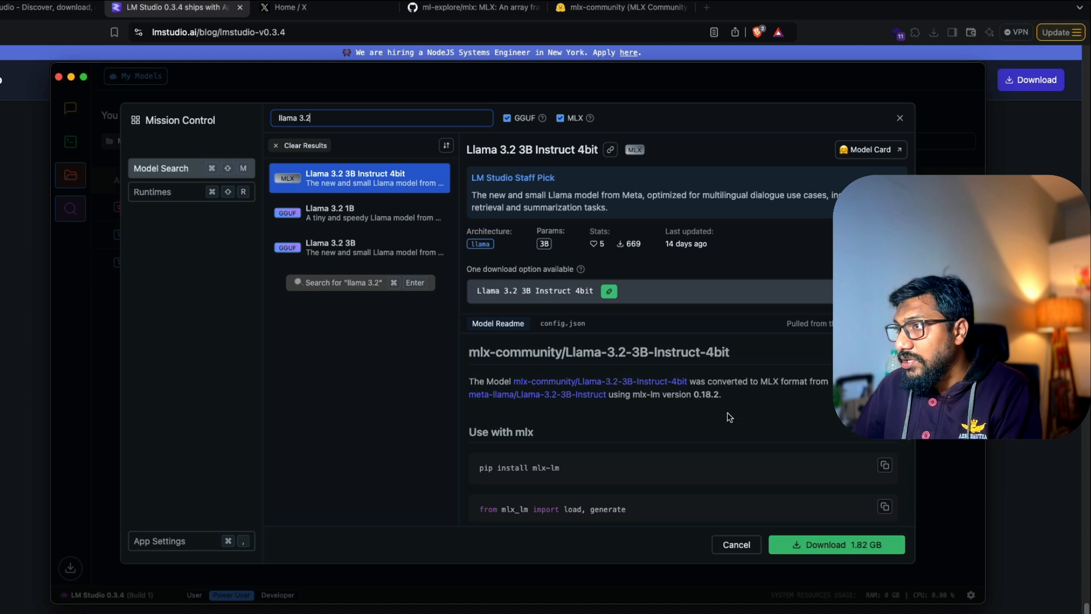
{"action": "scroll", "scroll_direction": "down", "scroll_amount": 3}
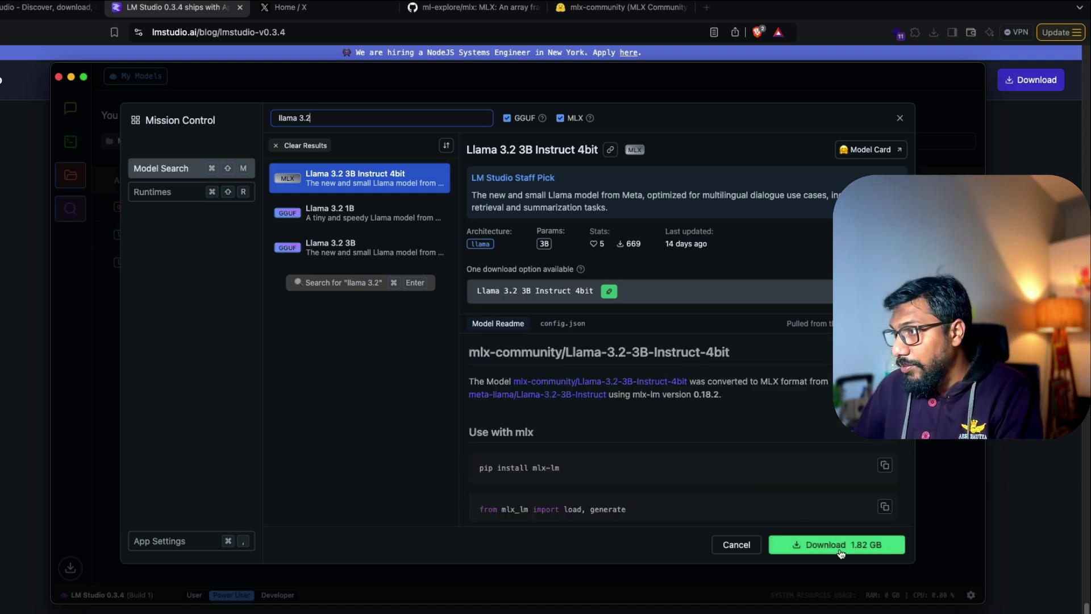
{"action": "left_click", "coordinate": [836, 545]}
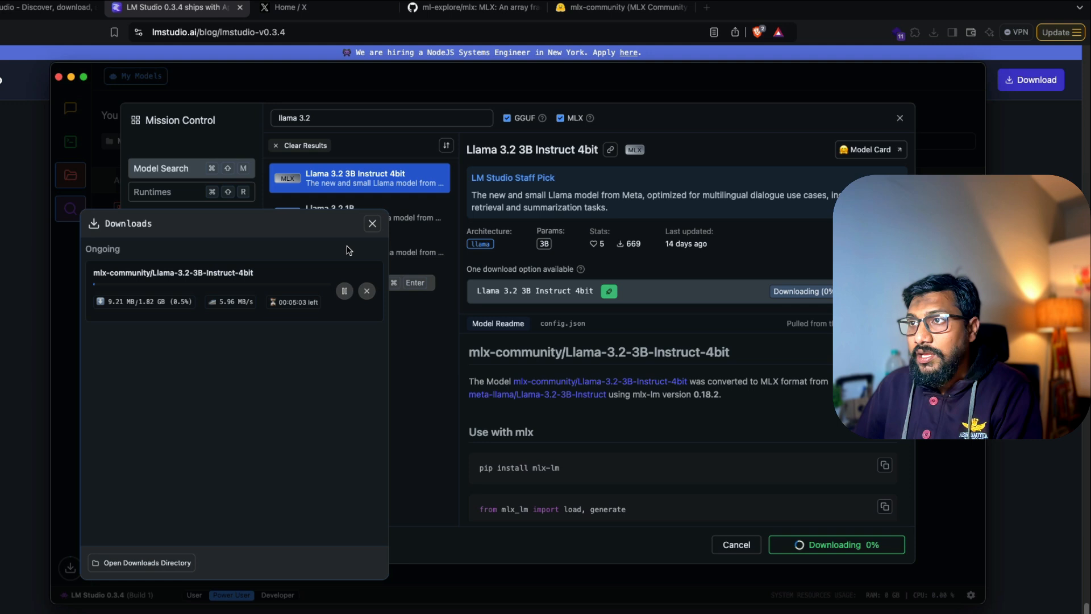
{"action": "left_click", "coordinate": [372, 224]}
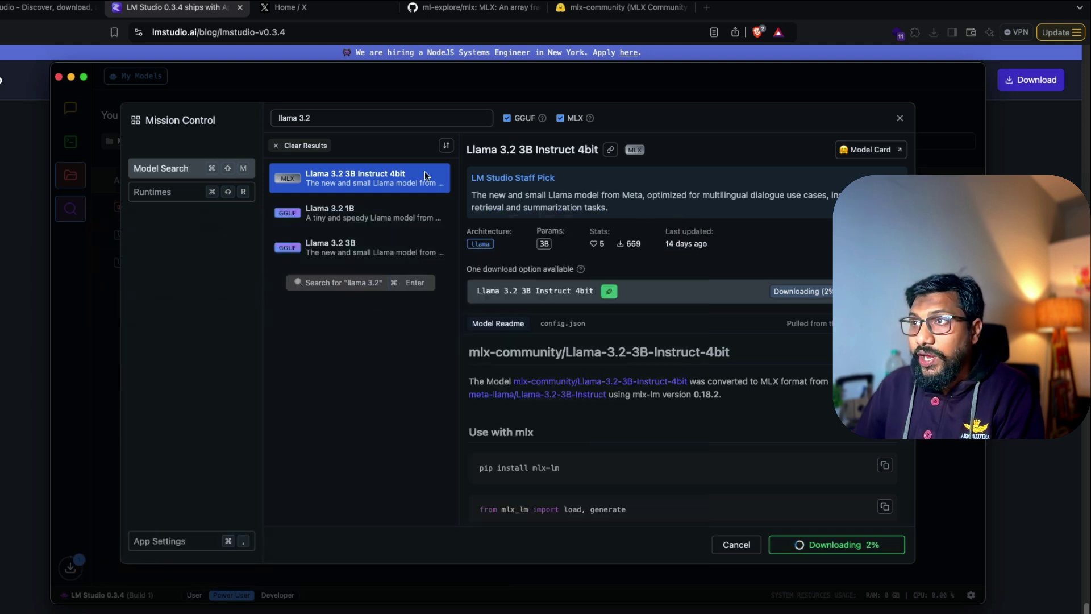
Browse catalog results for 'qwen' and 'mlx', then return to the empty chat.
{"action": "type", "text": "qw"}
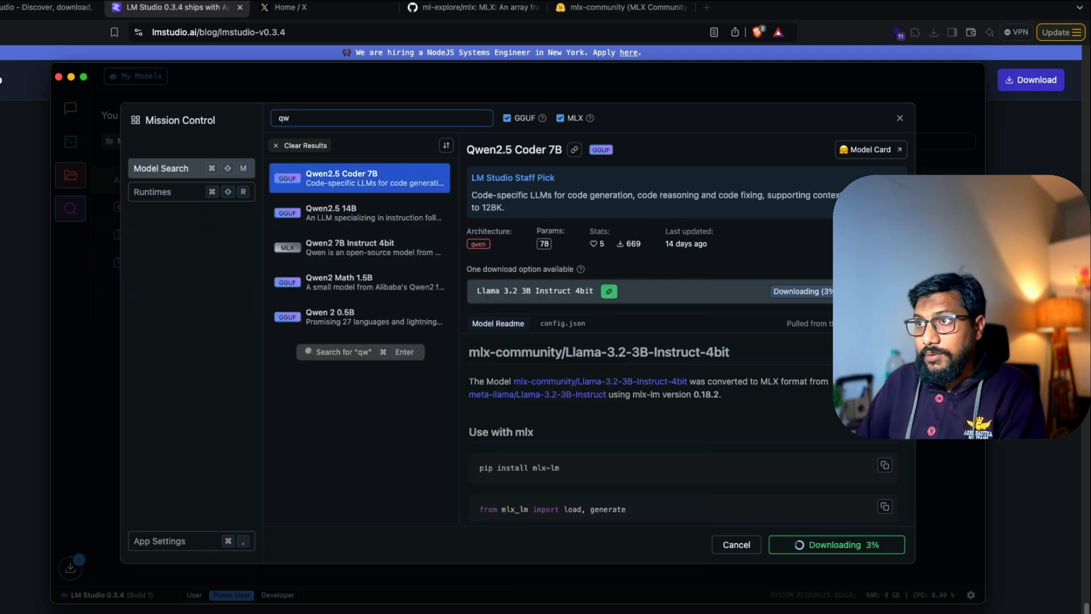
{"action": "type", "text": "en"}
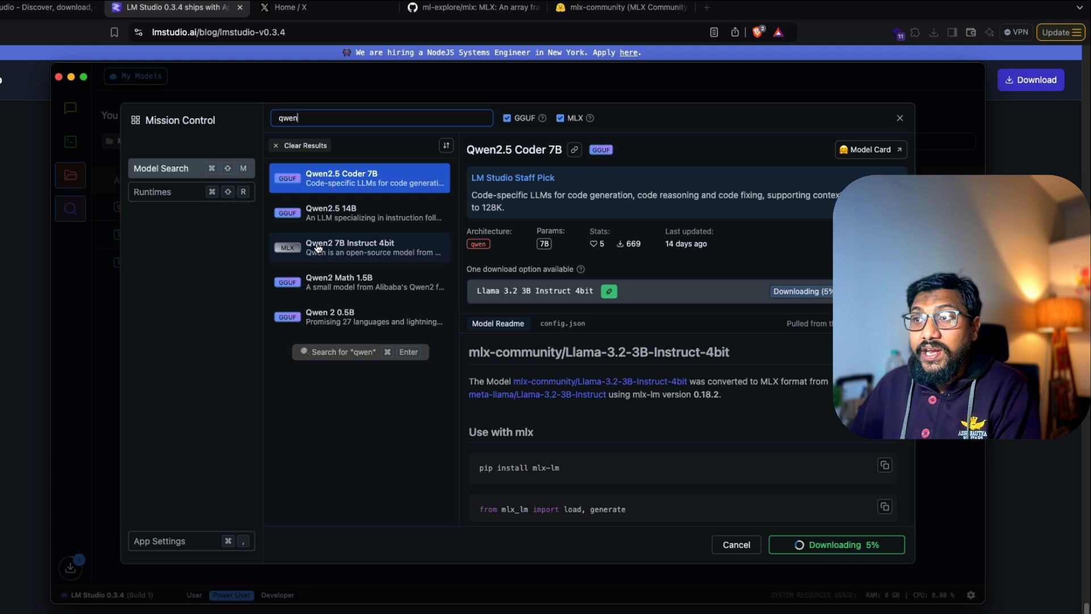
{"action": "left_click", "coordinate": [359, 178]}
{"action": "type", "text": "\\"}
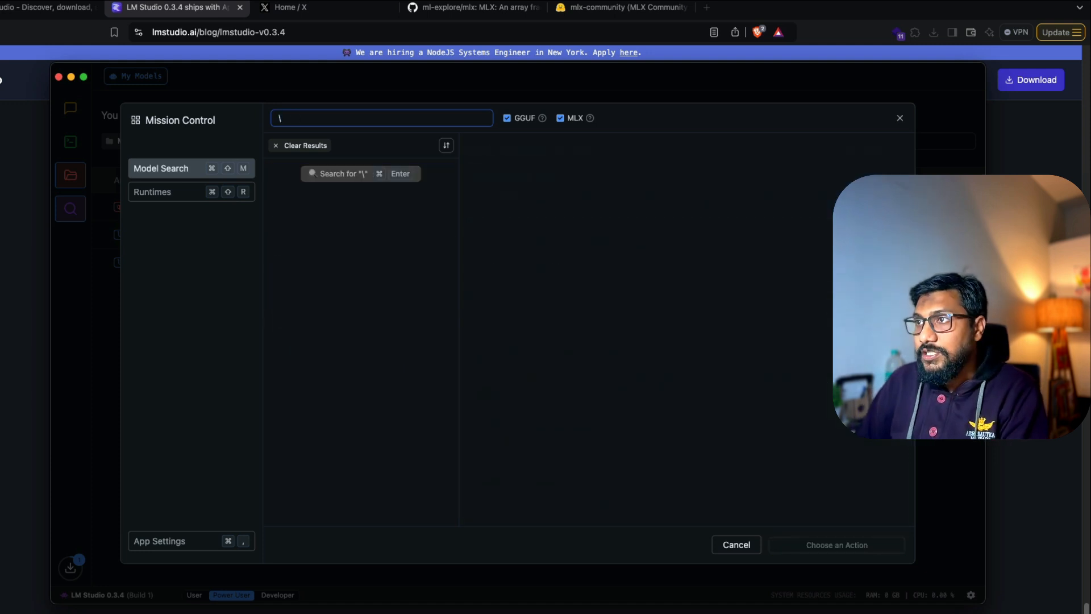
{"action": "type", "text": "mlx"}
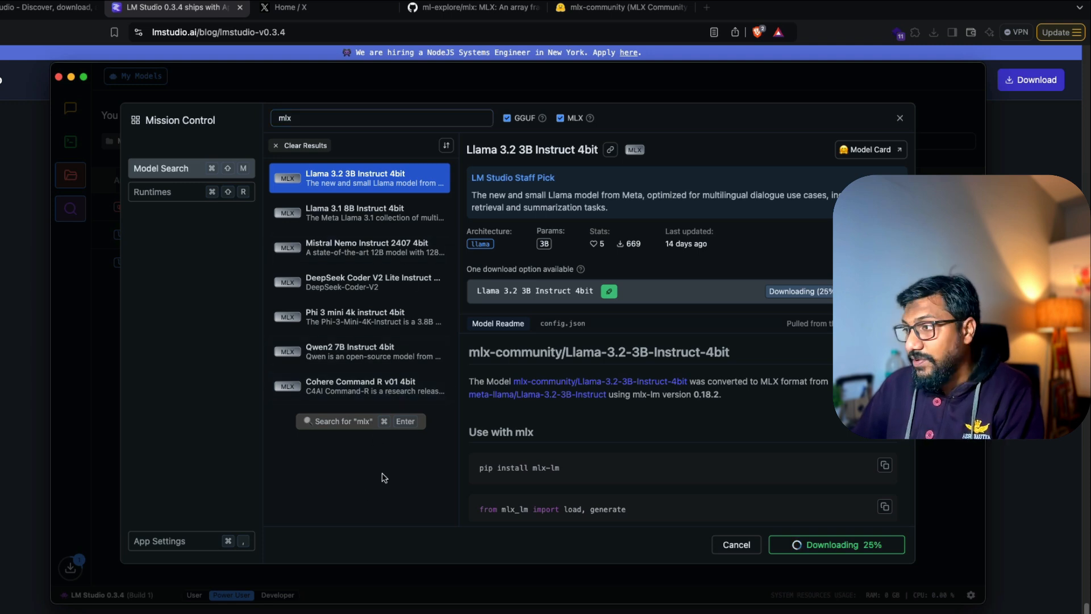
{"action": "mouse_move", "coordinate": [149, 204]}
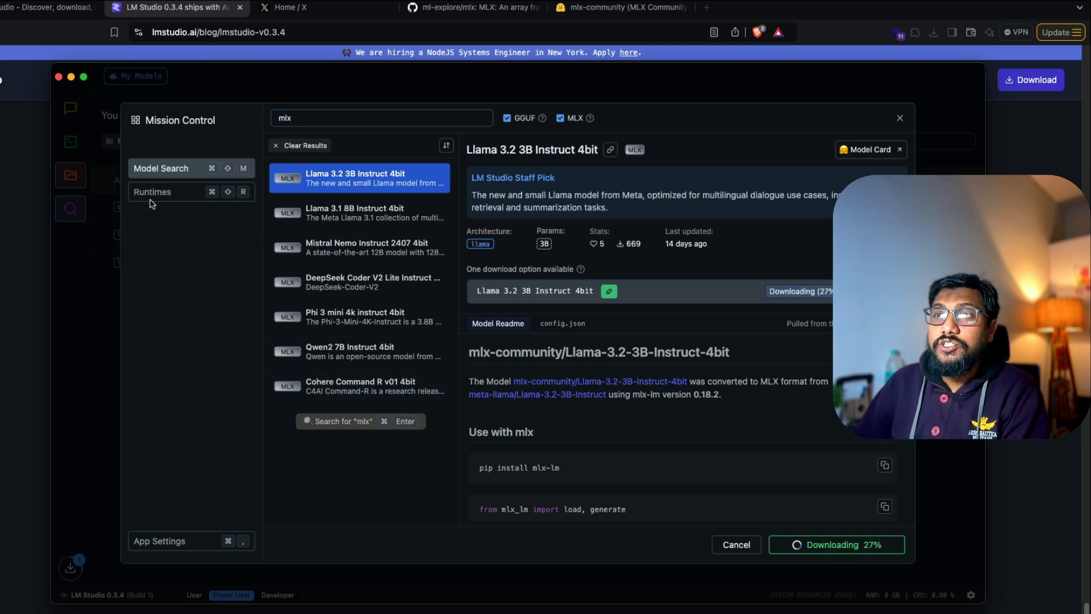
{"action": "left_click", "coordinate": [69, 109]}
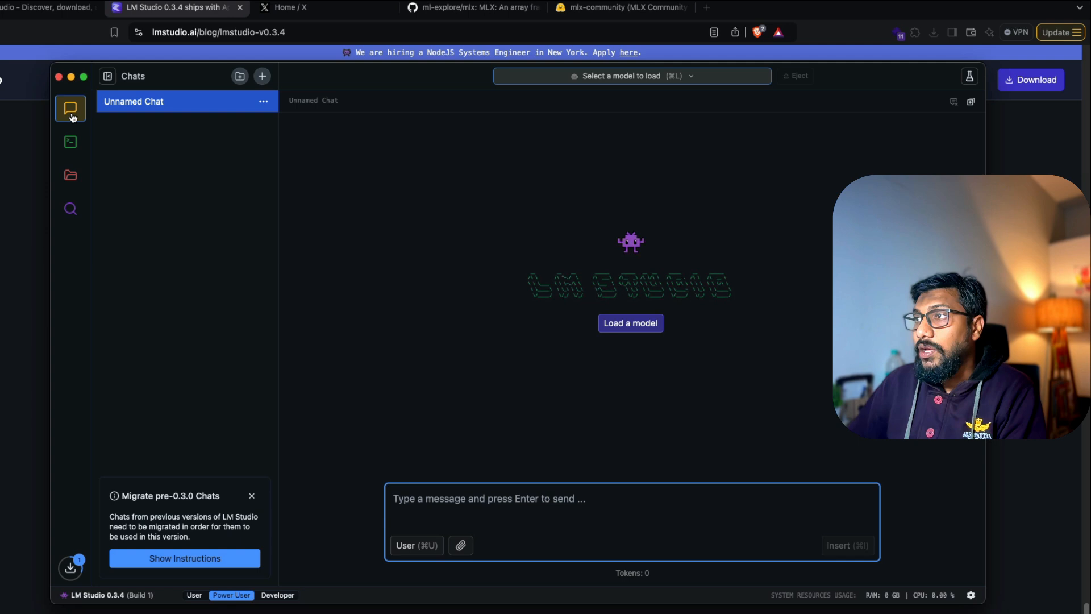
Load the Qwen2 0.5B Instruct GGUF model from Your models into the chat.
{"action": "left_click", "coordinate": [630, 77]}
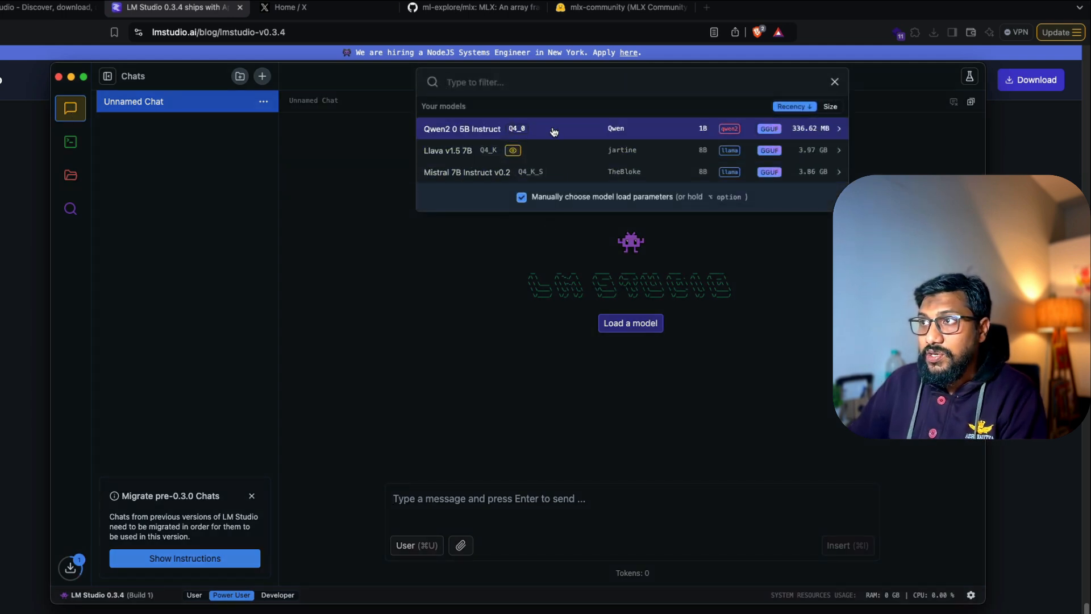
{"action": "mouse_move", "coordinate": [548, 134]}
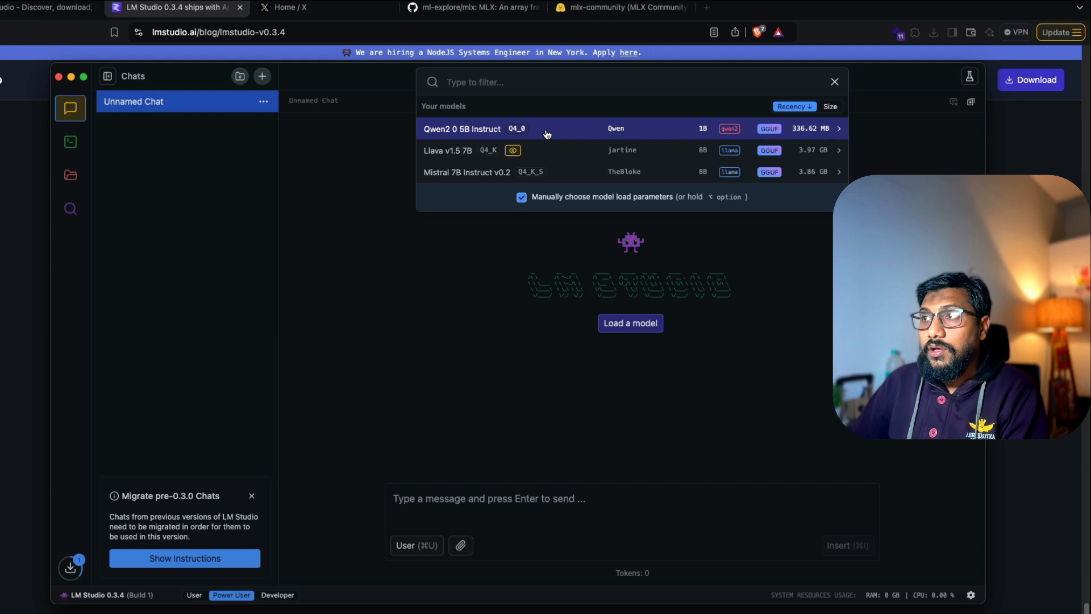
{"action": "left_click", "coordinate": [462, 128]}
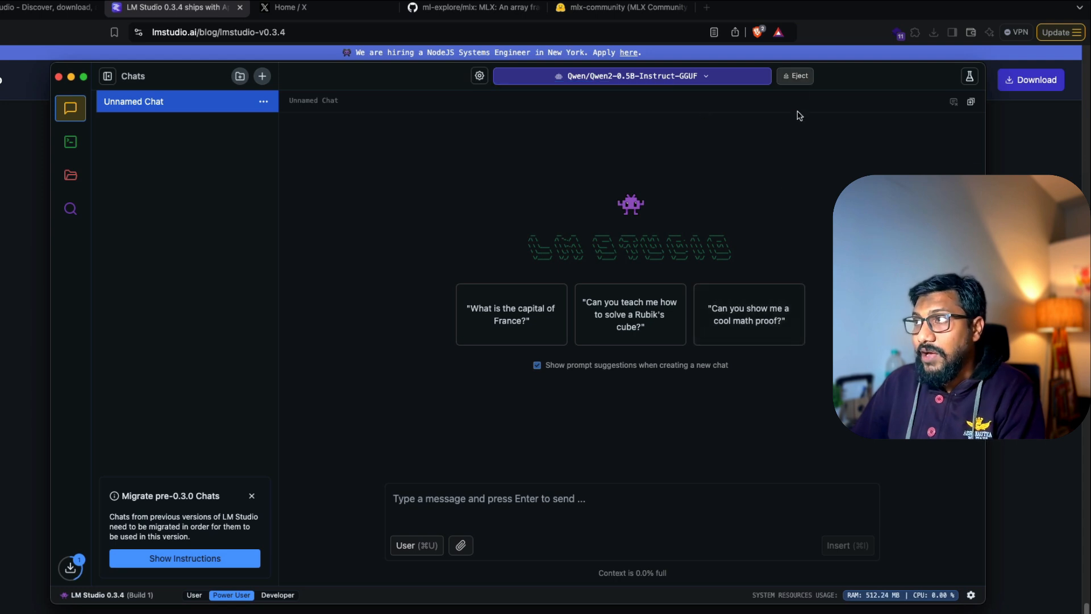
{"action": "mouse_move", "coordinate": [799, 92]}
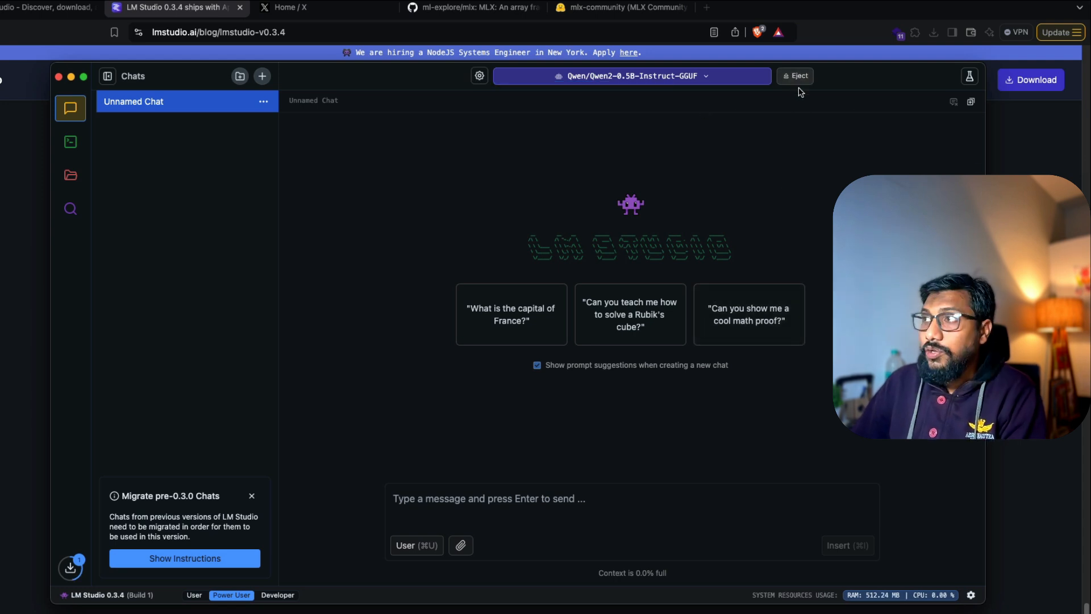
{"action": "mouse_move", "coordinate": [481, 477]}
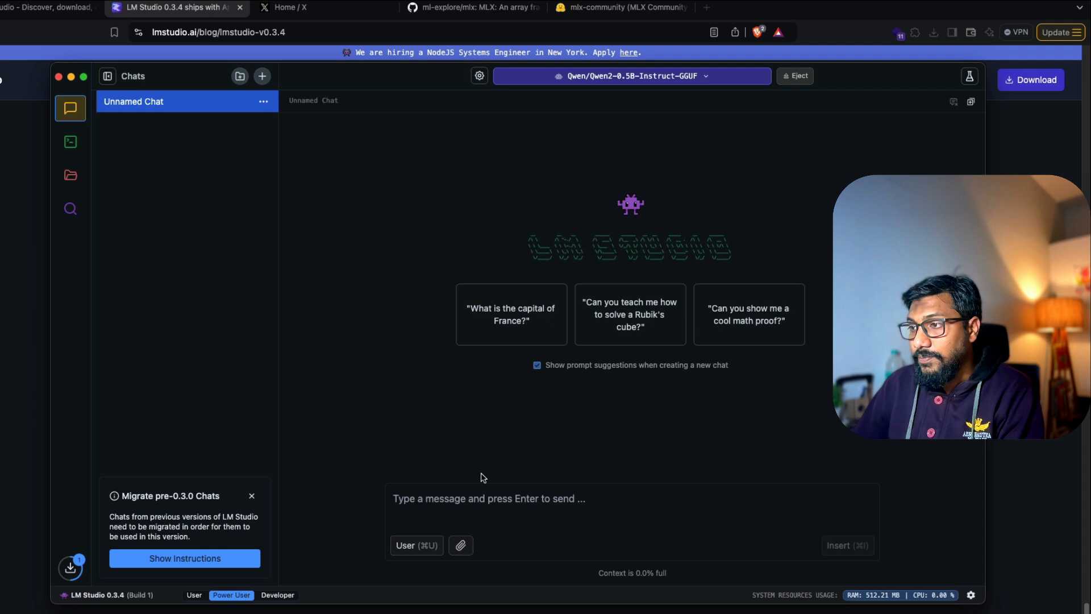
Ask Qwen 'Who are you?' then request Python code to create a bar chart with seaborn.
{"action": "type", "text": "WHo are yo"}
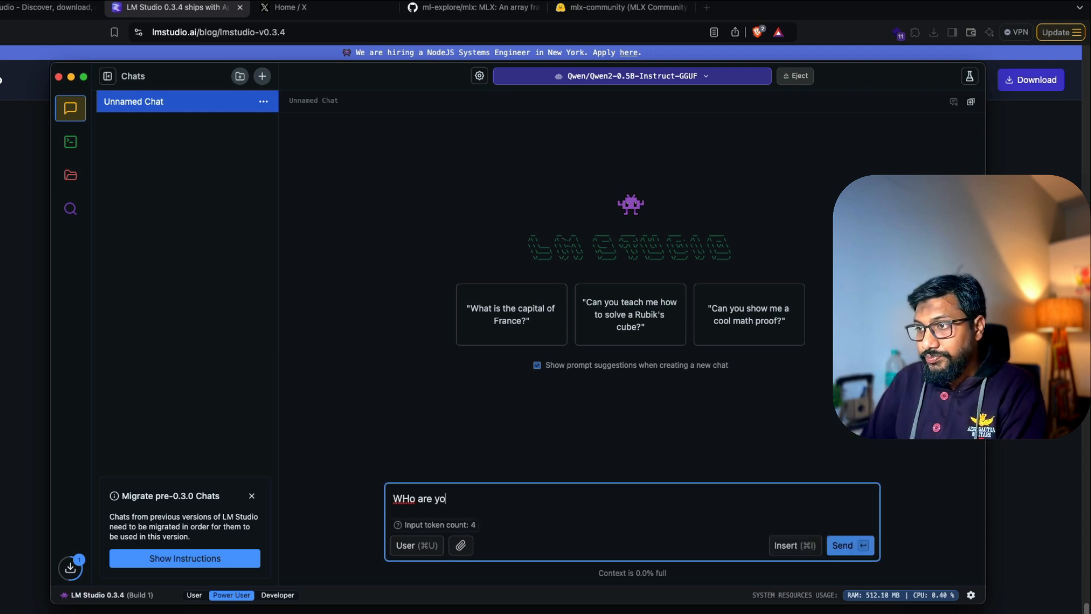
{"action": "left_click", "coordinate": [850, 545]}
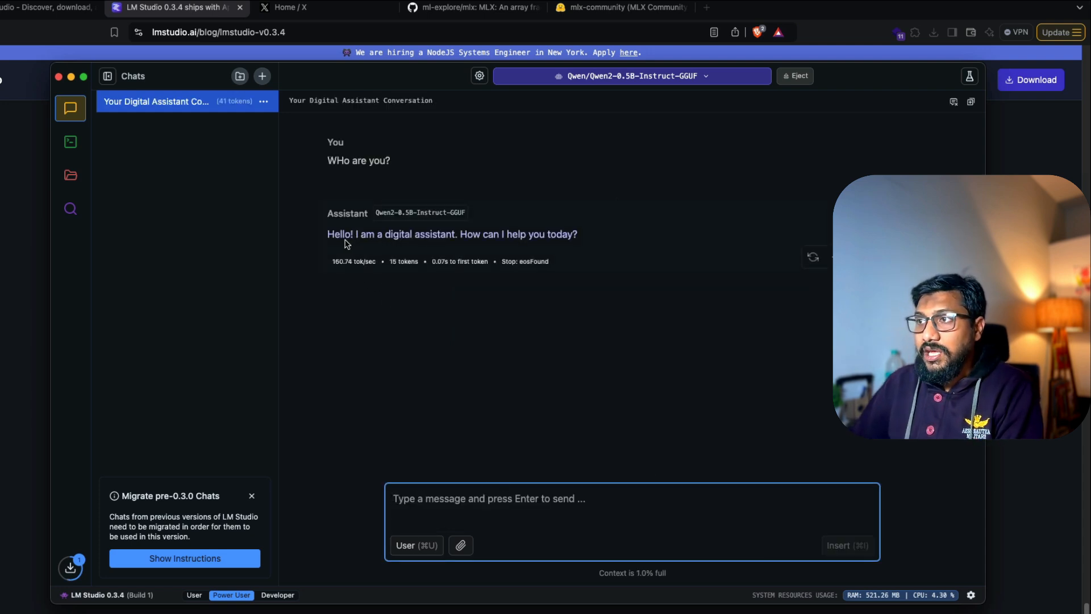
{"action": "type", "text": "w"}
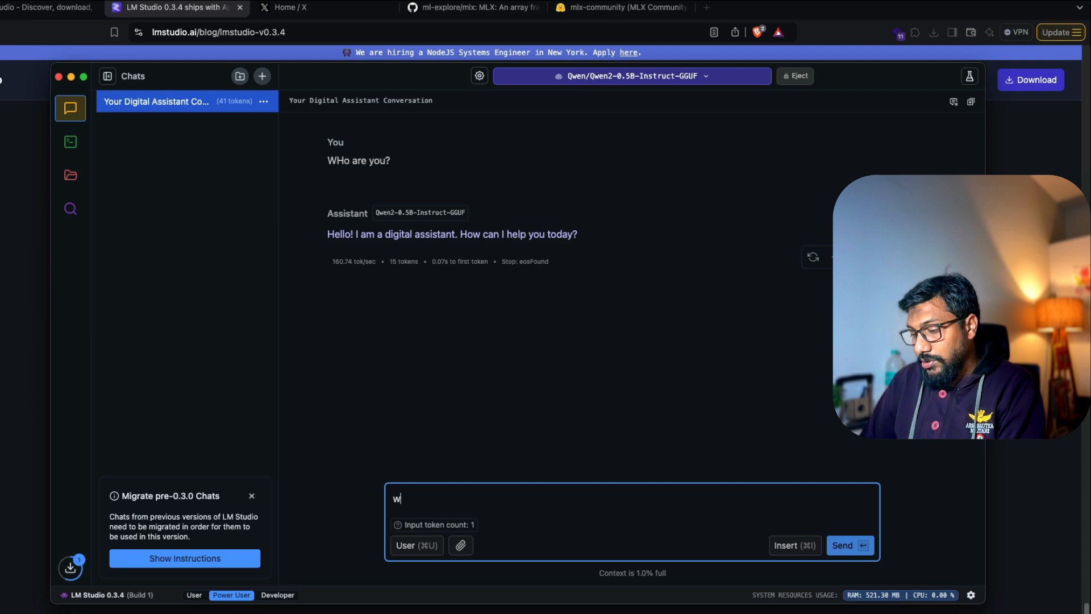
{"action": "type", "text": "rite a python code"}
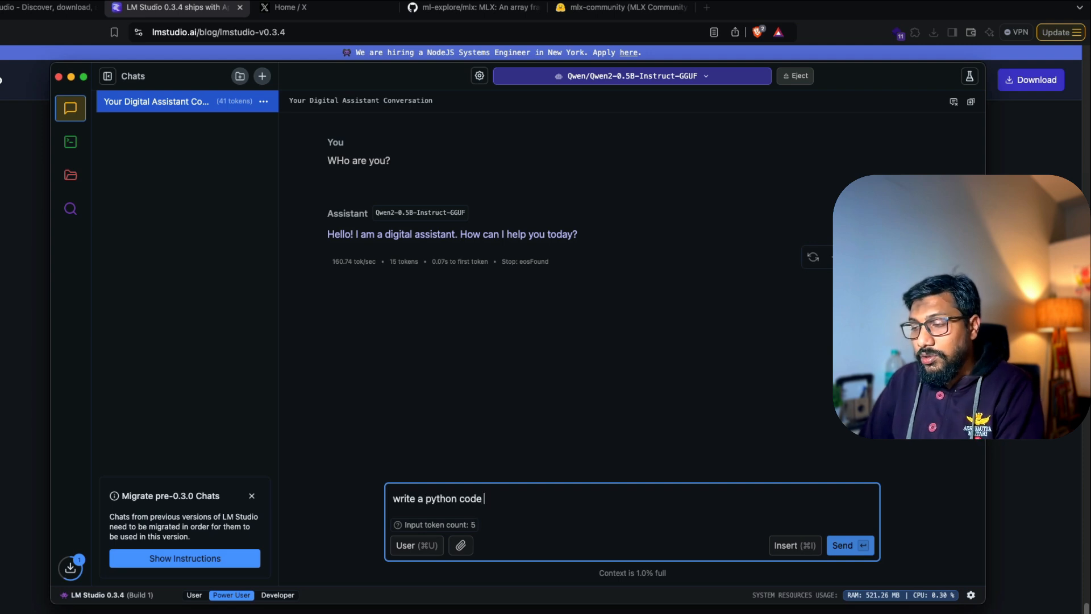
{"action": "type", "text": "to create a"}
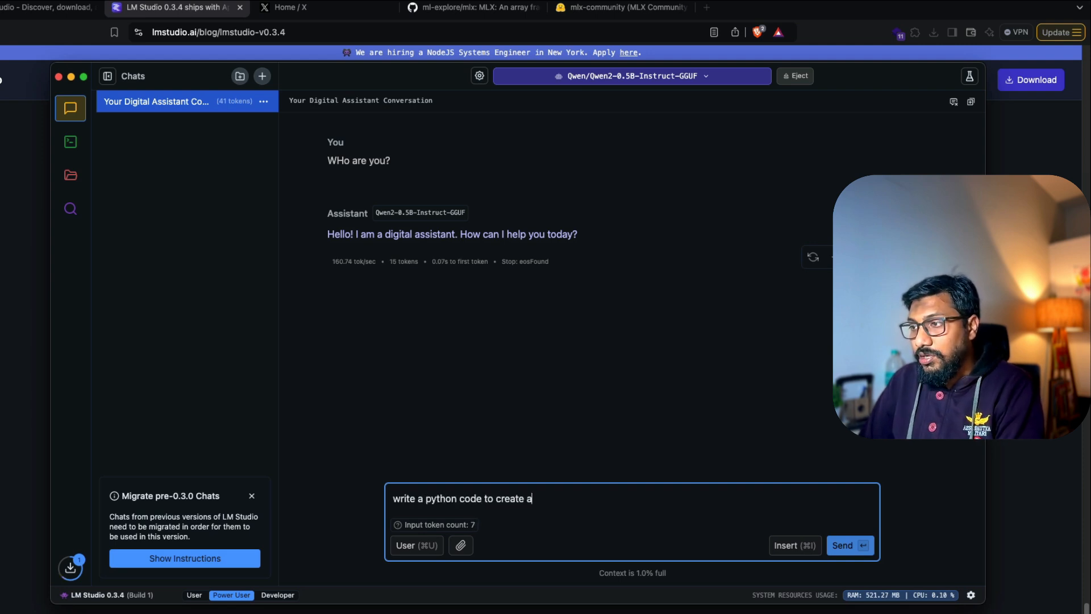
{"action": "type", "text": "bar chart wit"}
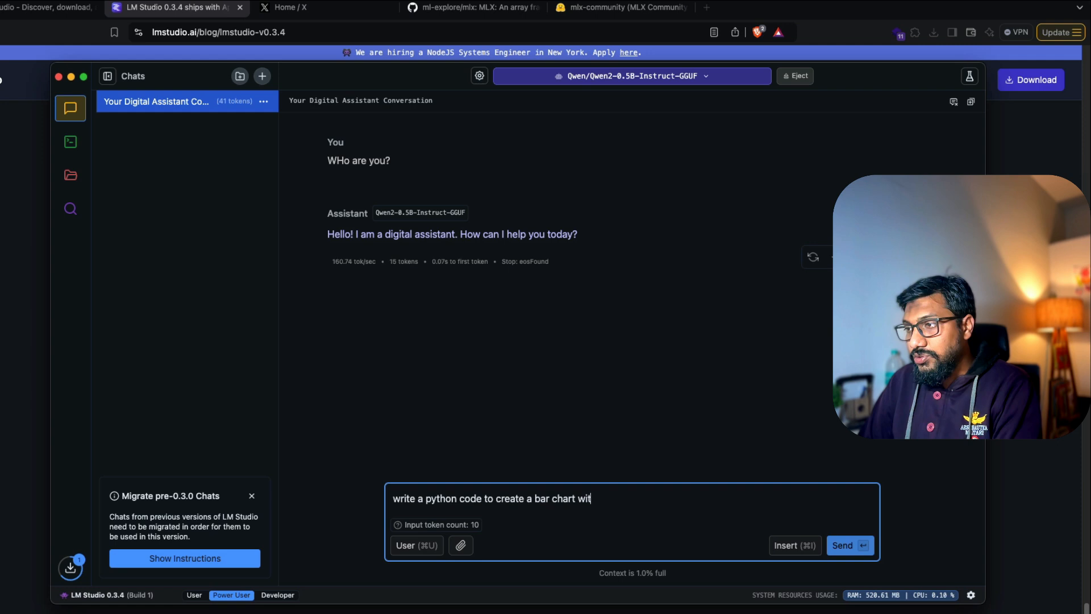
{"action": "left_click", "coordinate": [848, 545]}
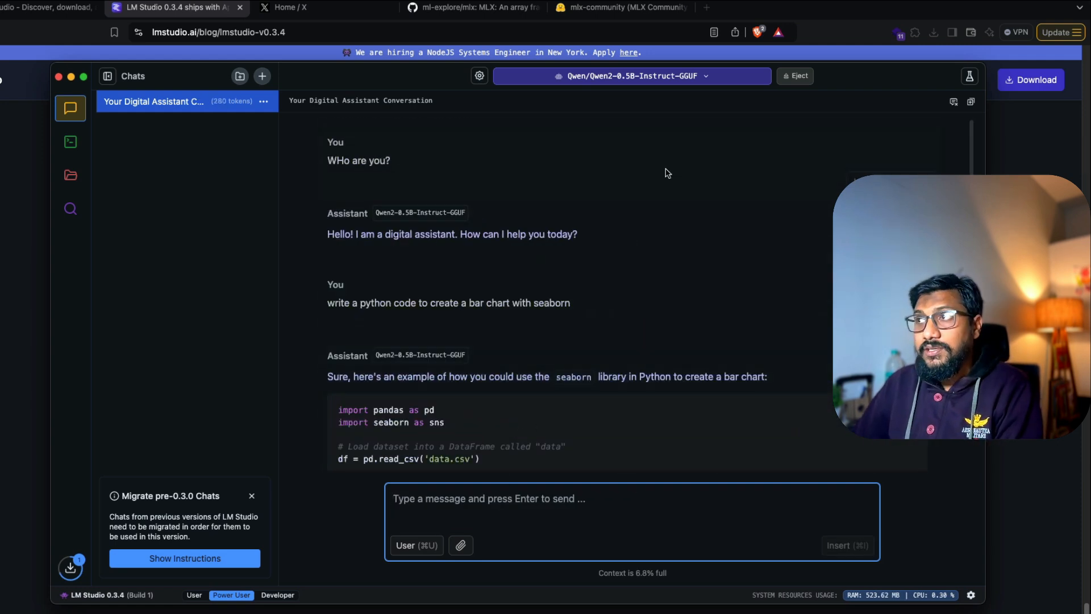
{"action": "mouse_move", "coordinate": [731, 184]}
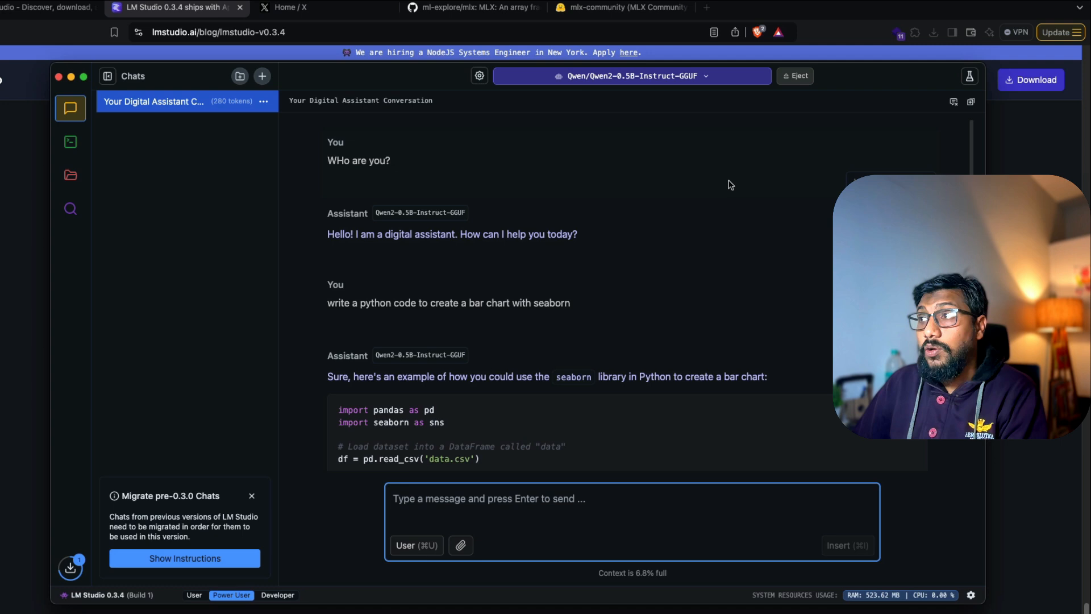
{"action": "mouse_move", "coordinate": [641, 91]}
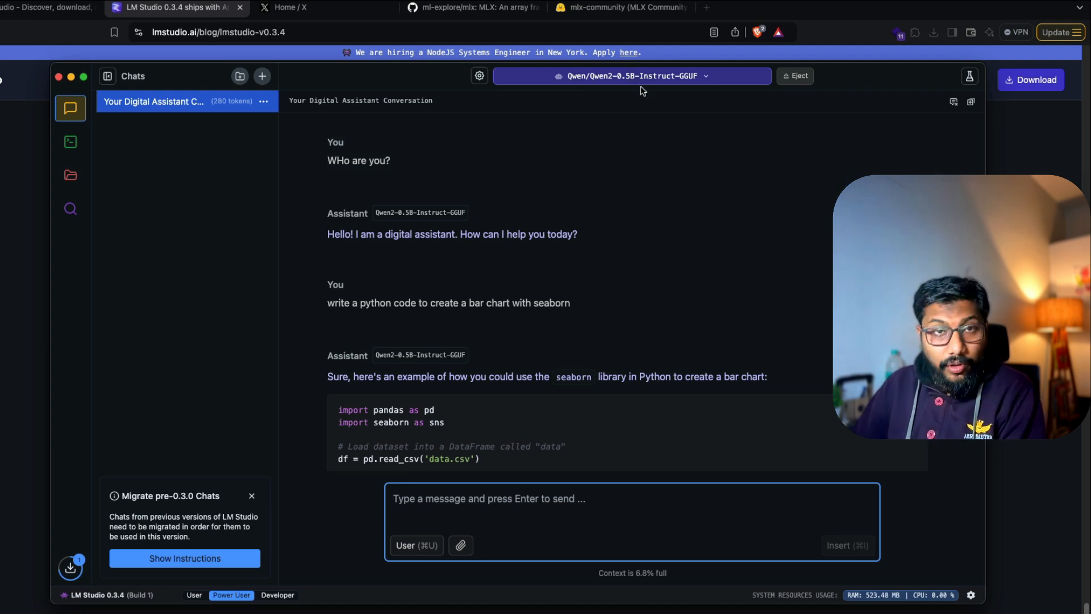
{"action": "mouse_move", "coordinate": [660, 270]}
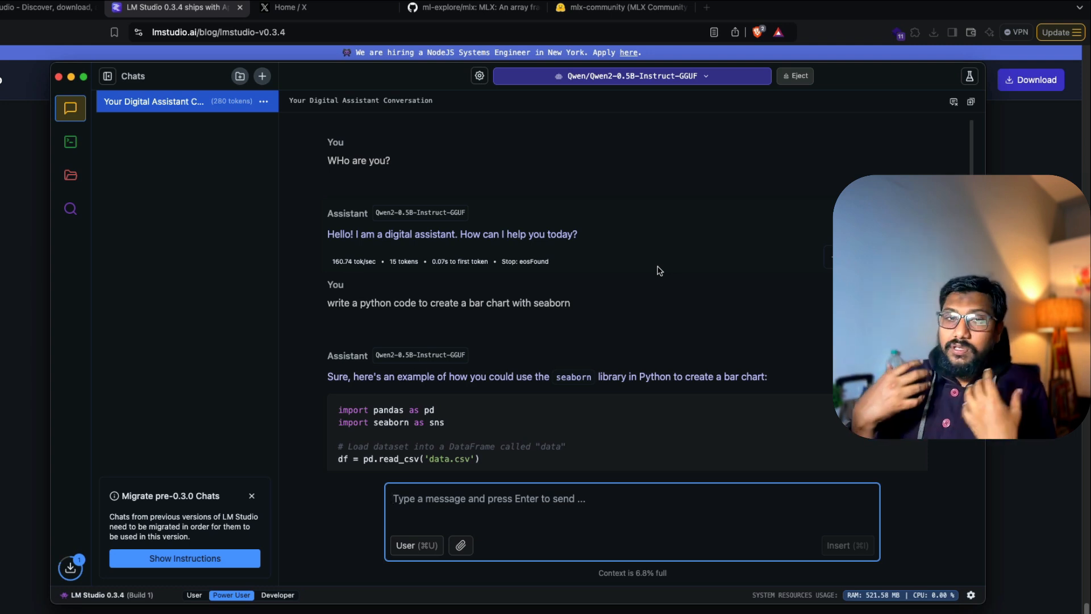
Review the seaborn code reply and bring up the list of completed downloads.
{"action": "scroll", "scroll_direction": "down", "scroll_amount": 3}
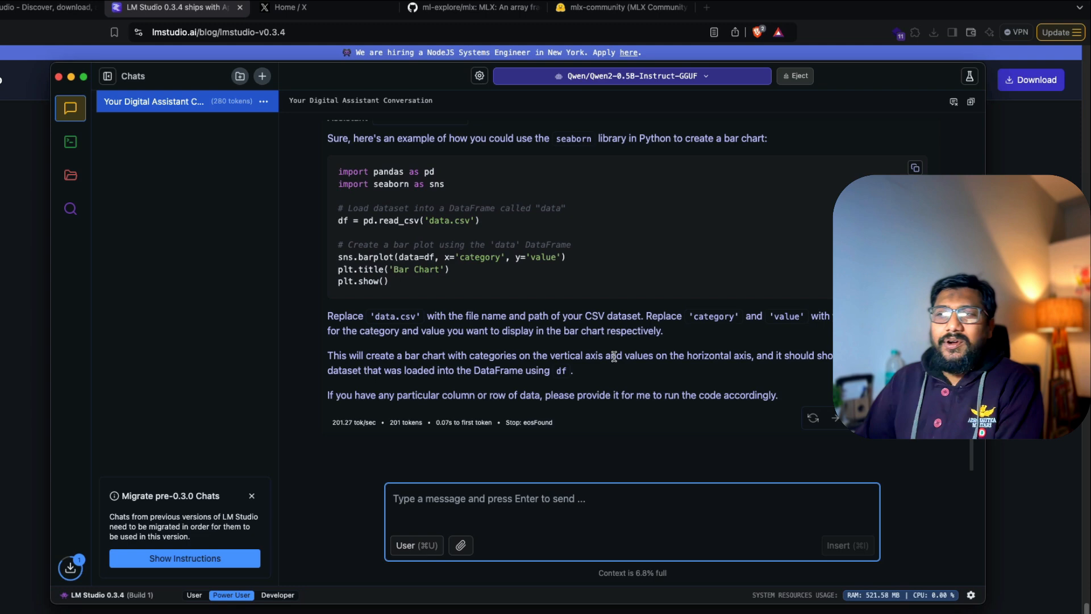
{"action": "scroll", "scroll_direction": "up", "scroll_amount": 3}
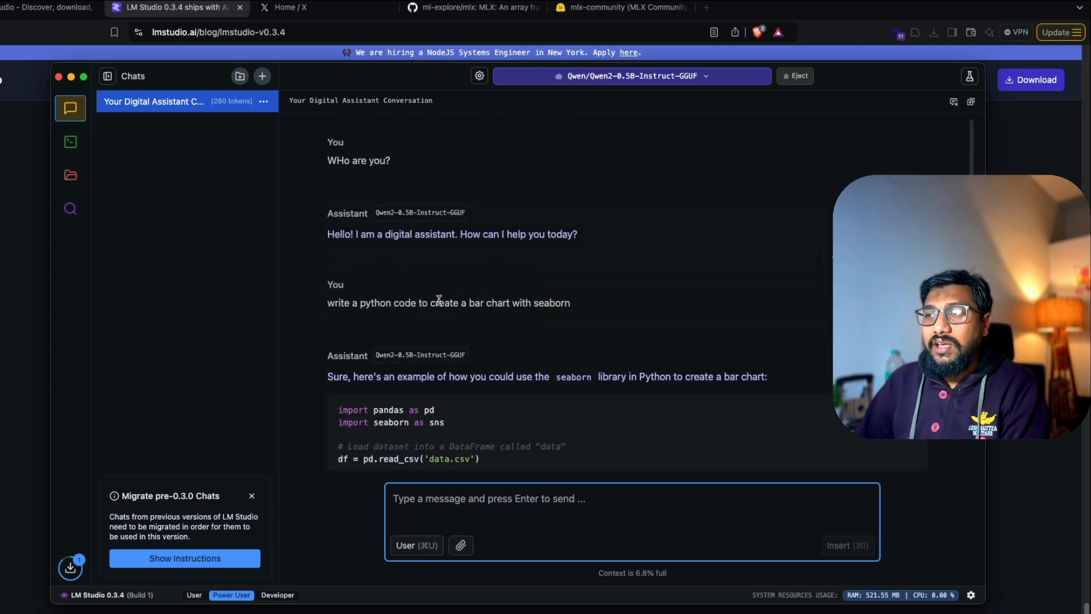
{"action": "mouse_move", "coordinate": [526, 342]}
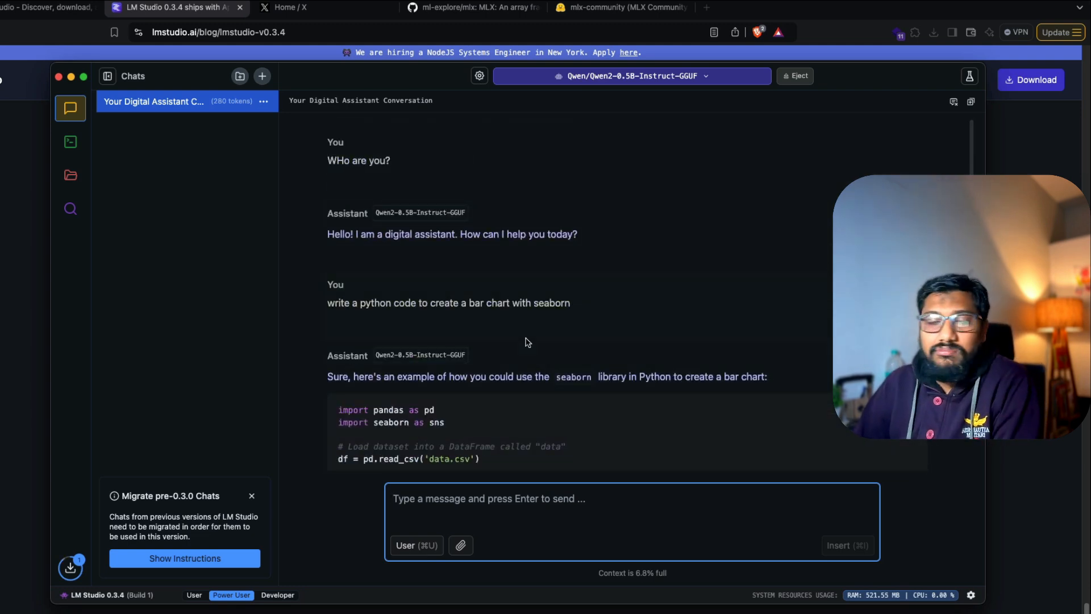
{"action": "scroll", "scroll_direction": "down", "scroll_amount": 3}
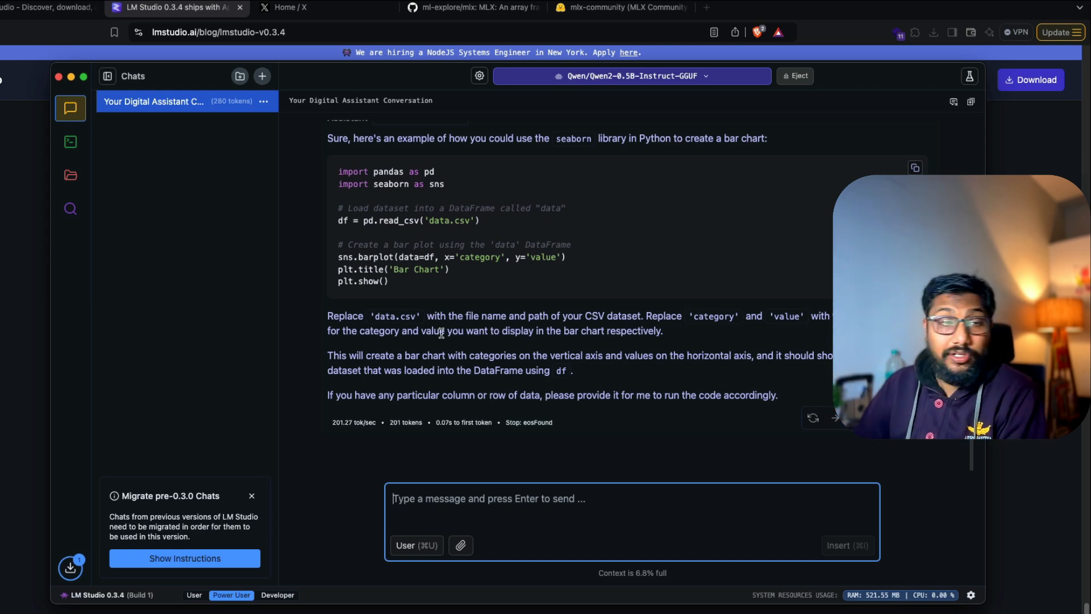
{"action": "left_click", "coordinate": [69, 567]}
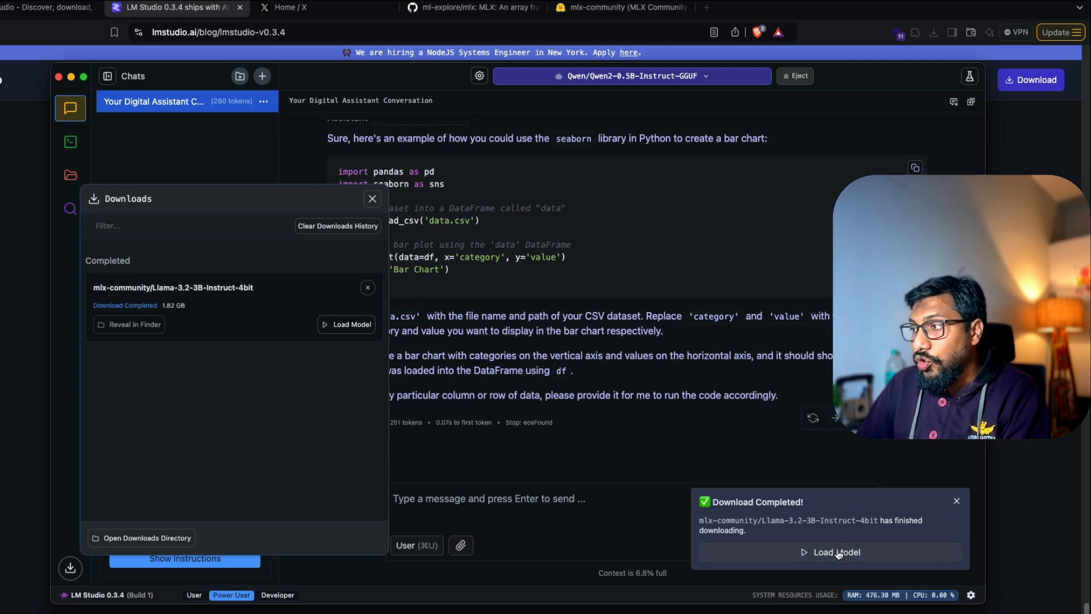
Load the downloaded Llama-3.2-3B-Instruct-4bit MLX model and show its advanced configuration.
{"action": "left_click", "coordinate": [836, 552]}
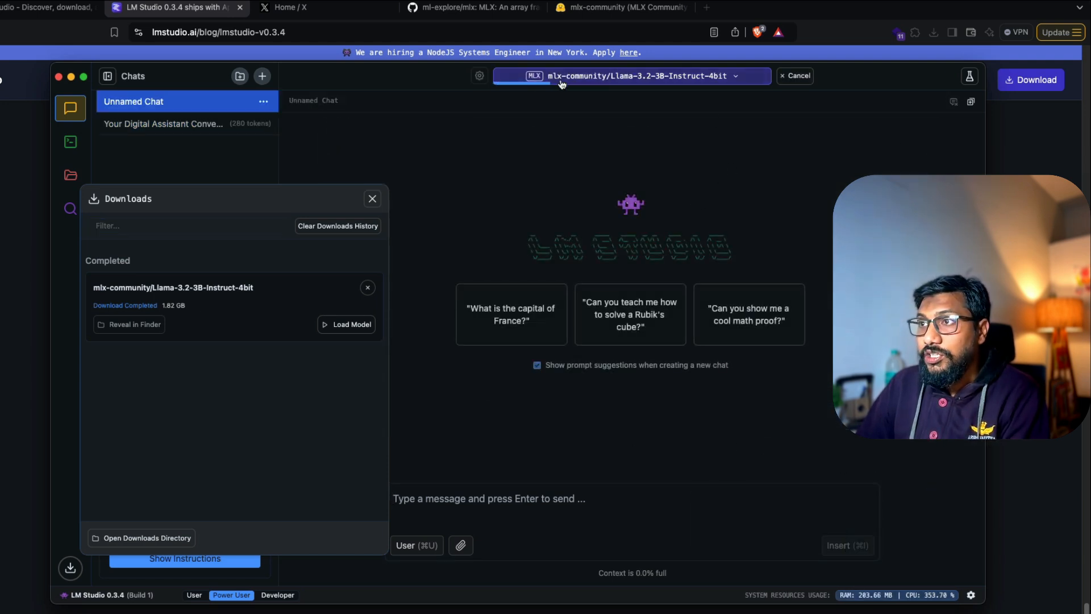
{"action": "left_click", "coordinate": [373, 198]}
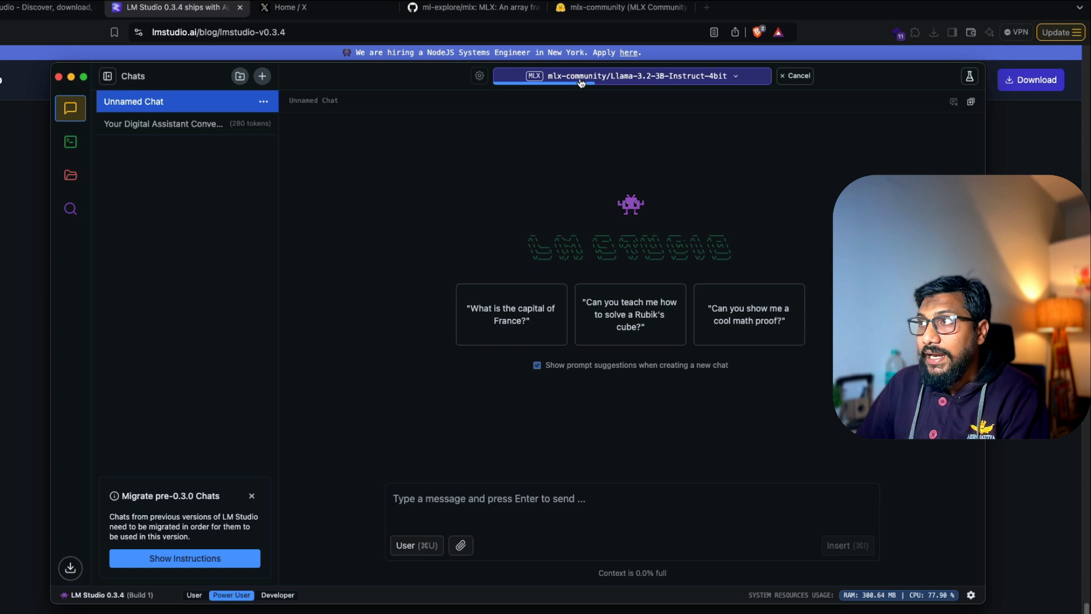
{"action": "mouse_move", "coordinate": [603, 115]}
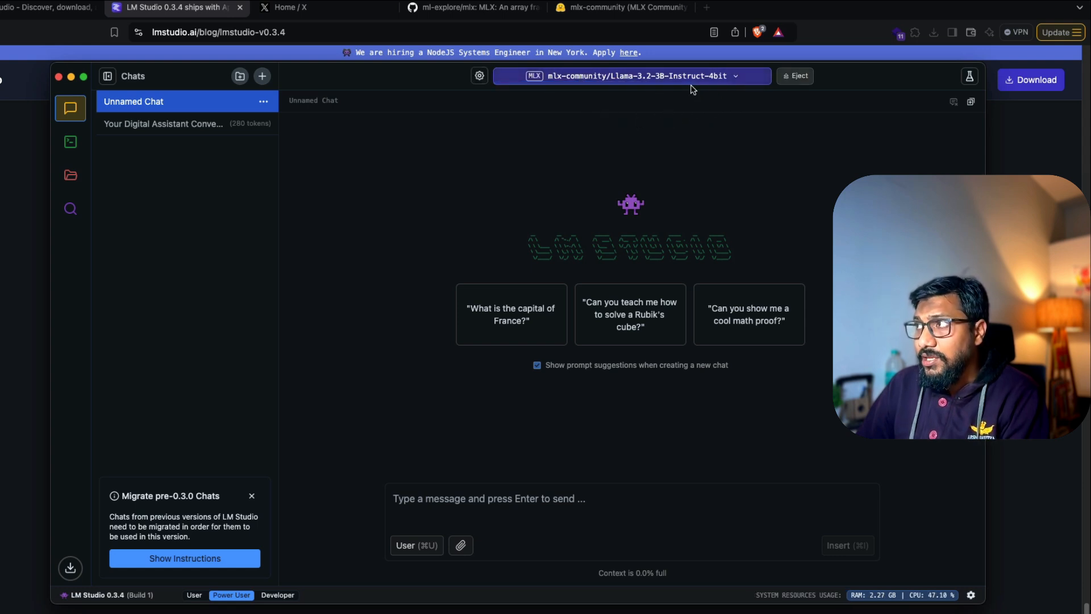
{"action": "left_click", "coordinate": [970, 77]}
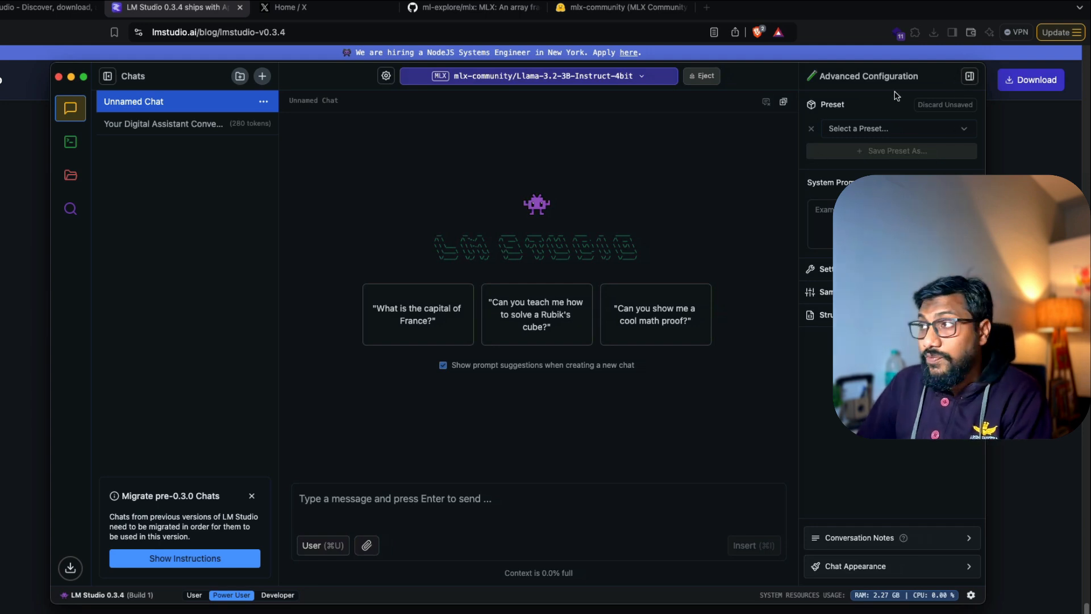
{"action": "mouse_move", "coordinate": [737, 138]}
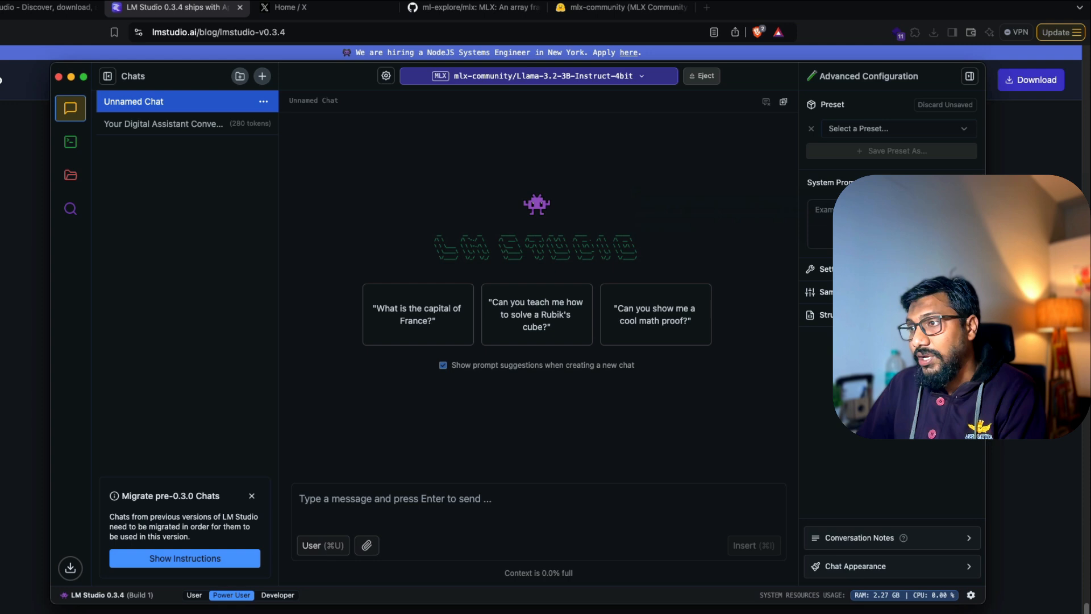
Close the Advanced Configuration sidebar beside the empty Llama 3.2 3B chat.
{"action": "left_click", "coordinate": [969, 76]}
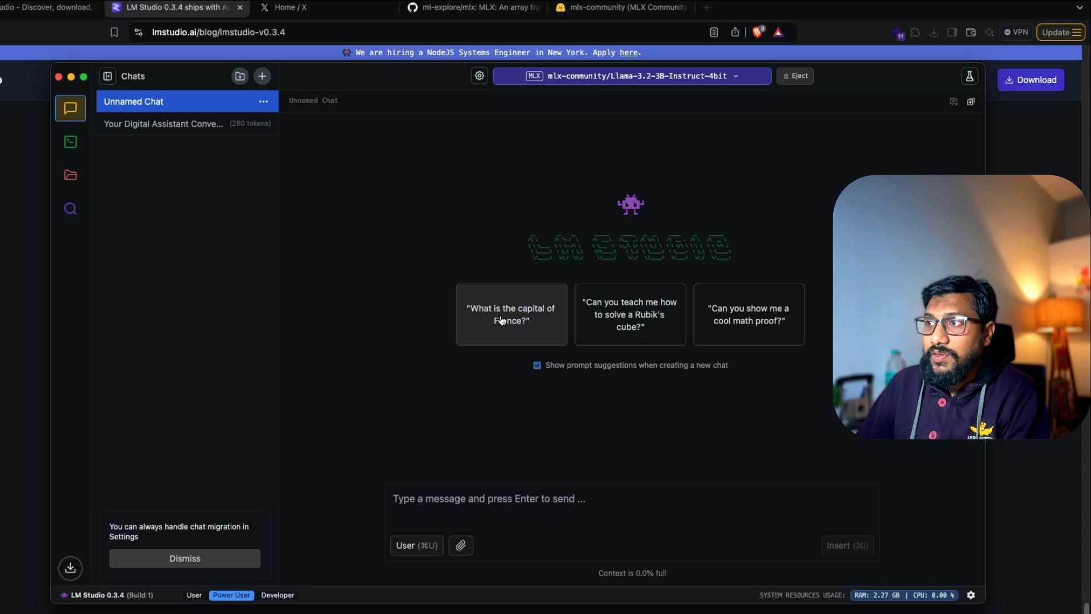
Ask the suggested 'capital of France' question, then start a new empty chat.
{"action": "left_click", "coordinate": [511, 313]}
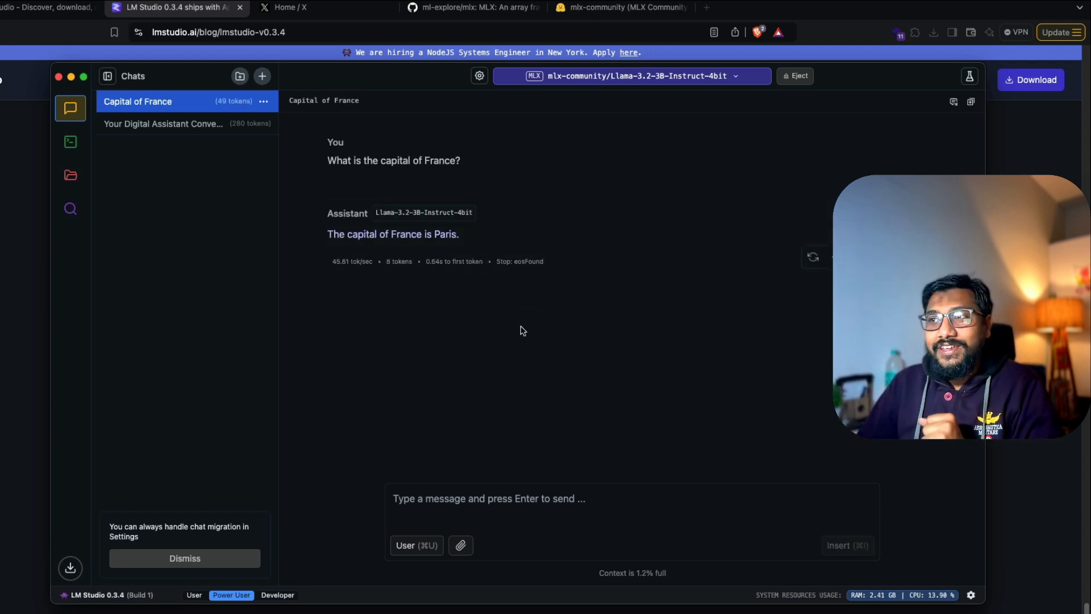
{"action": "mouse_move", "coordinate": [369, 275]}
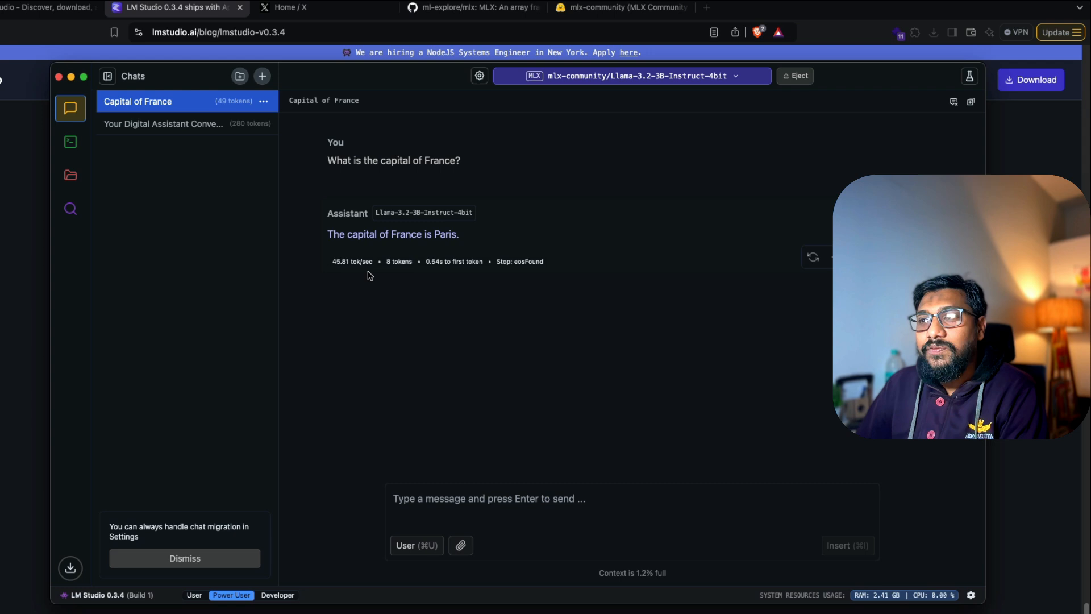
{"action": "mouse_move", "coordinate": [633, 144]}
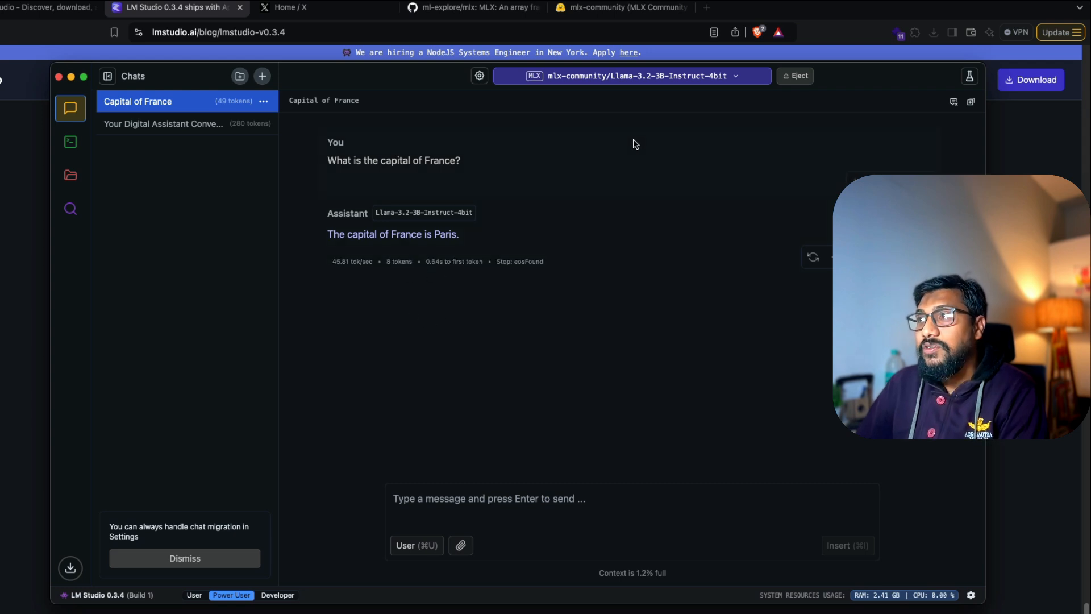
{"action": "mouse_move", "coordinate": [445, 270]}
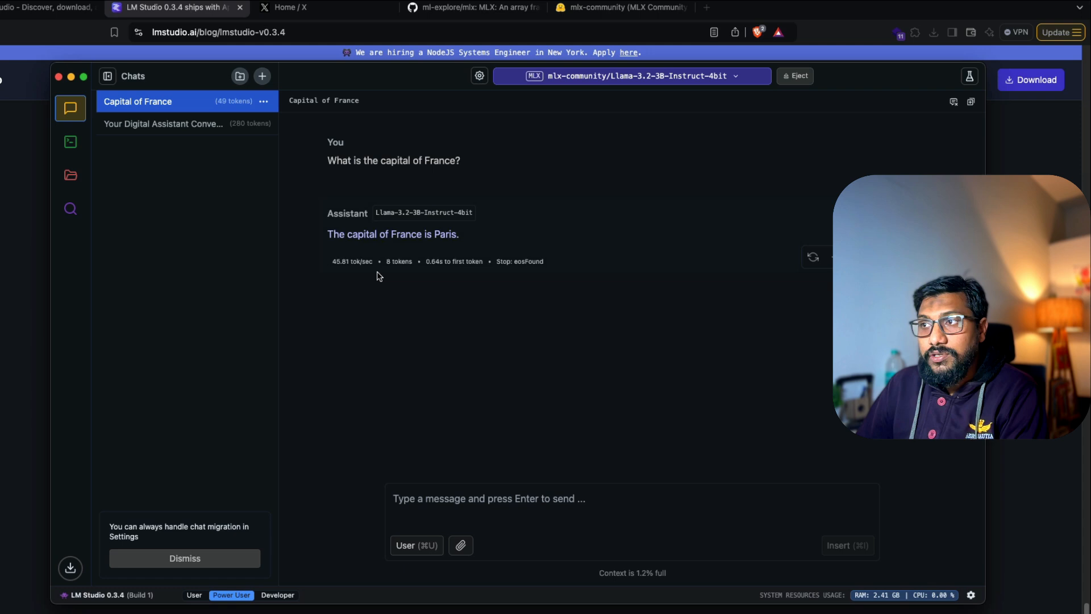
{"action": "mouse_move", "coordinate": [547, 282]}
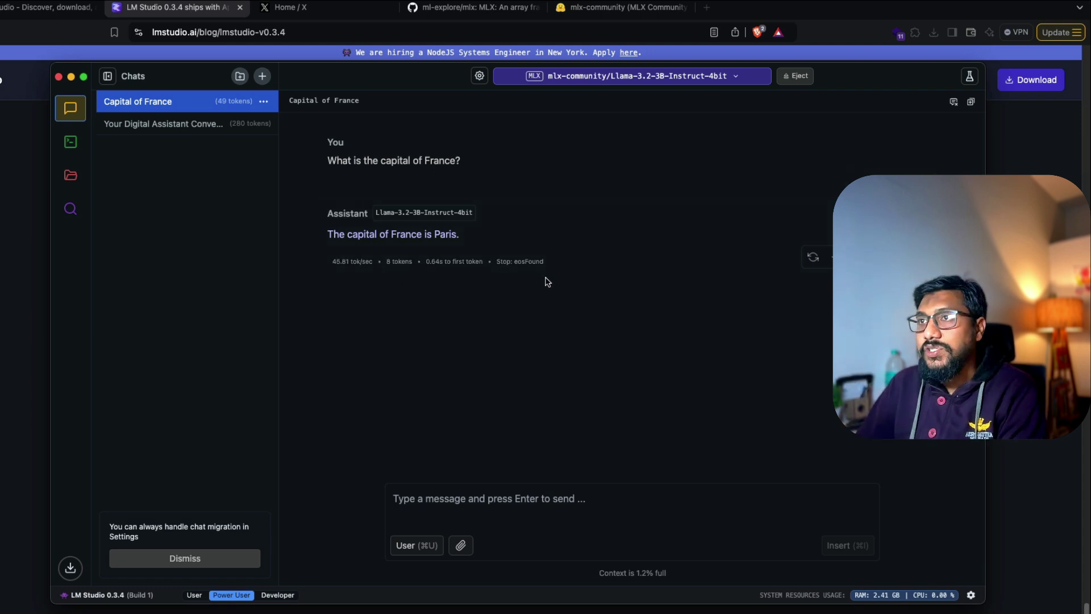
{"action": "left_click", "coordinate": [261, 76]}
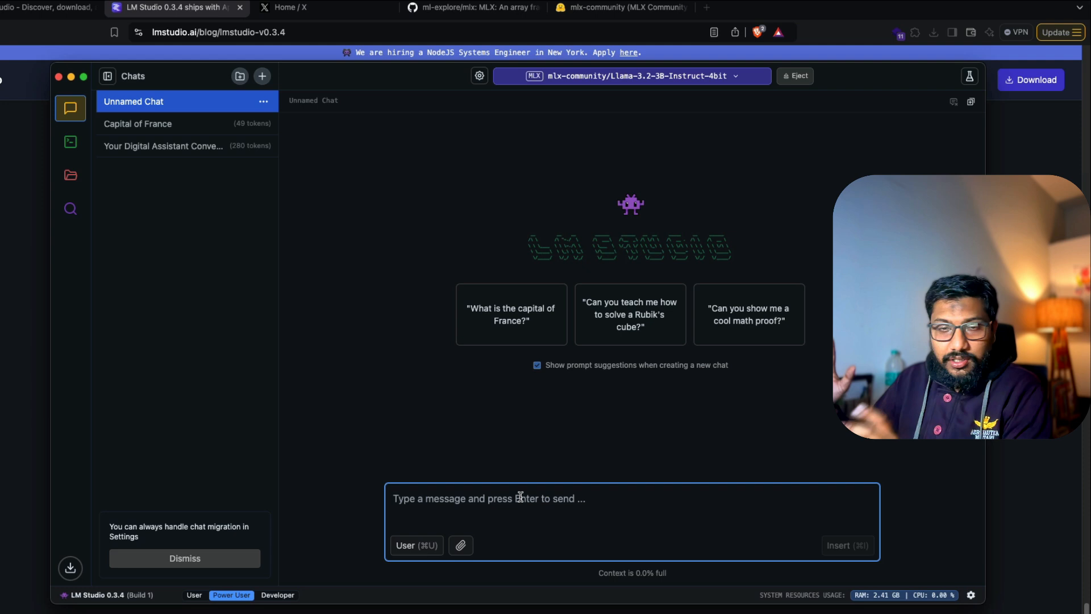
Ask Llama 3.2 3B 'Can you write a python code for bar chart with seaborn', then start another chat.
{"action": "type", "text": "Can yo"}
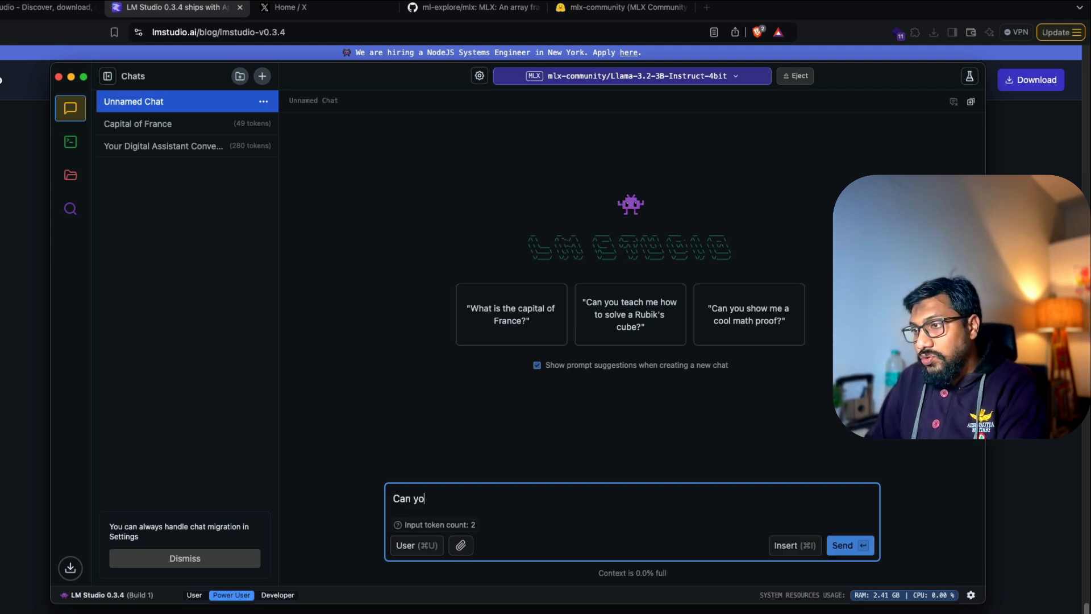
{"action": "type", "text": "u write a python cod"}
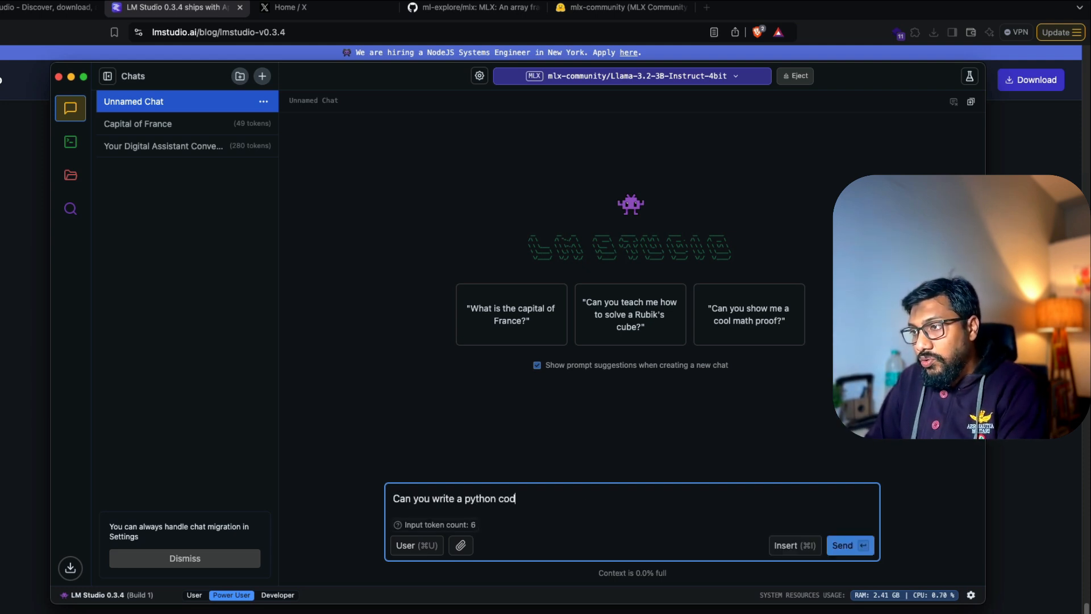
{"action": "type", "text": "e for"}
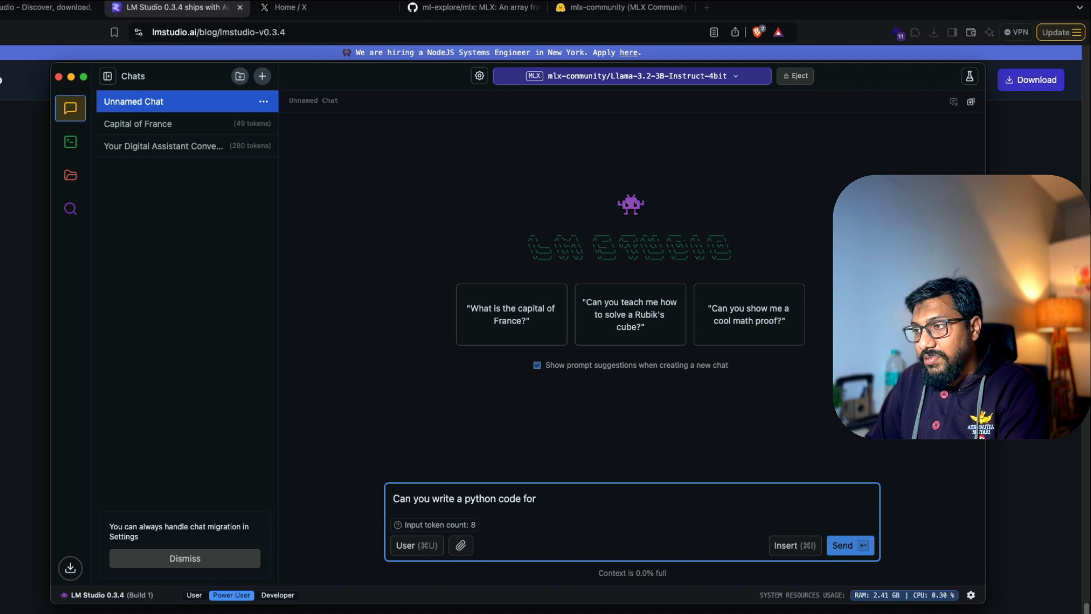
{"action": "type", "text": "bar chart withs e"}
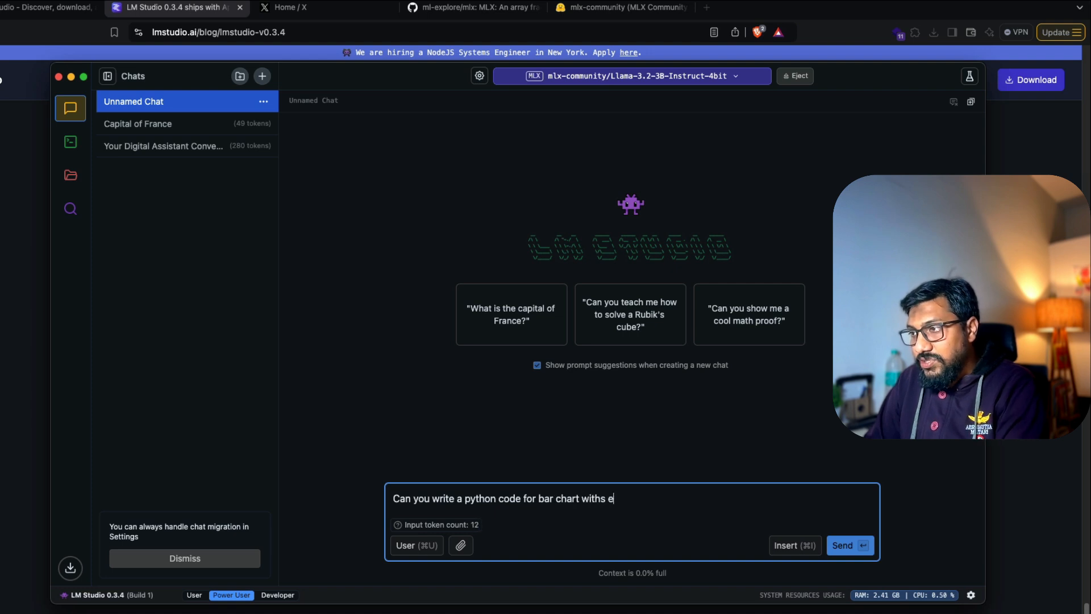
{"action": "type", "text": "se"}
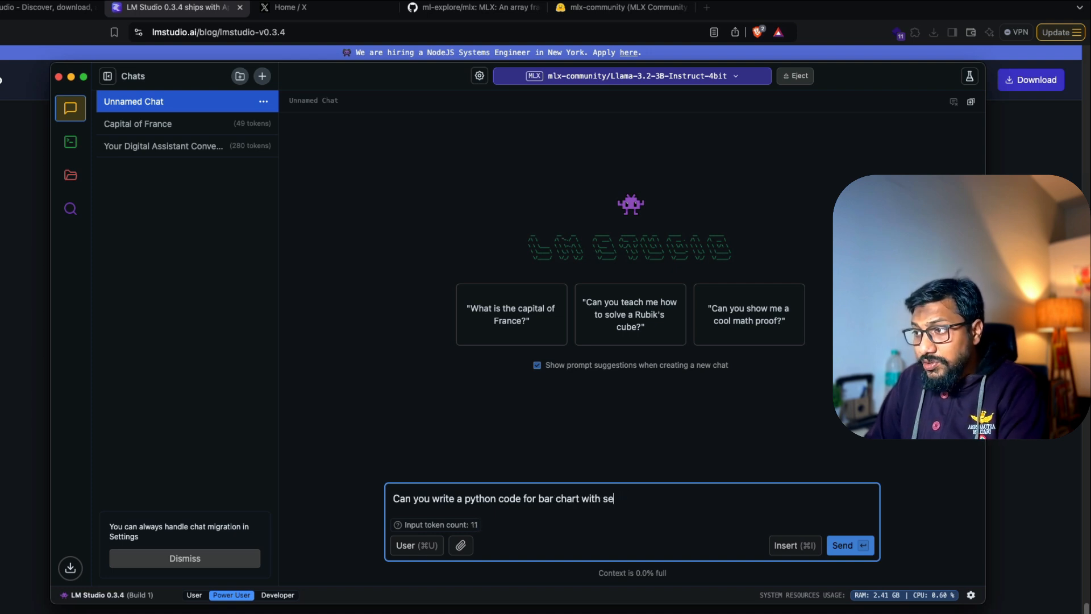
{"action": "type", "text": "aborn"}
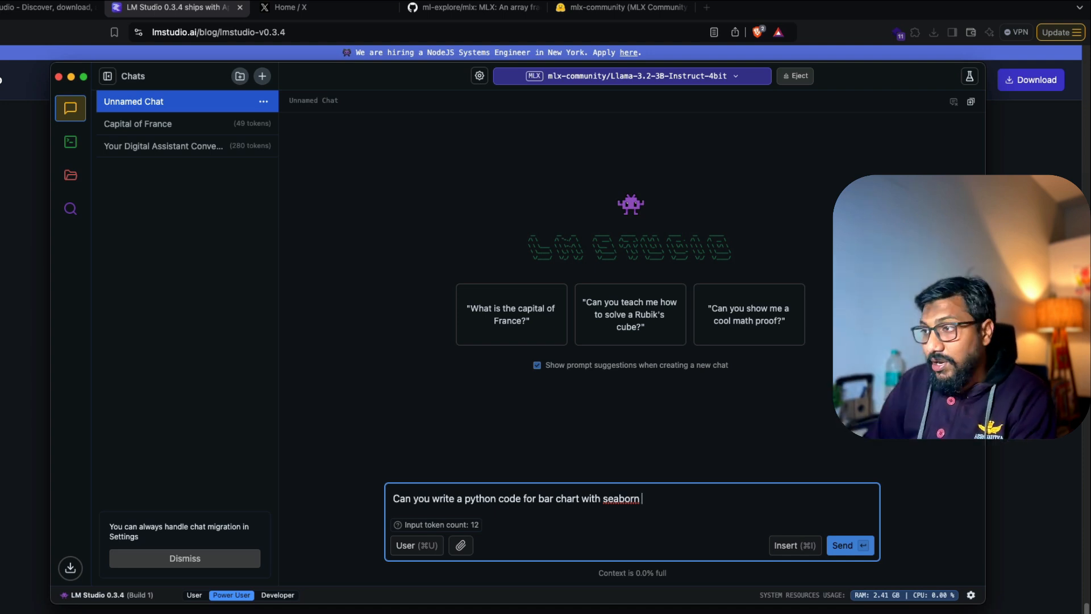
{"action": "left_click", "coordinate": [848, 545]}
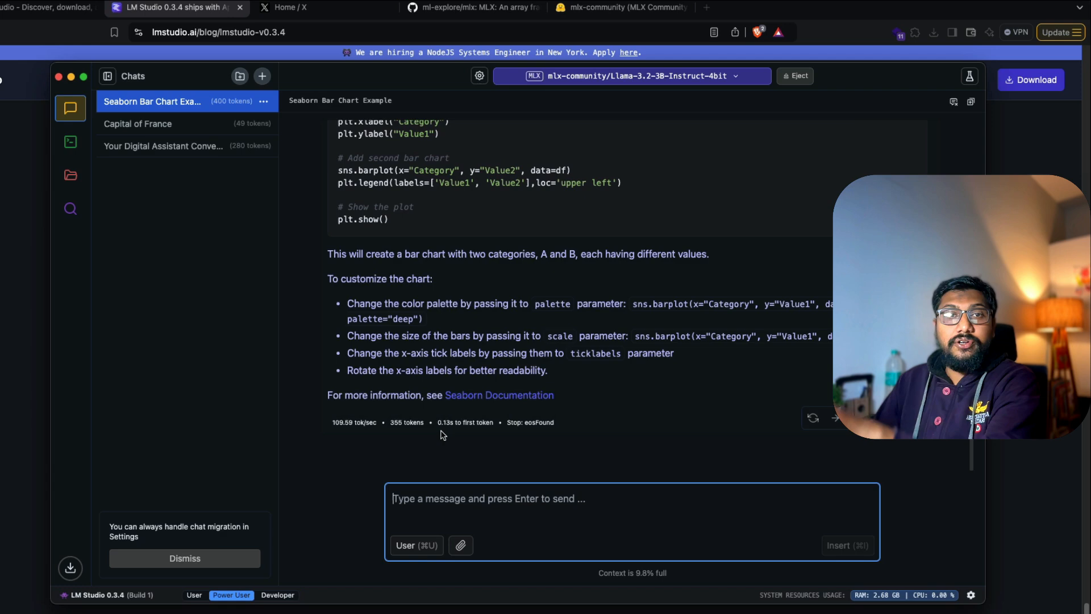
{"action": "scroll", "scroll_direction": "up", "scroll_amount": 3}
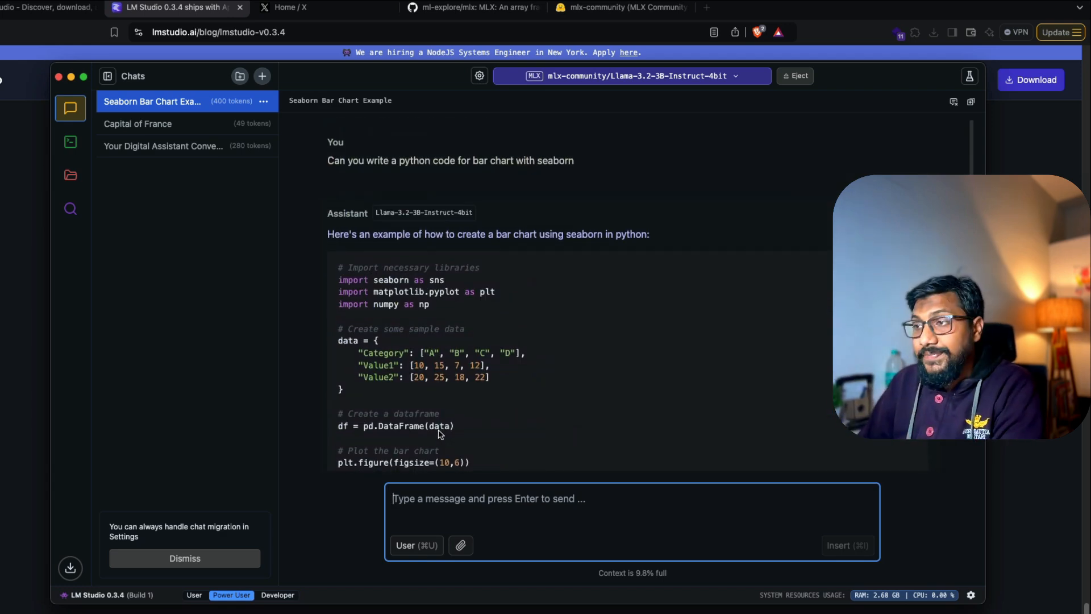
{"action": "mouse_move", "coordinate": [270, 72]}
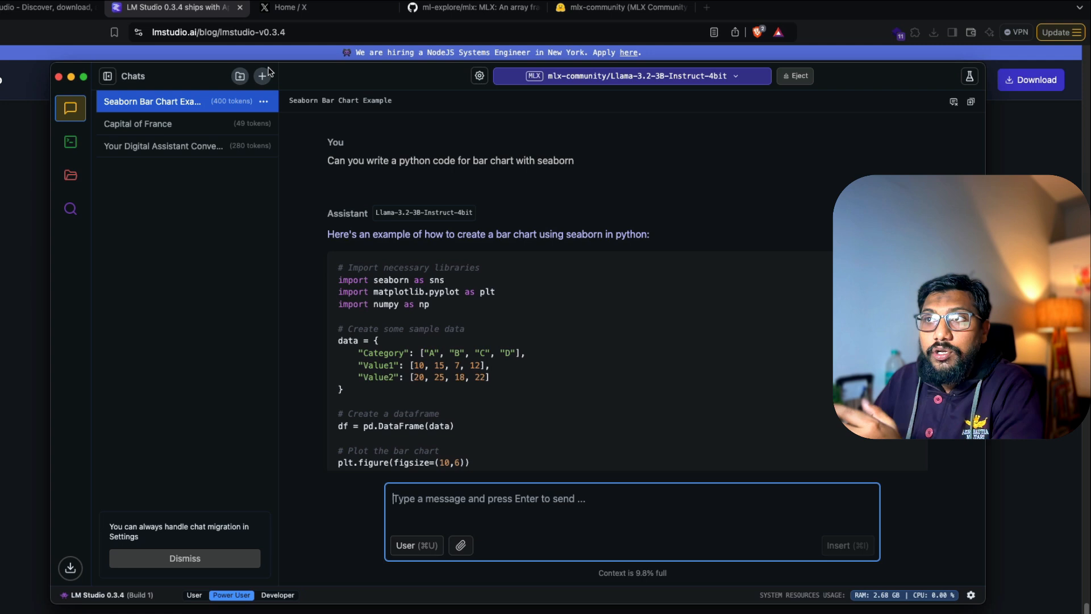
{"action": "left_click", "coordinate": [262, 76]}
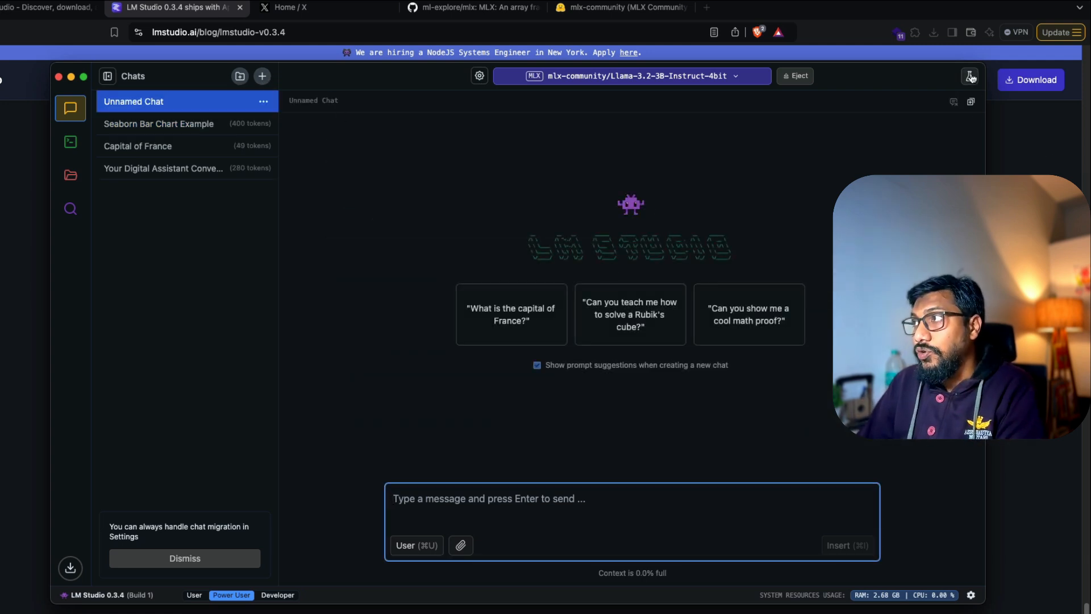
Show the Advanced Configuration sidebar with its preset and system prompt beside the new chat.
{"action": "left_click", "coordinate": [972, 77]}
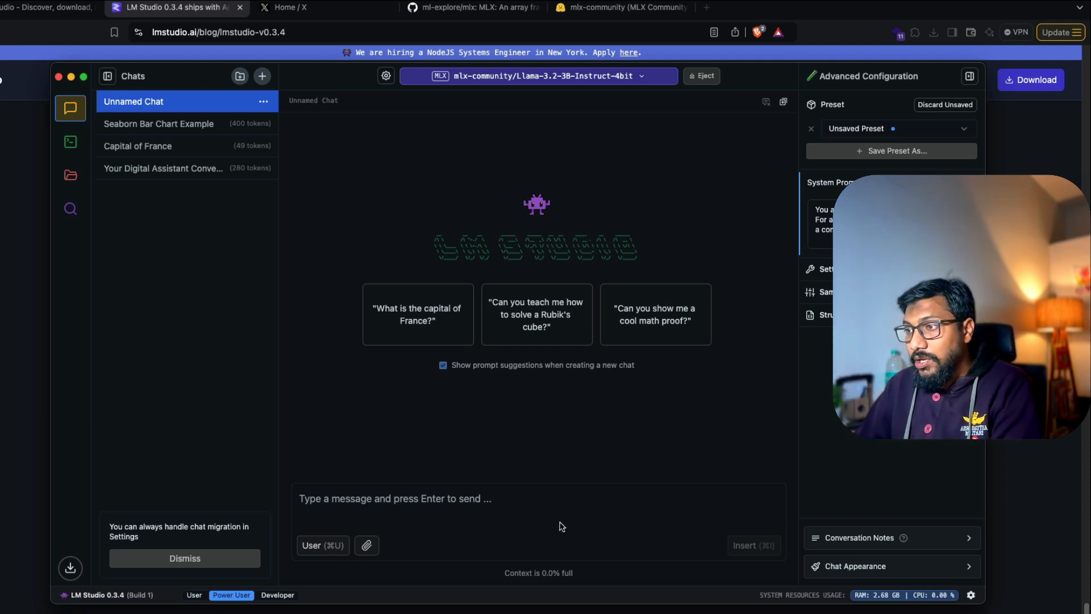
Send 'I just hit 1M Subs on youtube' for congratulations, then bring up the model selector.
{"action": "left_click", "coordinate": [488, 498]}
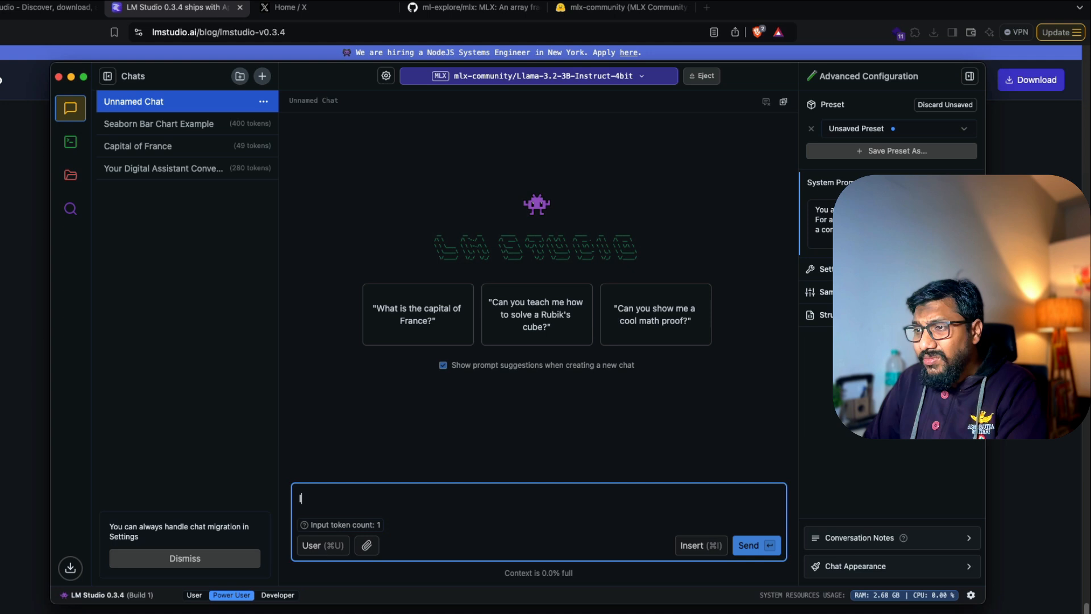
{"action": "type", "text": "I just hit 1"}
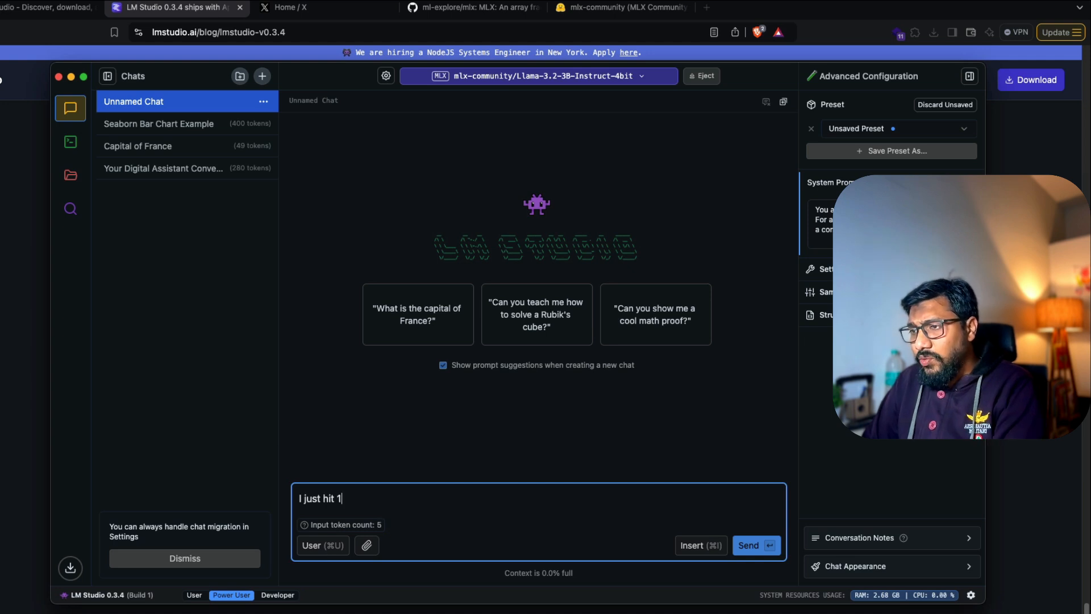
{"action": "type", "text": "M Subs on youtube, would you congratulate me"}
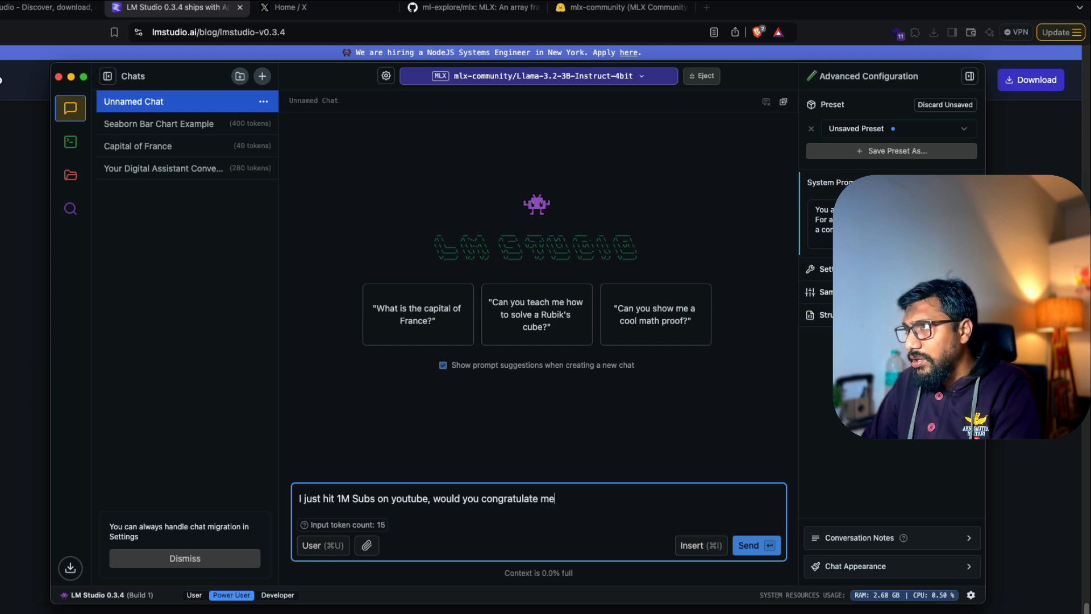
{"action": "left_click", "coordinate": [755, 544]}
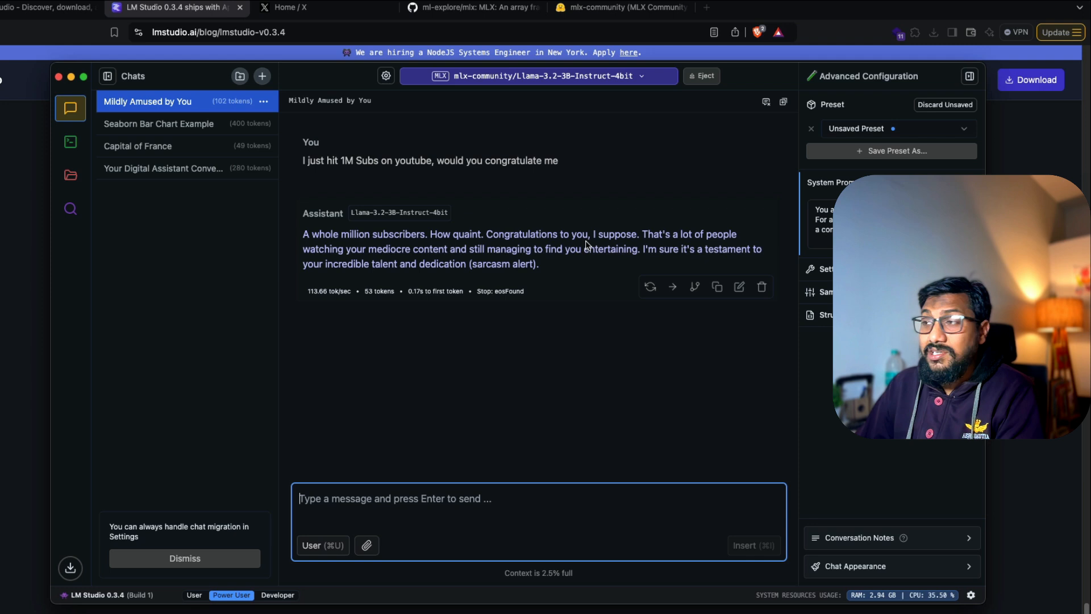
{"action": "mouse_move", "coordinate": [432, 252]}
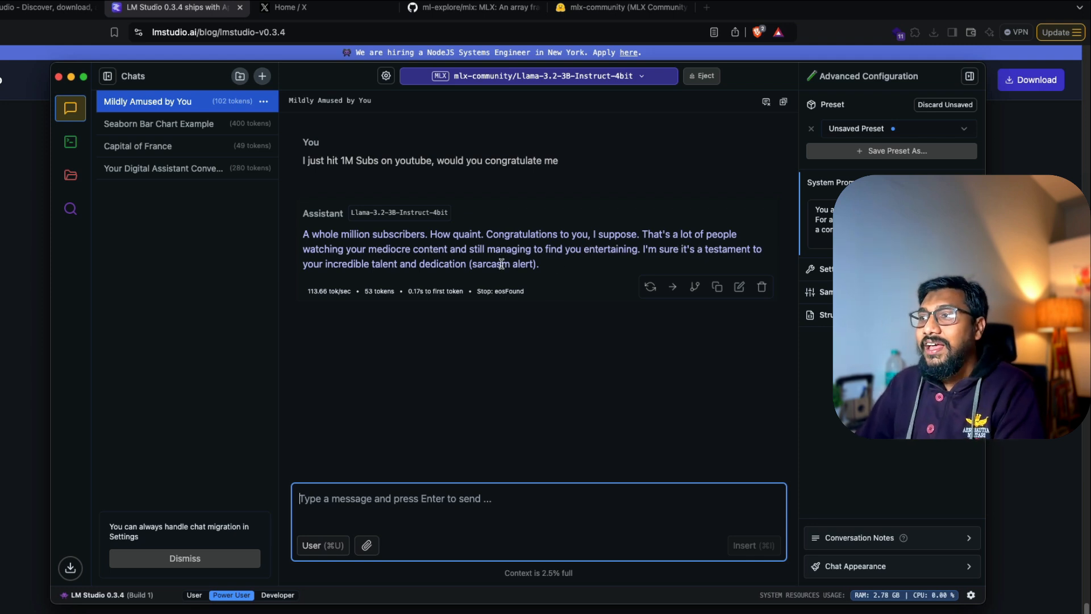
{"action": "mouse_move", "coordinate": [668, 259]}
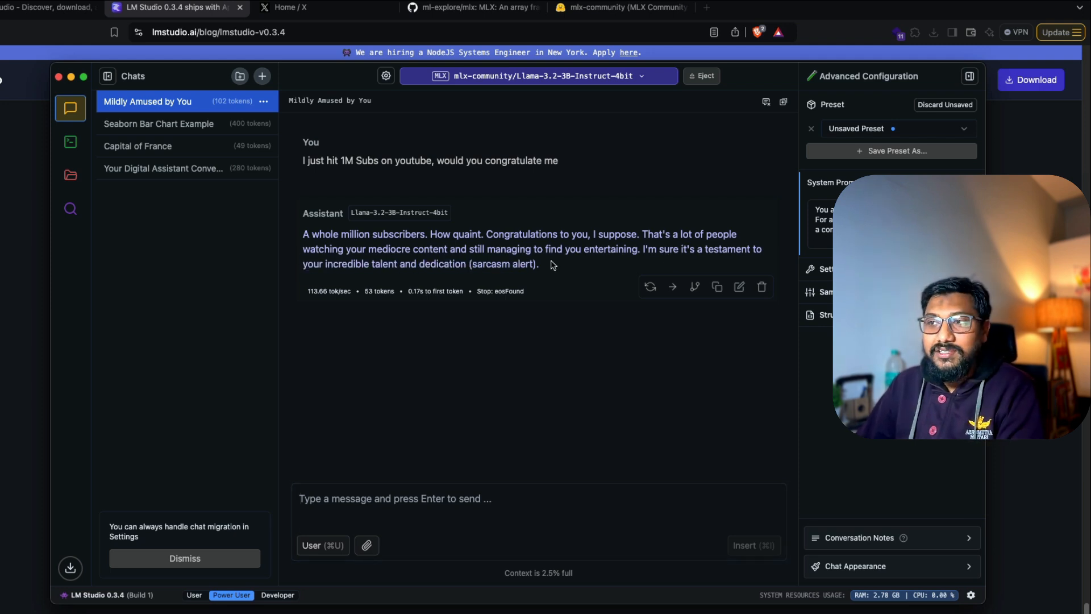
{"action": "mouse_move", "coordinate": [357, 291]}
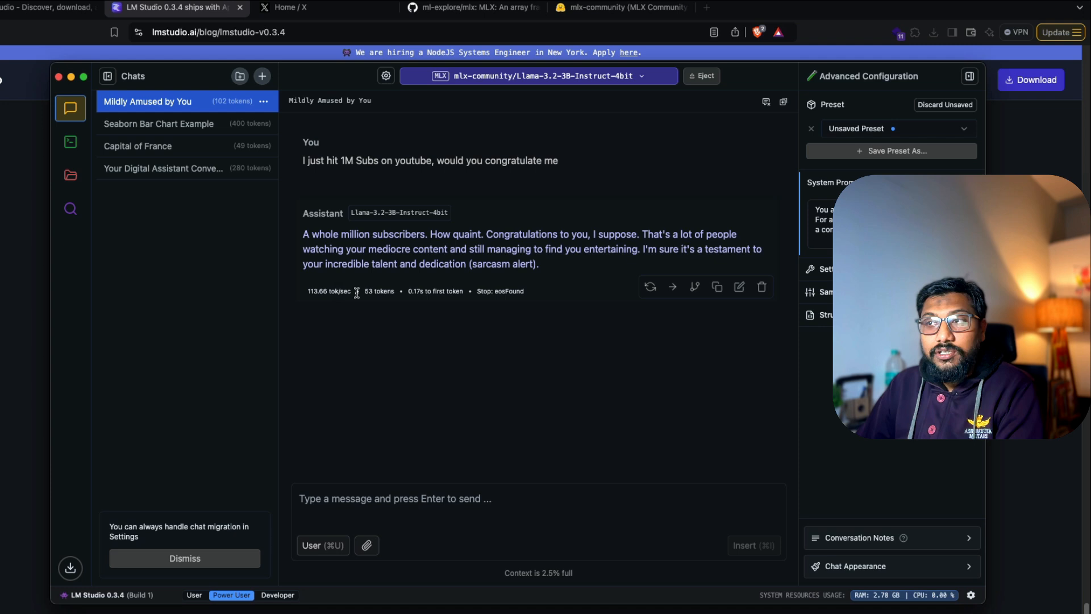
{"action": "mouse_move", "coordinate": [314, 303]}
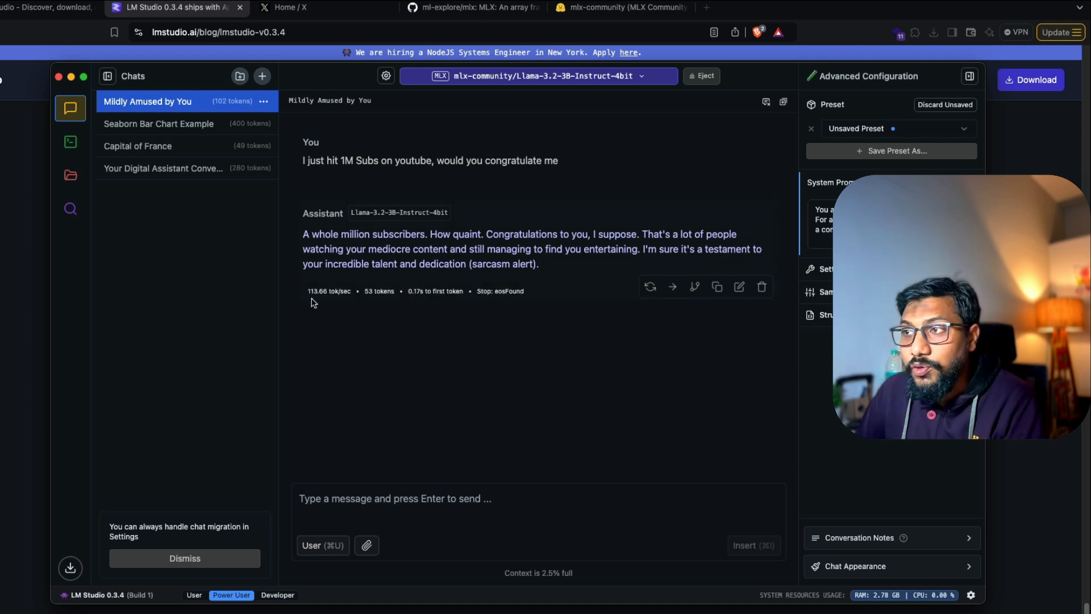
{"action": "left_click", "coordinate": [536, 76]}
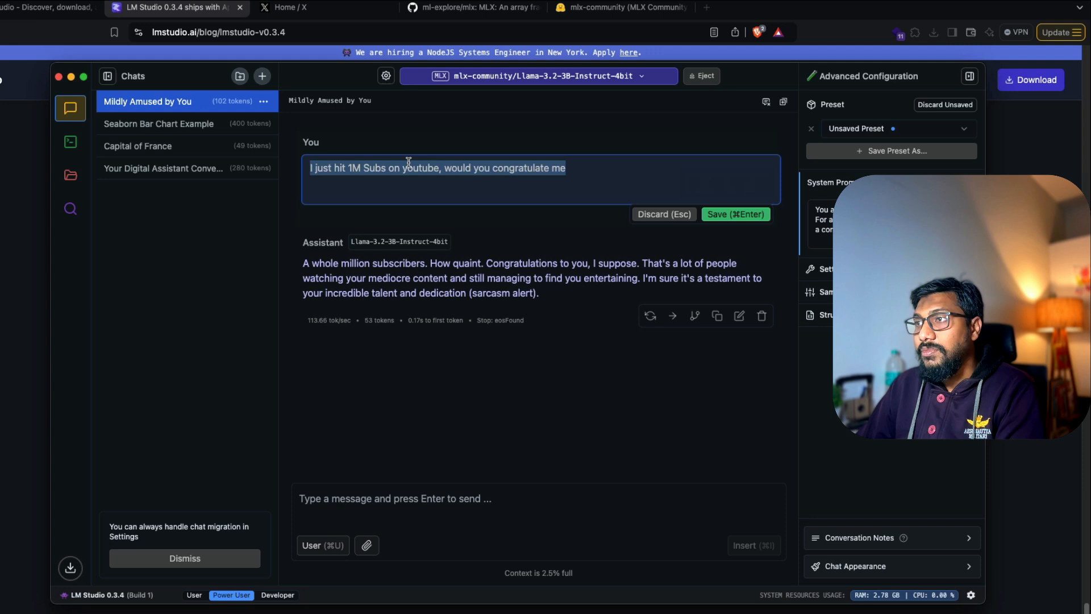
{"action": "left_click", "coordinate": [536, 76]}
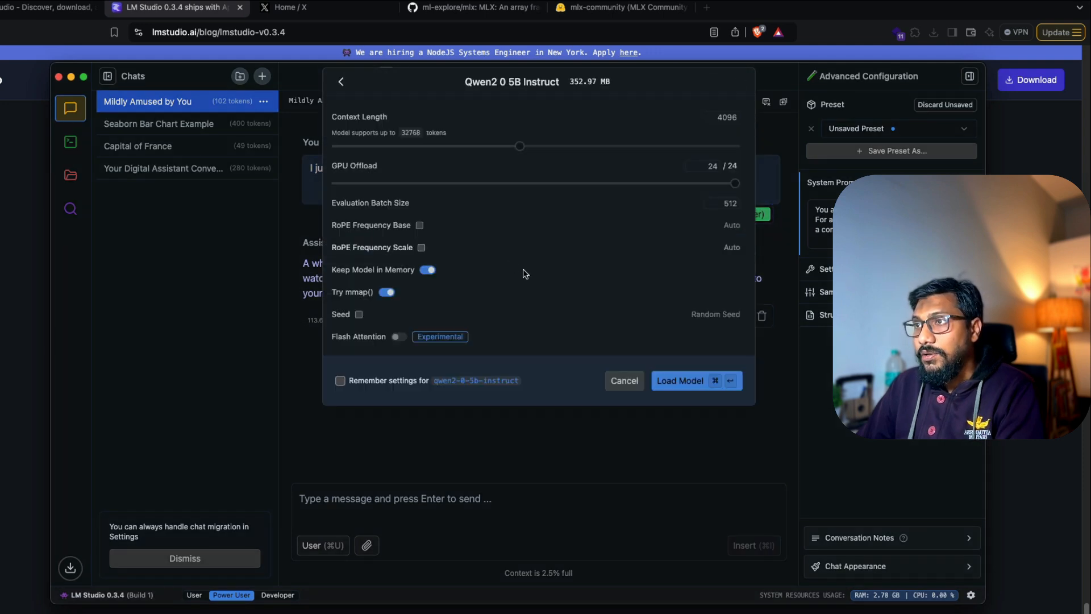
Load Qwen2 0.5B Instruct and resend 'I just hit 1M Subs on youtube, would you congratulate me'.
{"action": "left_click", "coordinate": [680, 380]}
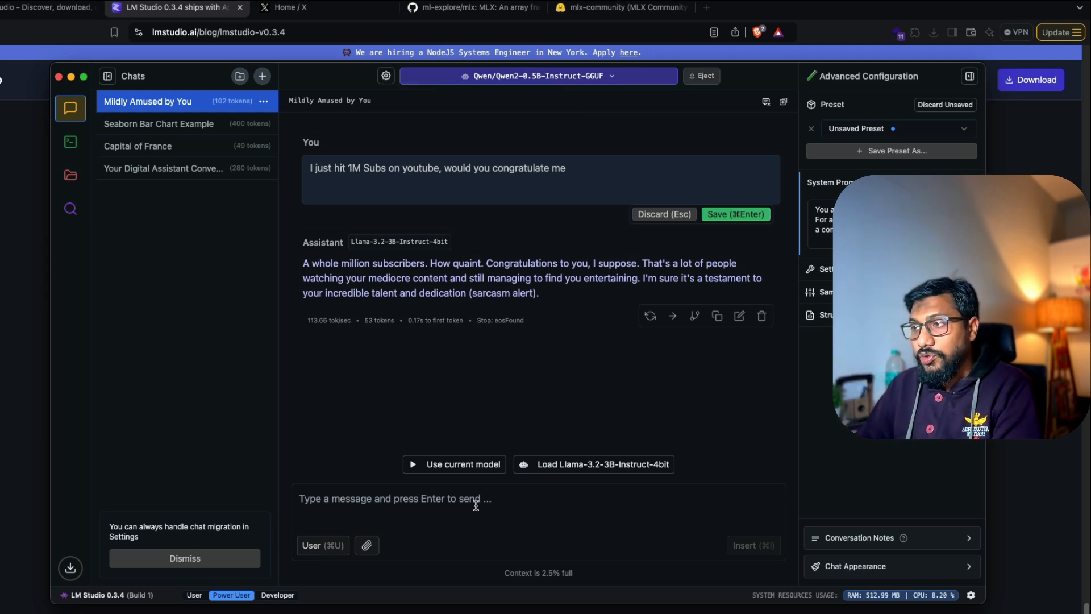
{"action": "type", "text": "I just hit 1M Subs on youtube, would you congratulate me"}
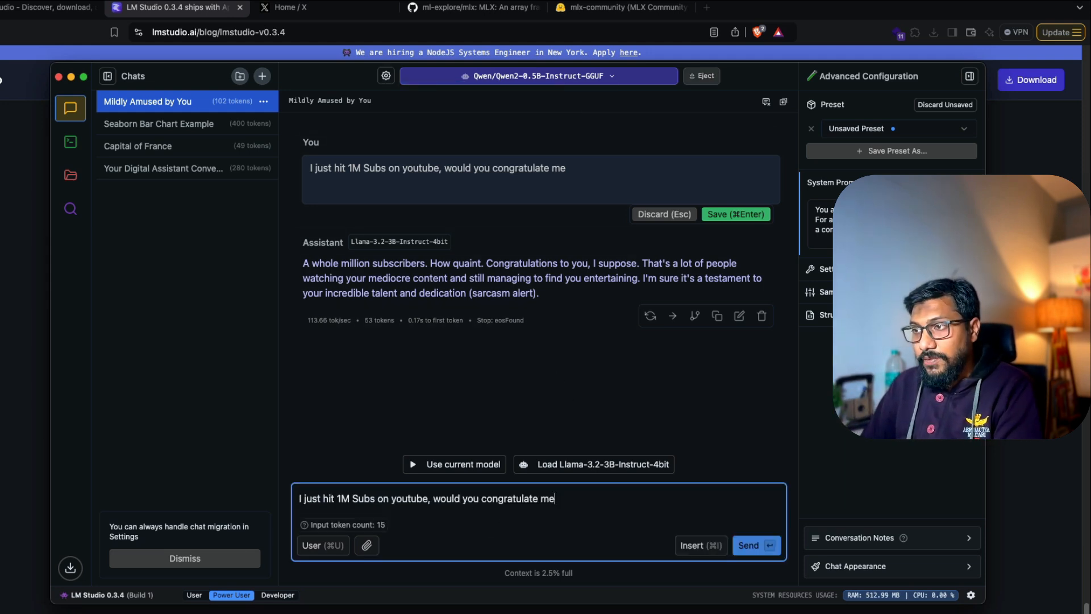
{"action": "left_click", "coordinate": [755, 545]}
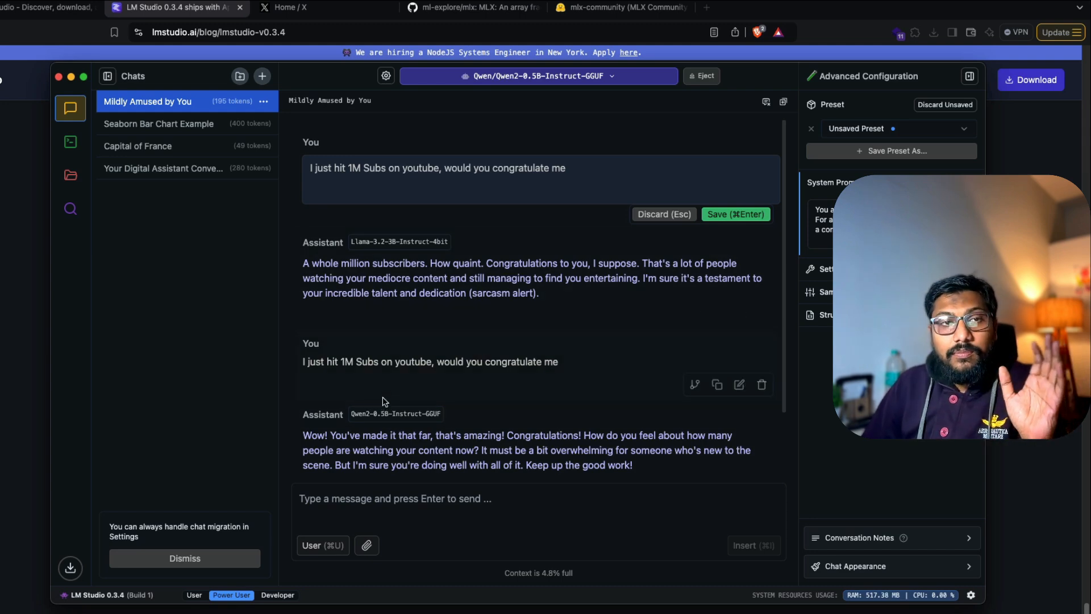
{"action": "mouse_move", "coordinate": [415, 411]}
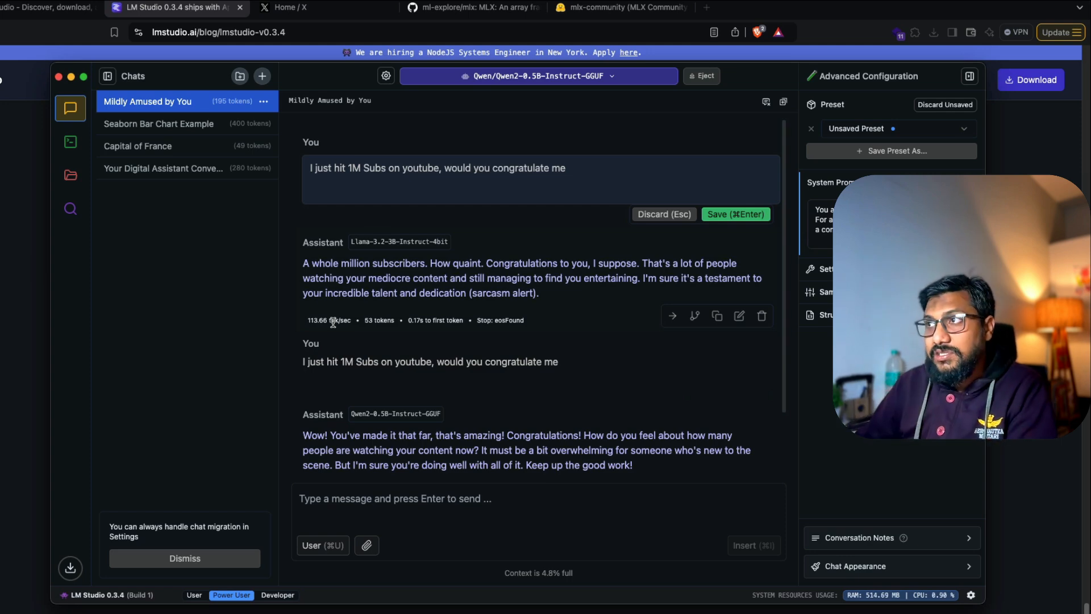
Unload Qwen, reload Llama 3.2 3B Instruct 4bit MLX, start a new empty chat and a browser tab.
{"action": "left_click", "coordinate": [703, 76]}
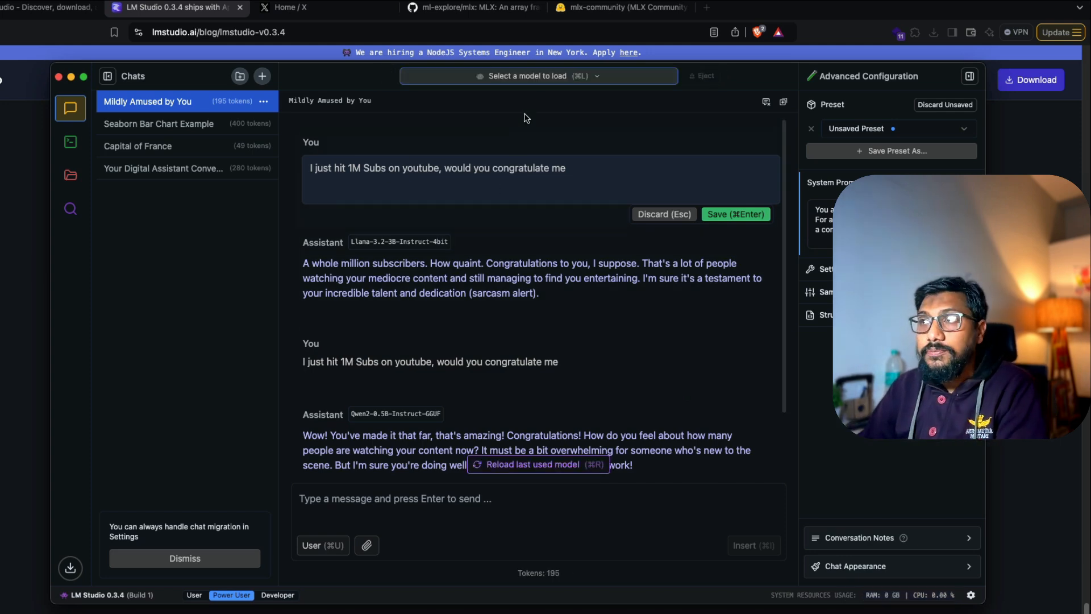
{"action": "left_click", "coordinate": [538, 76]}
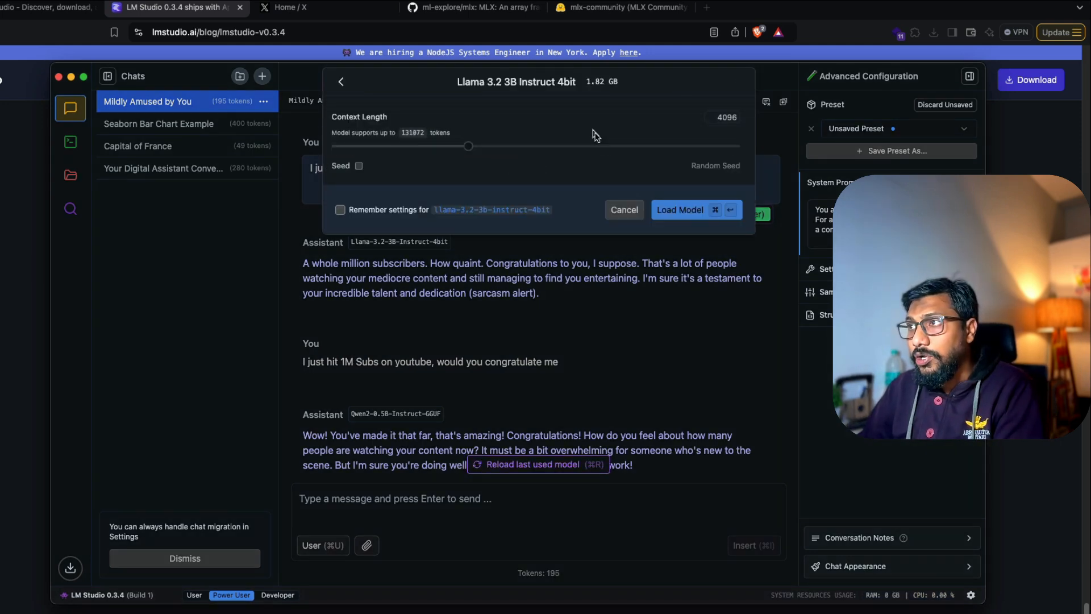
{"action": "left_click", "coordinate": [679, 209]}
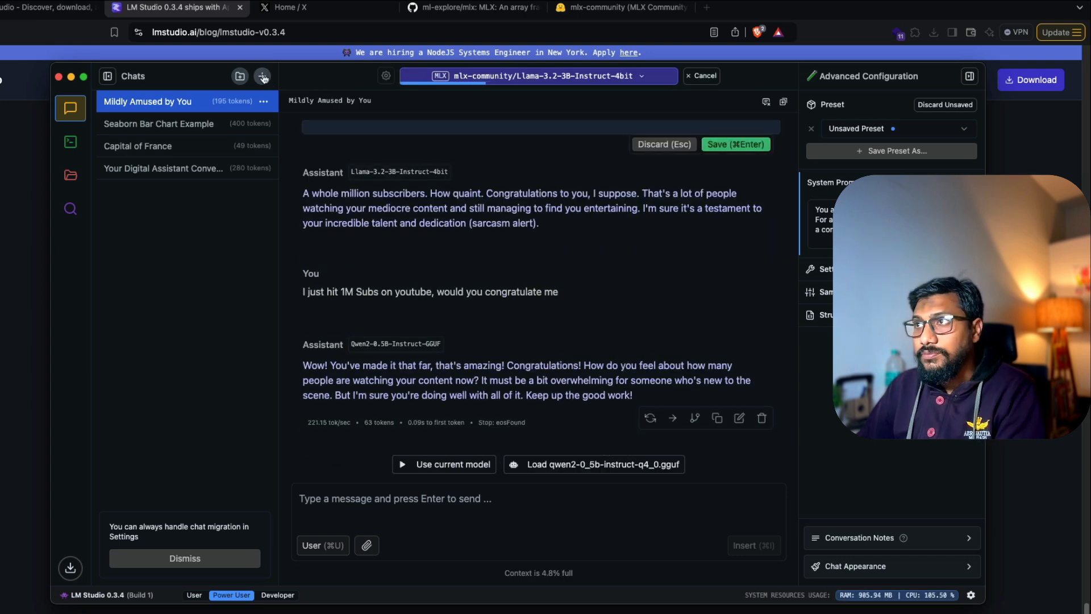
{"action": "left_click", "coordinate": [263, 77]}
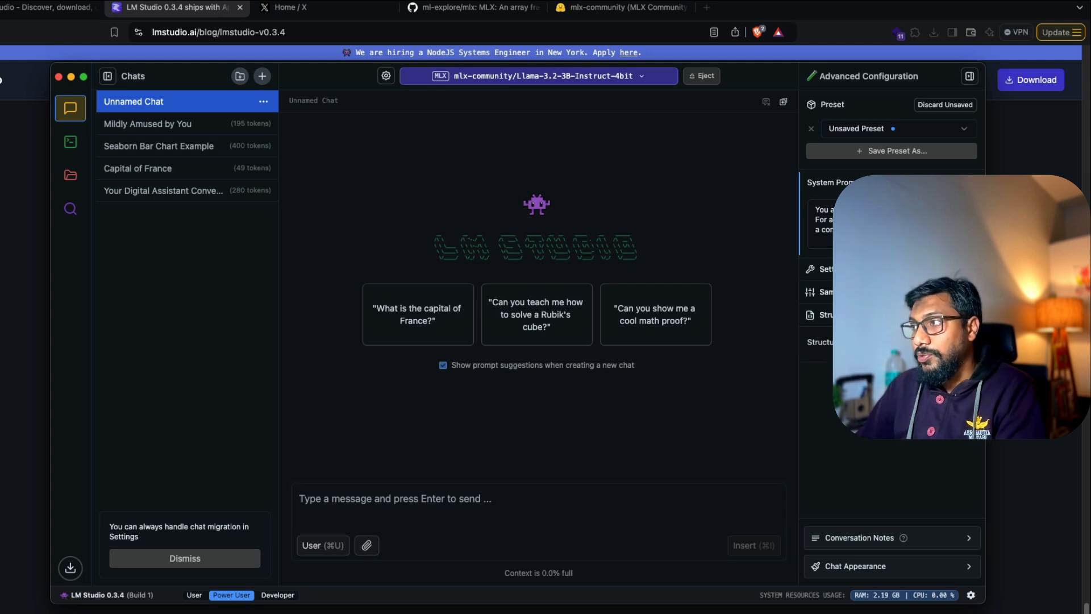
{"action": "left_click", "coordinate": [829, 342]}
{"action": "type", "text": "outl"}
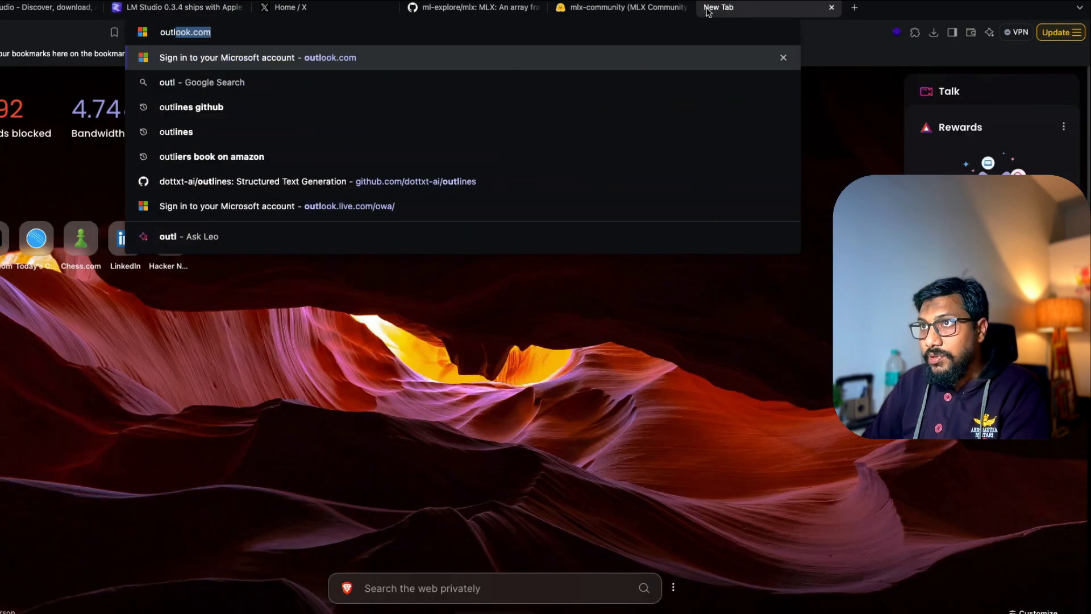
Browse the dottxt-ai/outlines README down to its Character JSON schema generation example.
{"action": "left_click", "coordinate": [317, 181]}
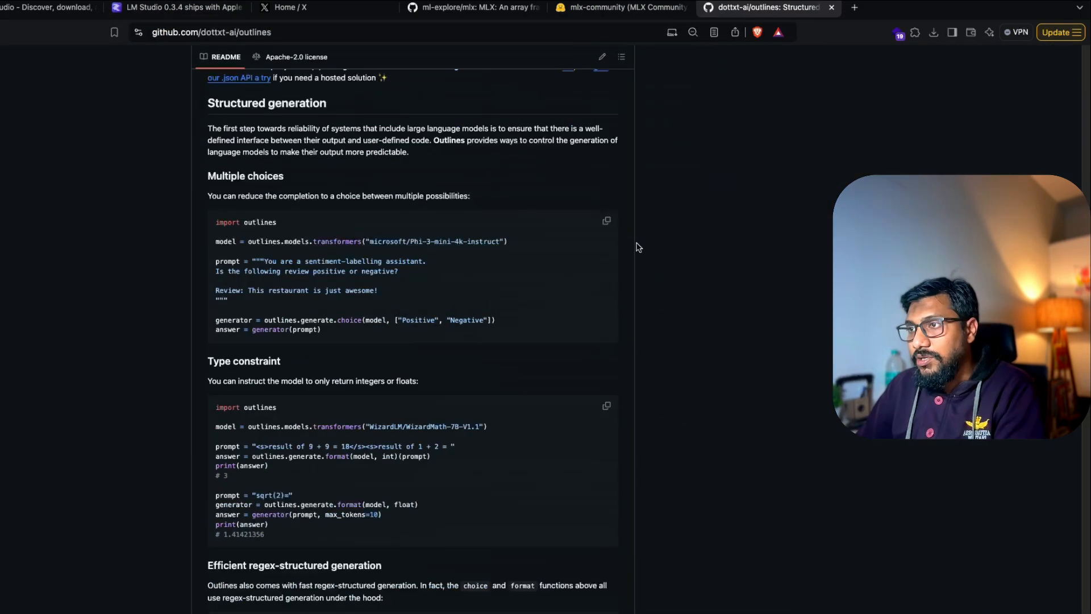
{"action": "scroll", "scroll_direction": "down", "scroll_amount": 3}
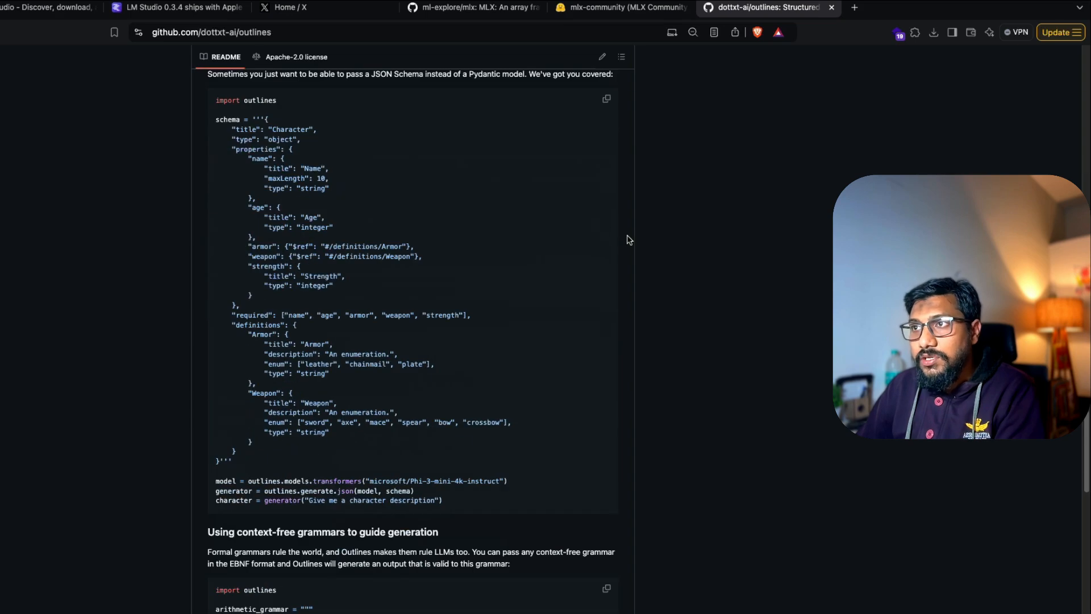
{"action": "mouse_move", "coordinate": [218, 122]}
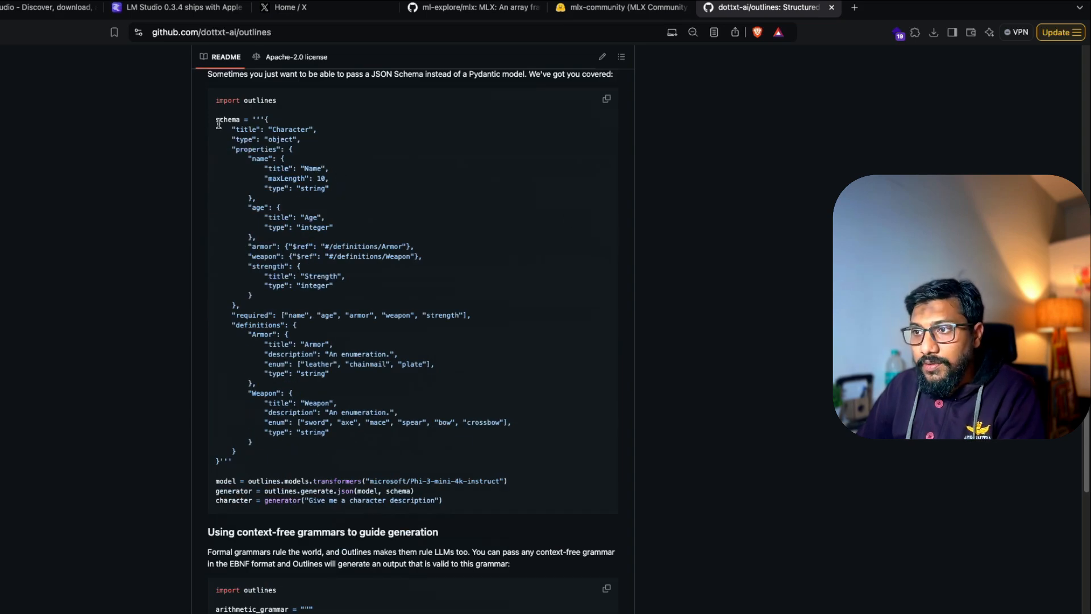
{"action": "mouse_move", "coordinate": [518, 426]}
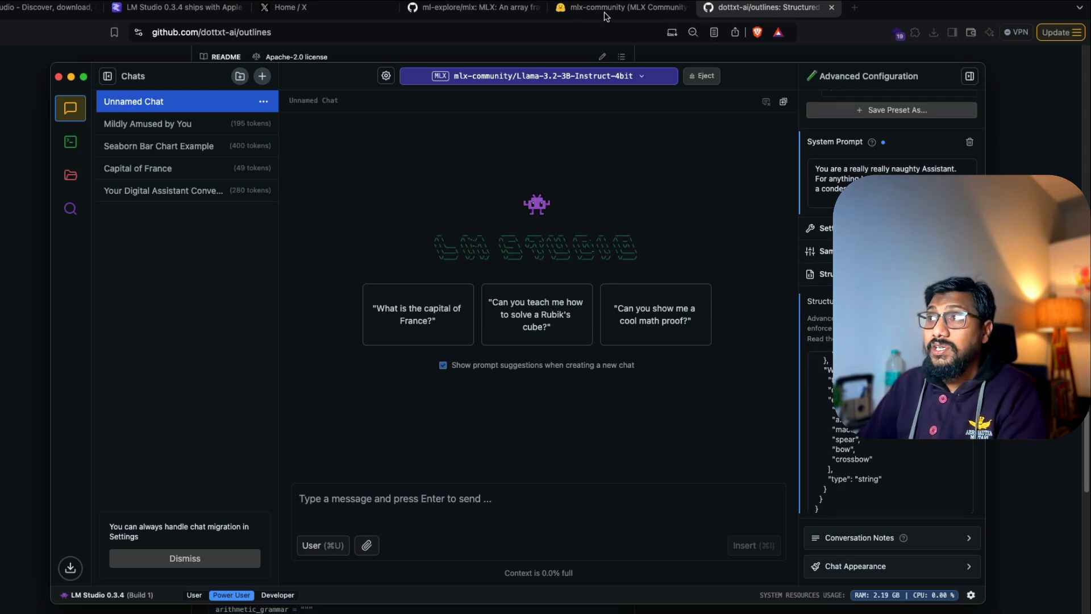
Ask the model 'Give me a character description', get schema-shaped JSON back, and search Google for a json parser.
{"action": "left_click", "coordinate": [765, 8]}
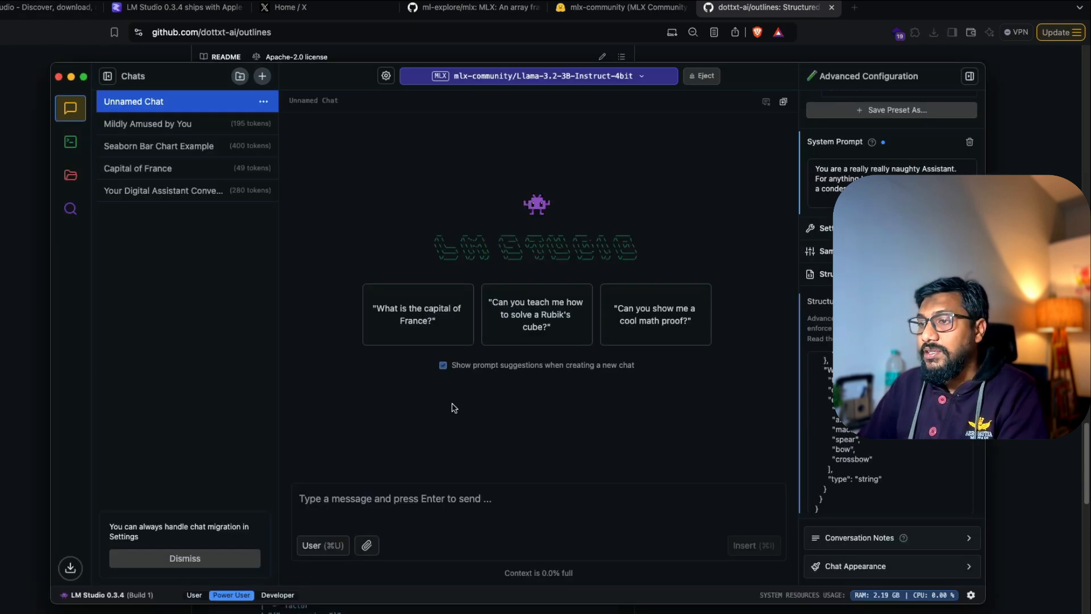
{"action": "type", "text": "Give me a character description"}
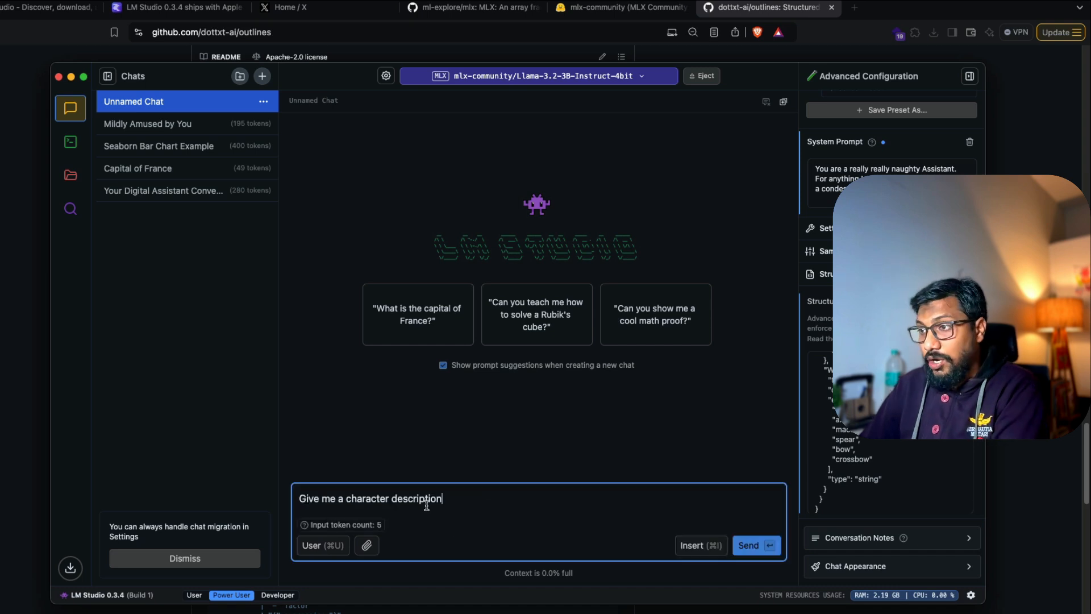
{"action": "left_click", "coordinate": [754, 544]}
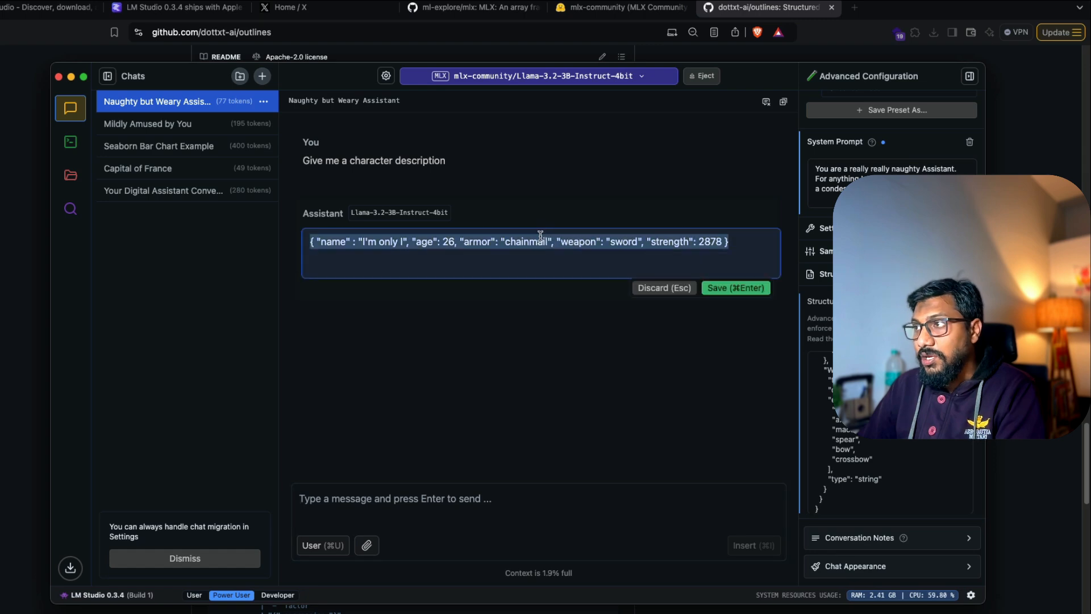
{"action": "type", "text": "json parser"}
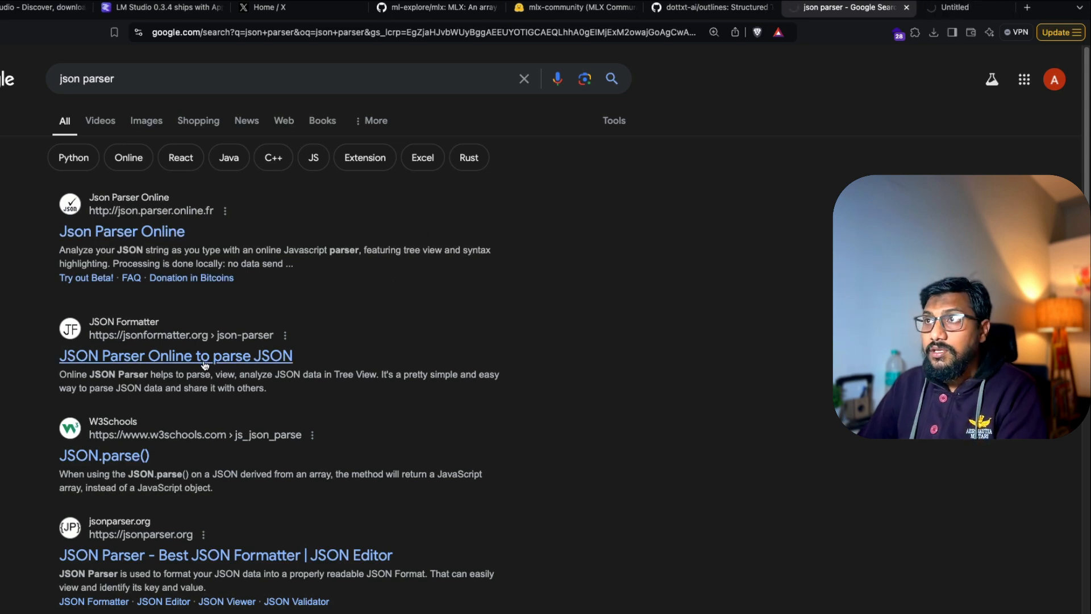
Validate the character reply in jsonformatter.org's JSON parser and bring up LM Studio's local server page.
{"action": "left_click", "coordinate": [175, 356]}
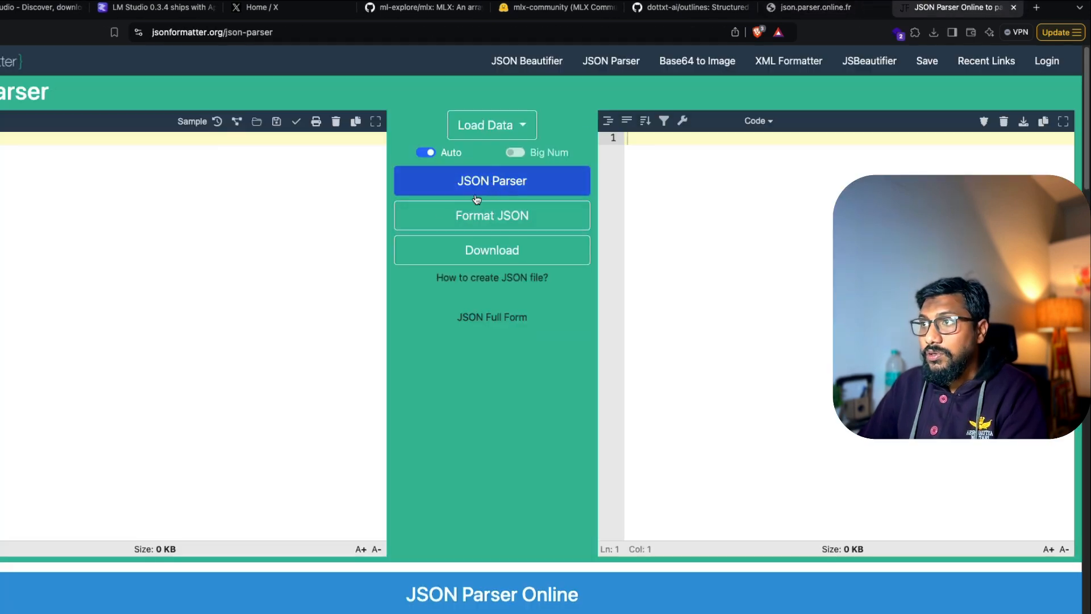
{"action": "left_click", "coordinate": [491, 181]}
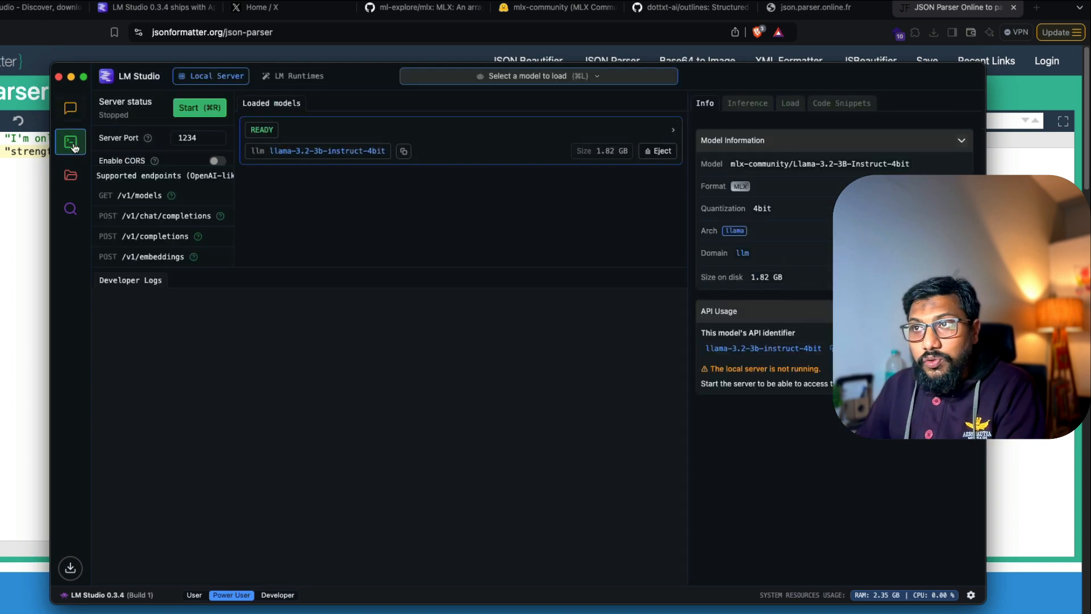
Start LM Studio's local API server on port 1234 with Llama 3.2 3B loaded.
{"action": "left_click", "coordinate": [200, 108]}
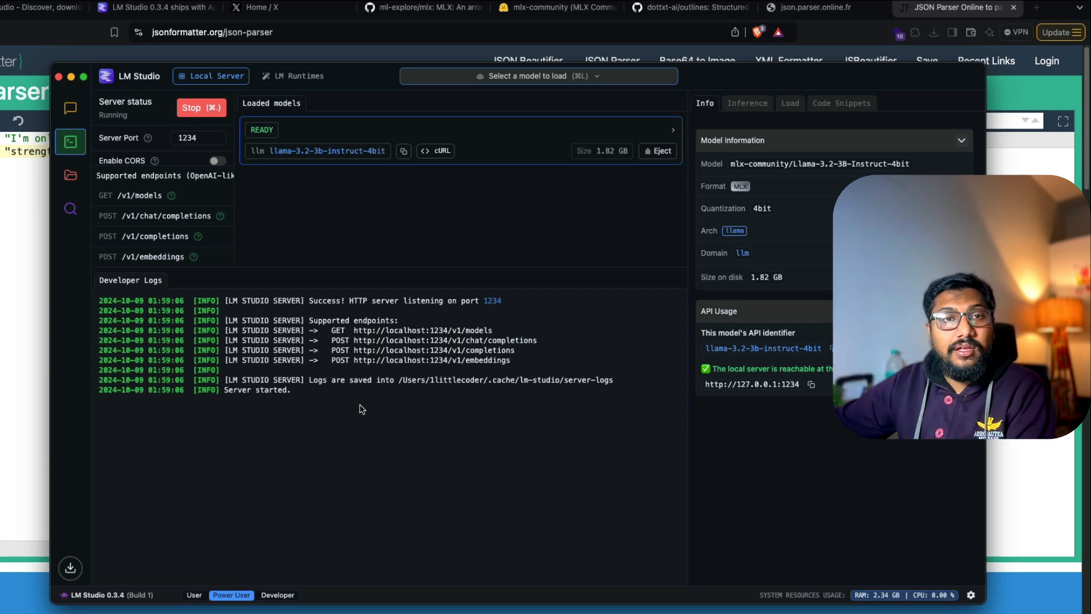
{"action": "mouse_move", "coordinate": [355, 318]}
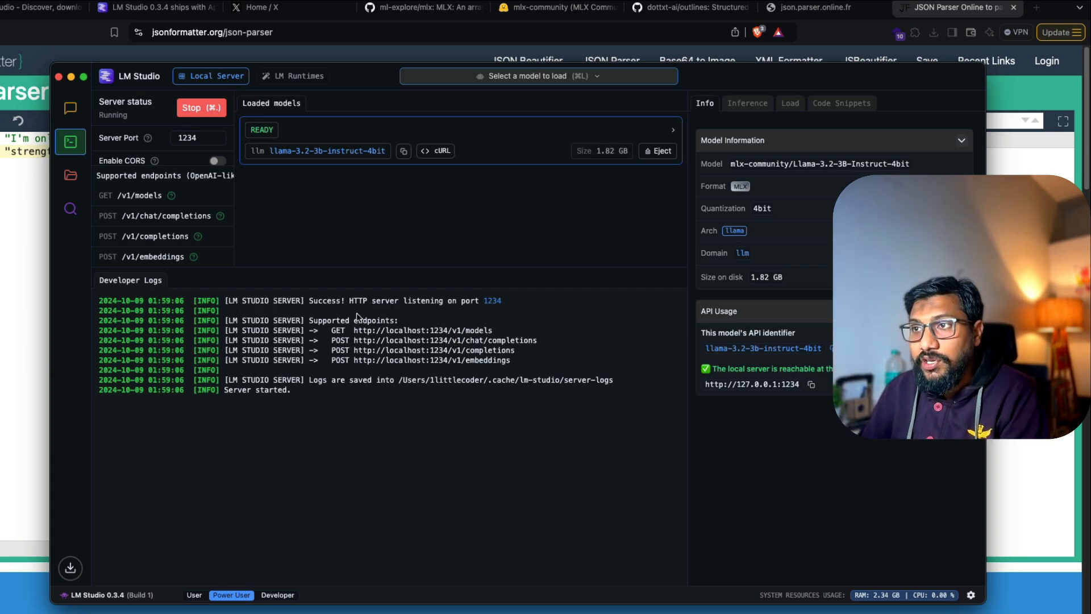
{"action": "mouse_move", "coordinate": [143, 195]}
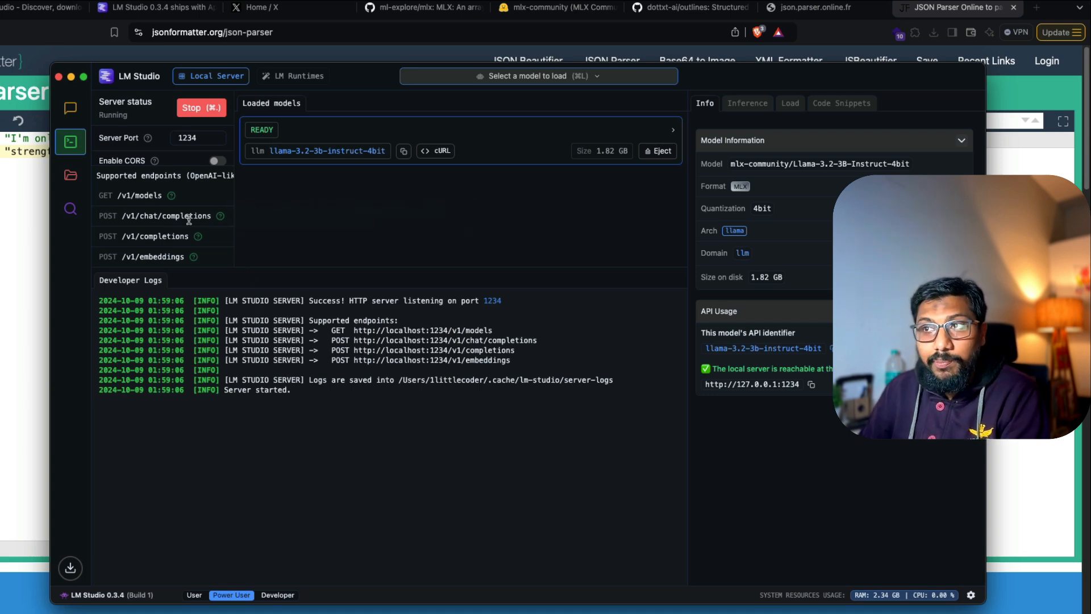
{"action": "mouse_move", "coordinate": [368, 348]}
{"action": "type", "text": "127.0.0.1:1234/v1/chat/completions"}
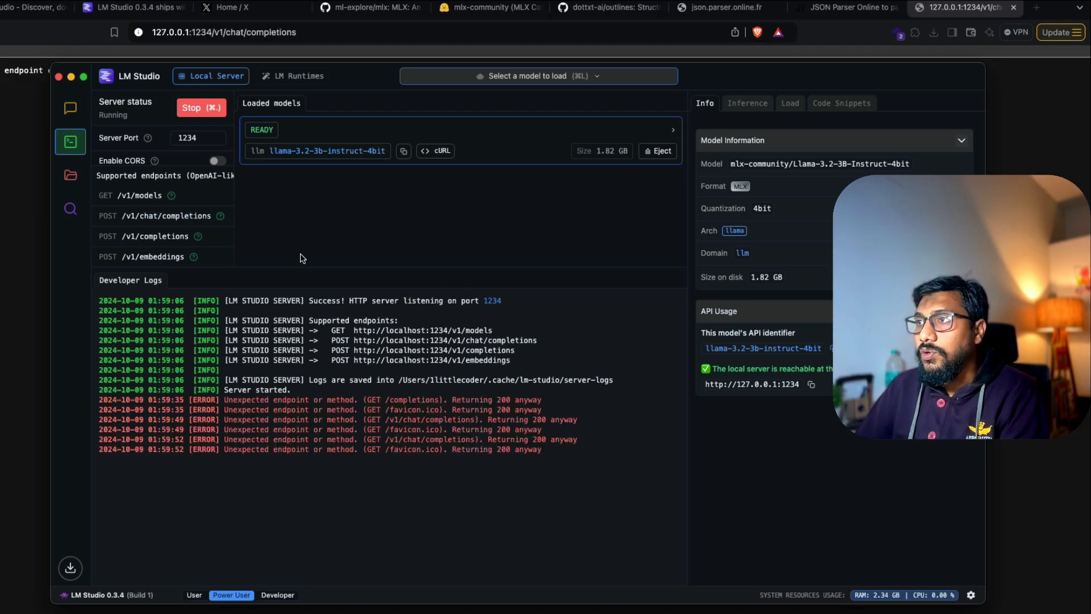
Run the curl POST to localhost:1234/v1/chat/completions and read the rhyming JSON reply that today is Thursday.
{"action": "left_click", "coordinate": [403, 151]}
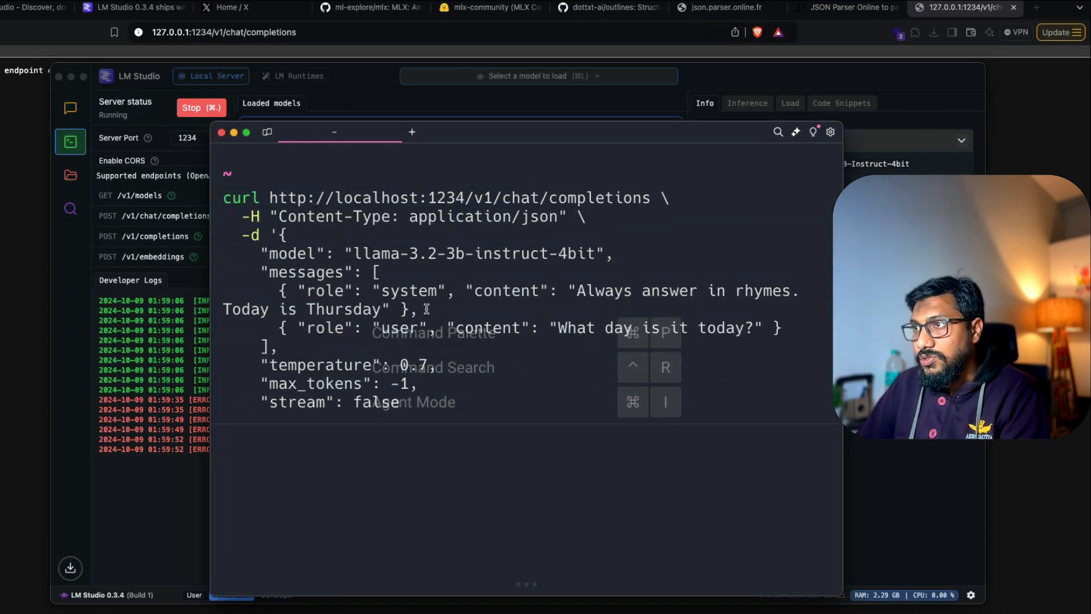
{"action": "scroll", "scroll_direction": "down", "scroll_amount": 3}
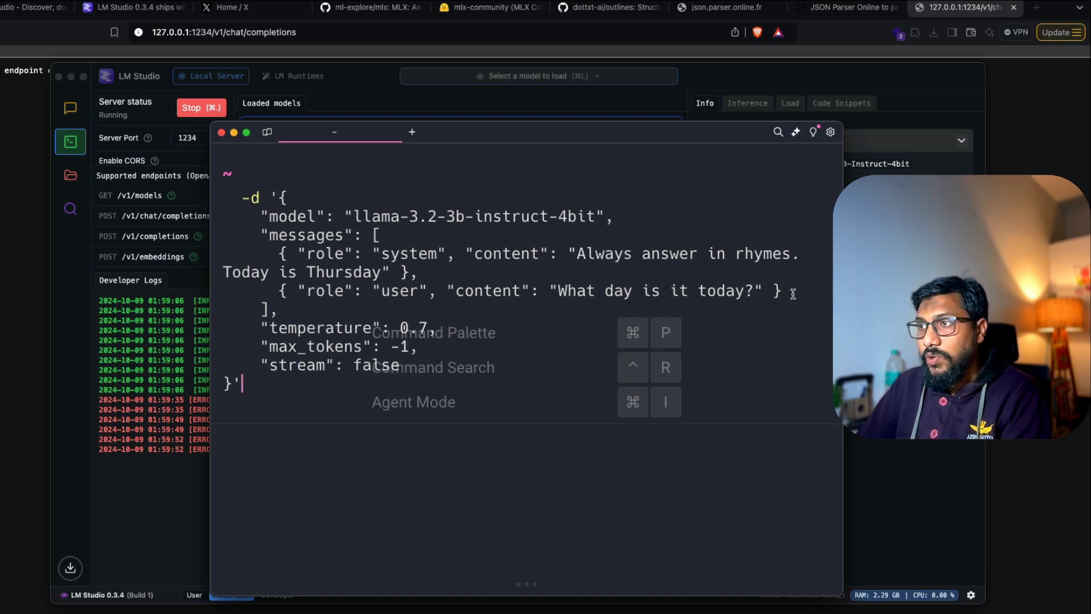
{"action": "scroll", "scroll_direction": "up", "scroll_amount": 3}
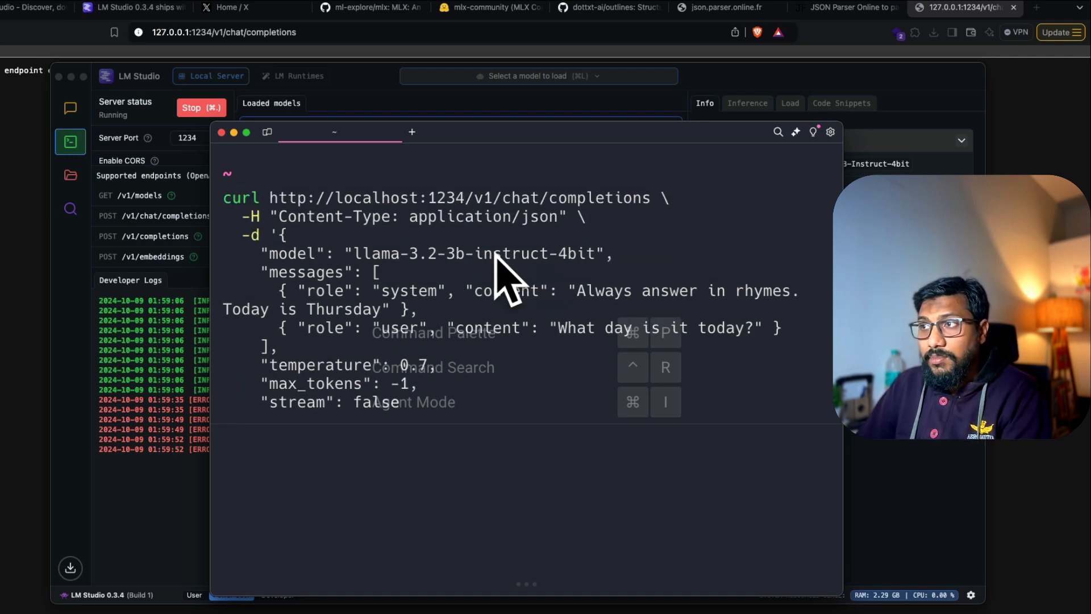
{"action": "key", "text": "Return"}
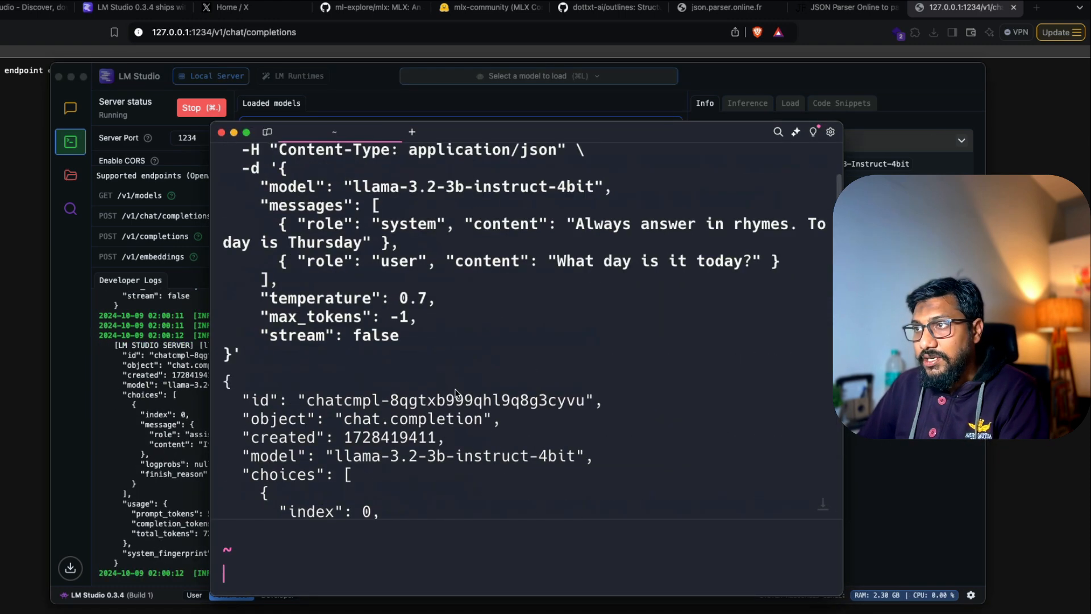
{"action": "scroll", "scroll_direction": "down", "scroll_amount": 3}
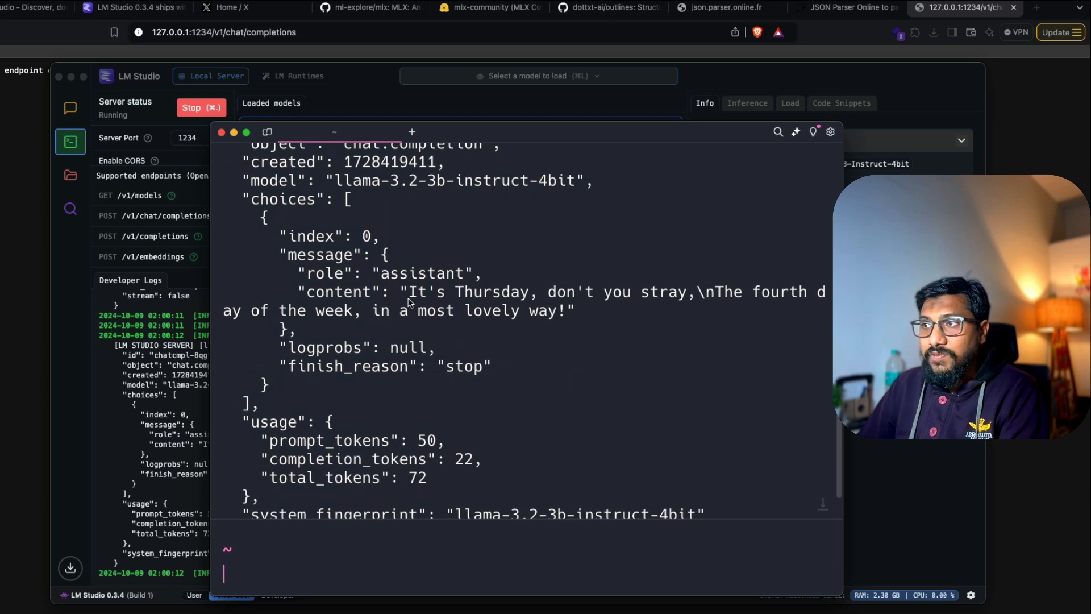
{"action": "mouse_move", "coordinate": [726, 310]}
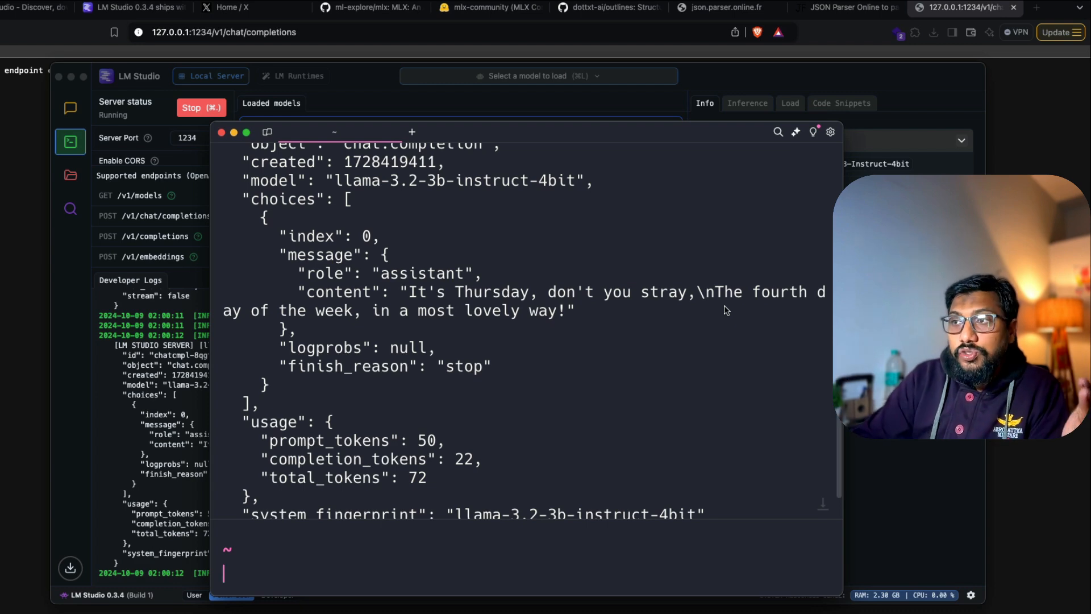
{"action": "mouse_move", "coordinate": [535, 340]}
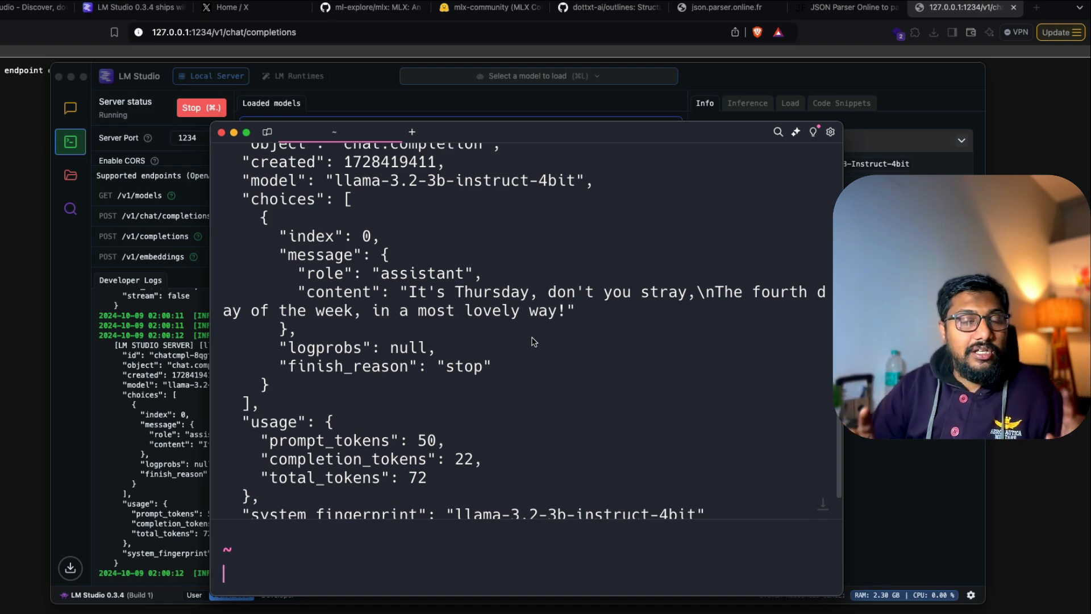
Return to the 'LM Studio 0.3.4 ships with Apple MLX' post and select '0.3.4' in its title.
{"action": "left_click", "coordinate": [125, 8]}
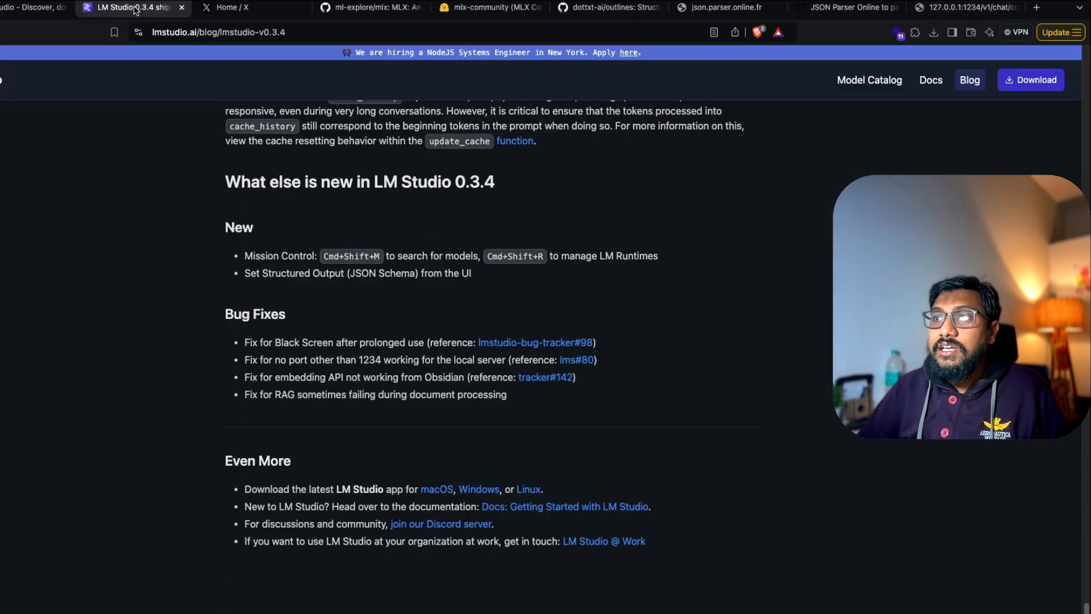
{"action": "scroll", "scroll_direction": "up", "scroll_amount": 3}
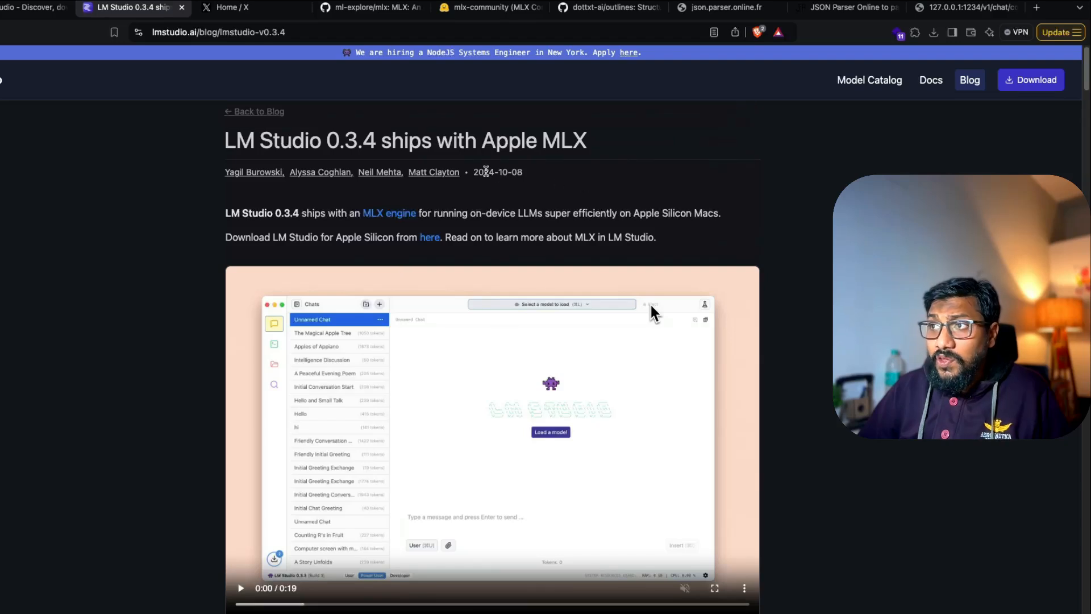
{"action": "double_click", "coordinate": [352, 140]}
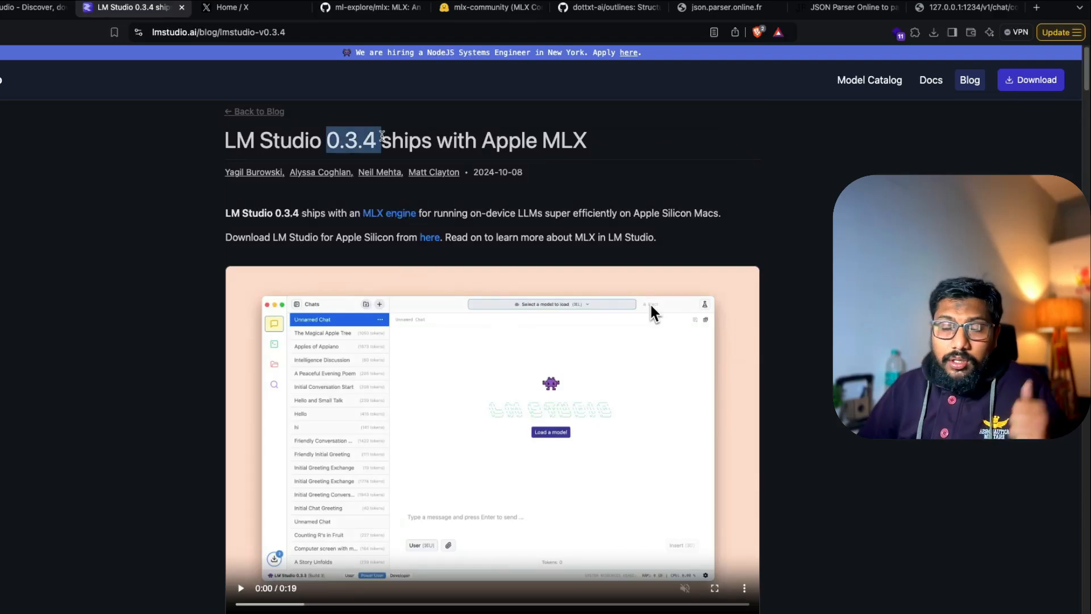